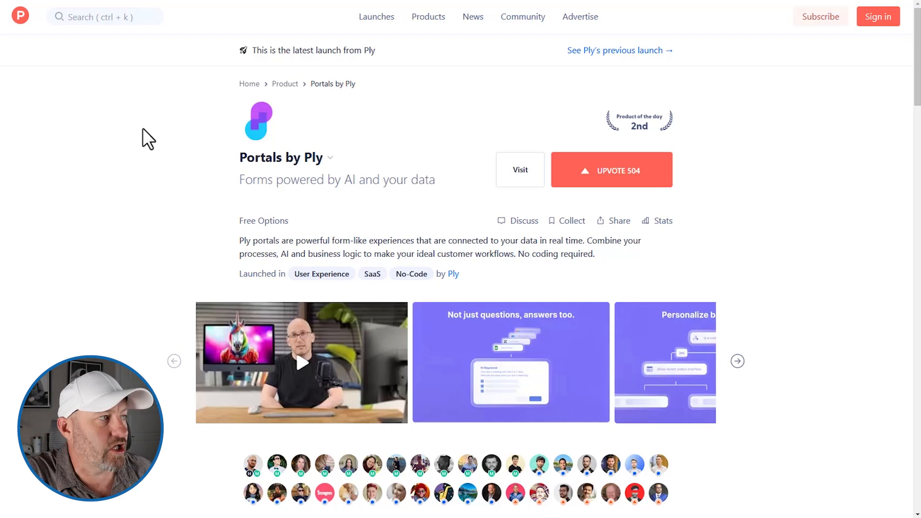
mouse_move(183, 228)
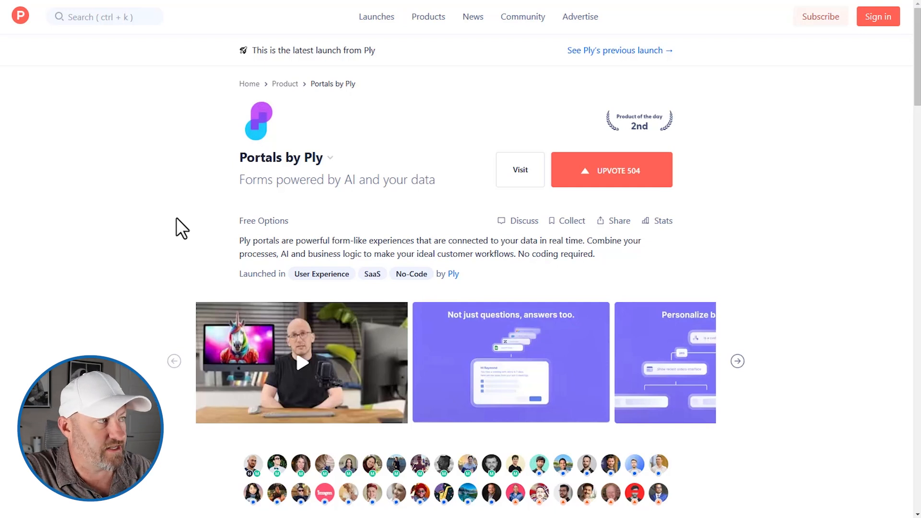
mouse_move(363, 183)
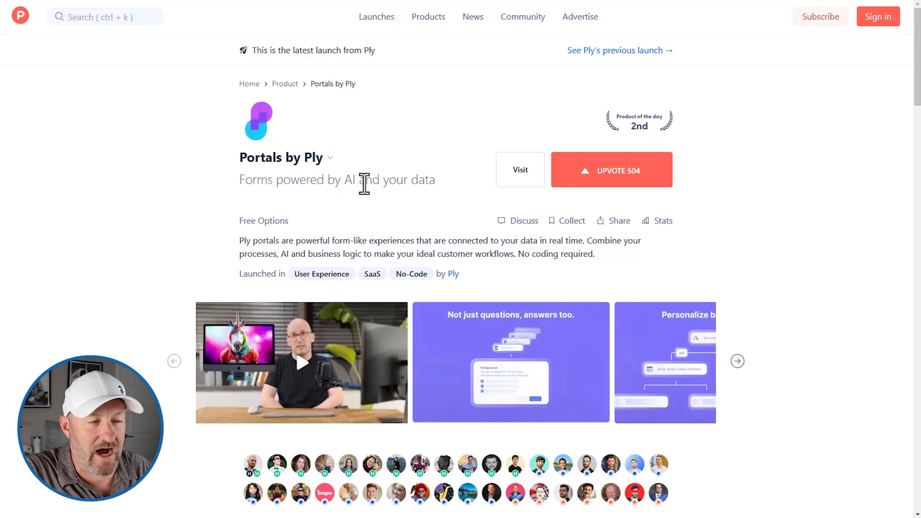
mouse_move(308, 243)
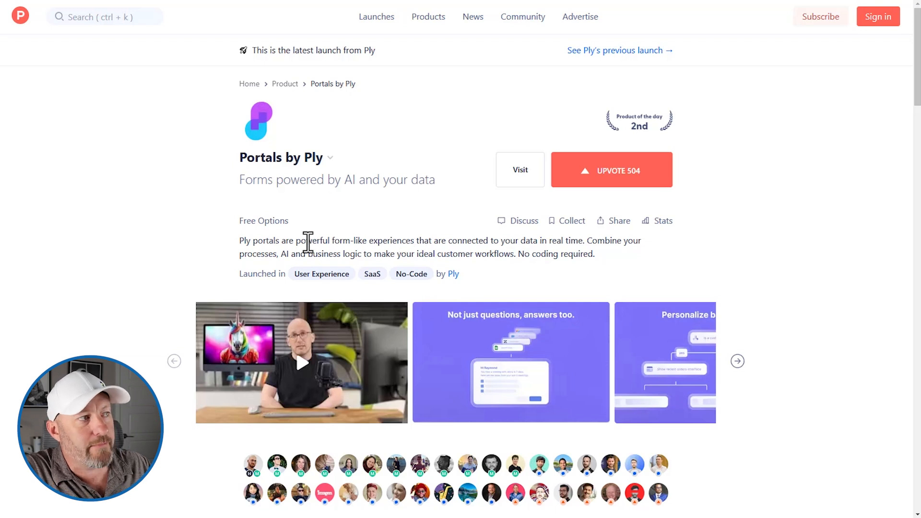
mouse_move(606, 295)
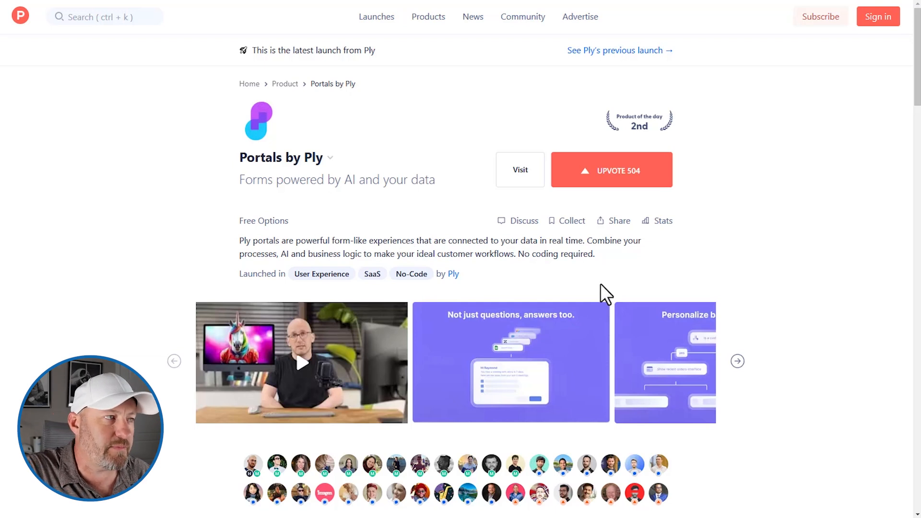
mouse_move(689, 295)
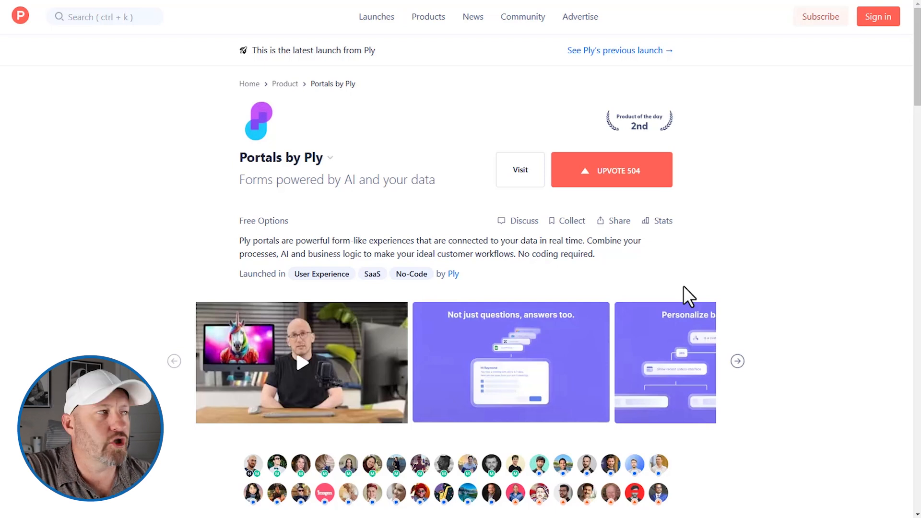
mouse_move(508, 238)
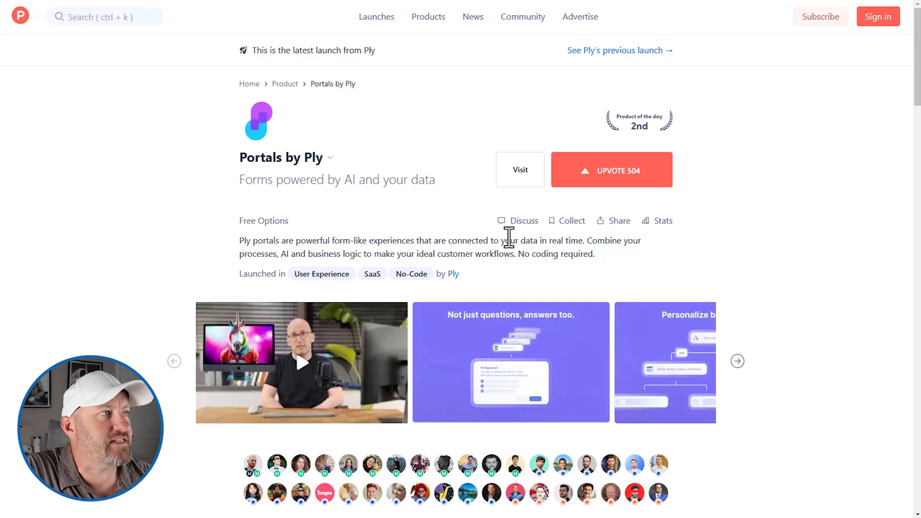
Step: From the Customer features portals page, bring up the New Portal dialog in Gareth's space
click(519, 169)
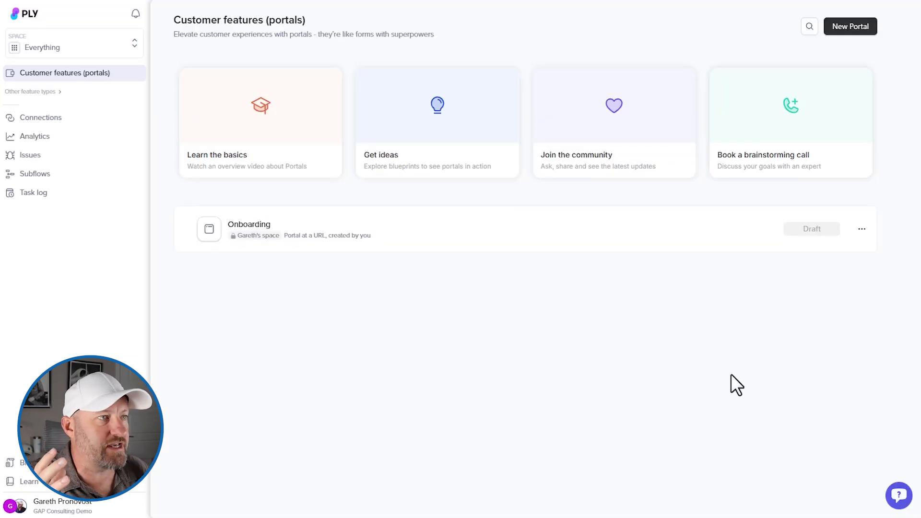
mouse_move(822, 46)
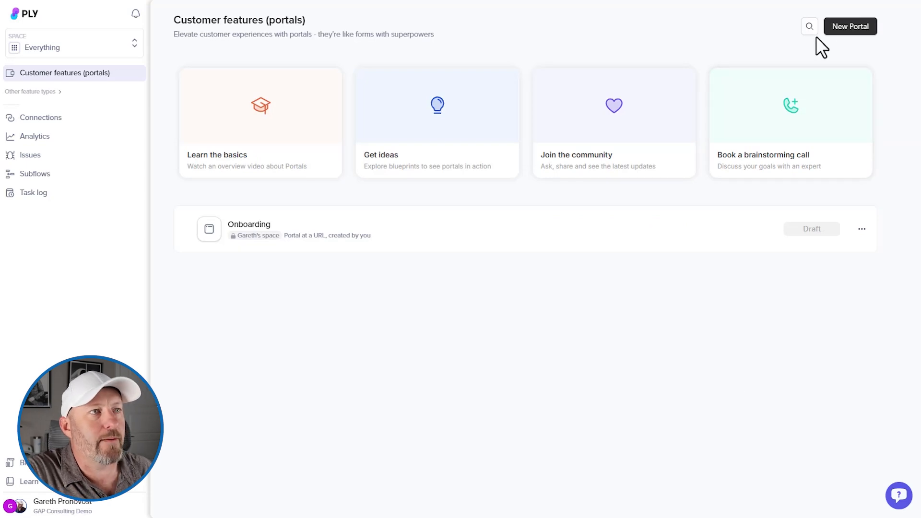
click(850, 26)
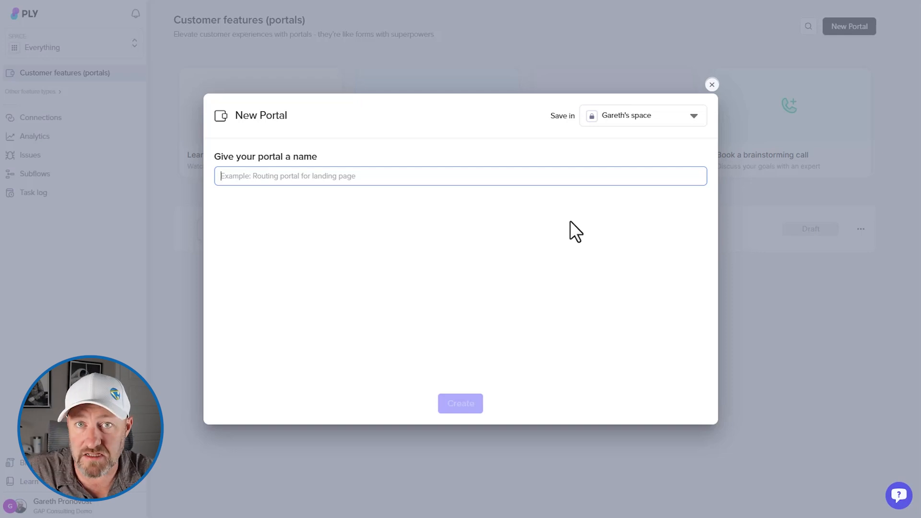
mouse_move(681, 236)
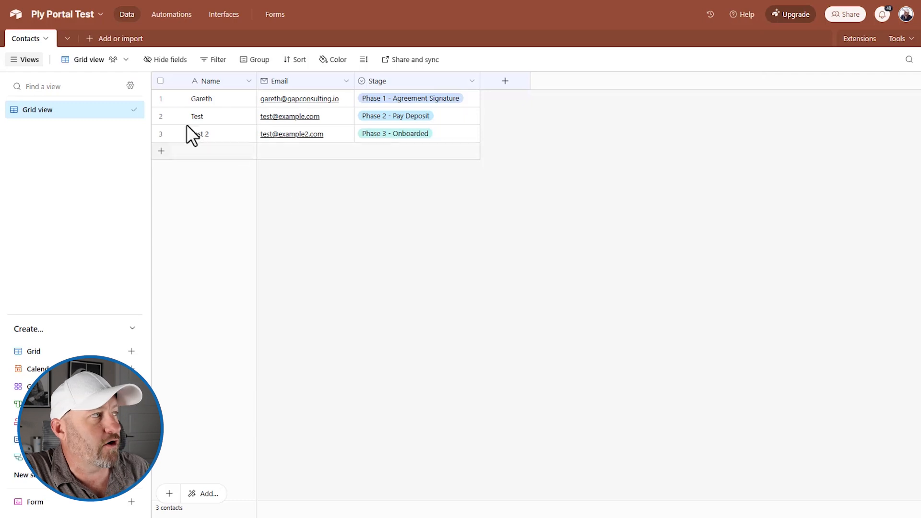
mouse_move(219, 139)
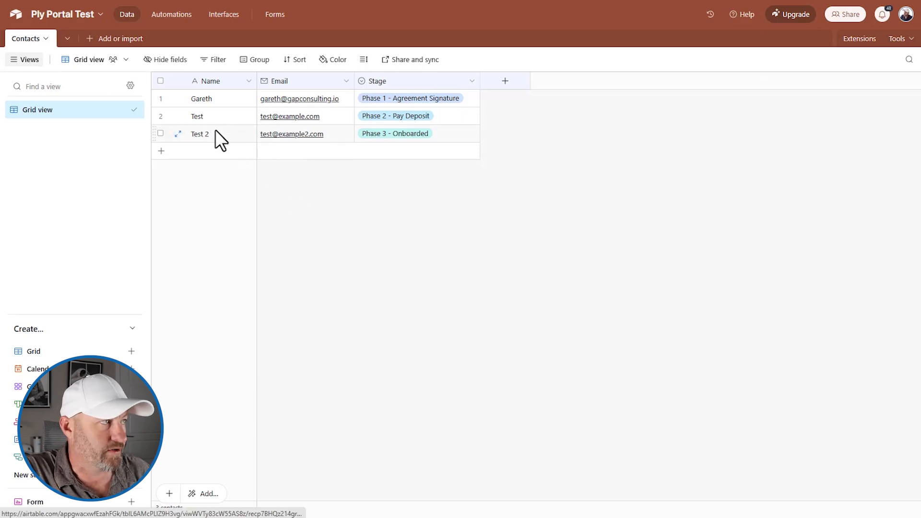
mouse_move(442, 103)
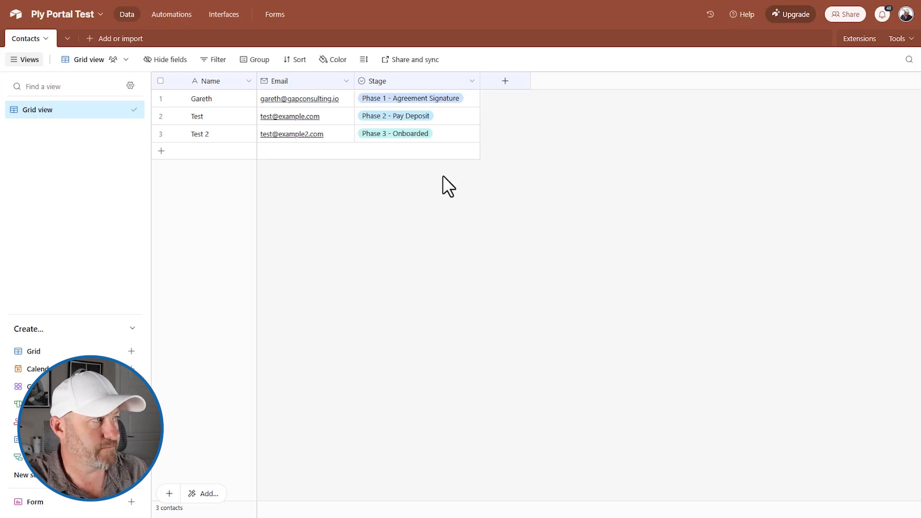
mouse_move(440, 94)
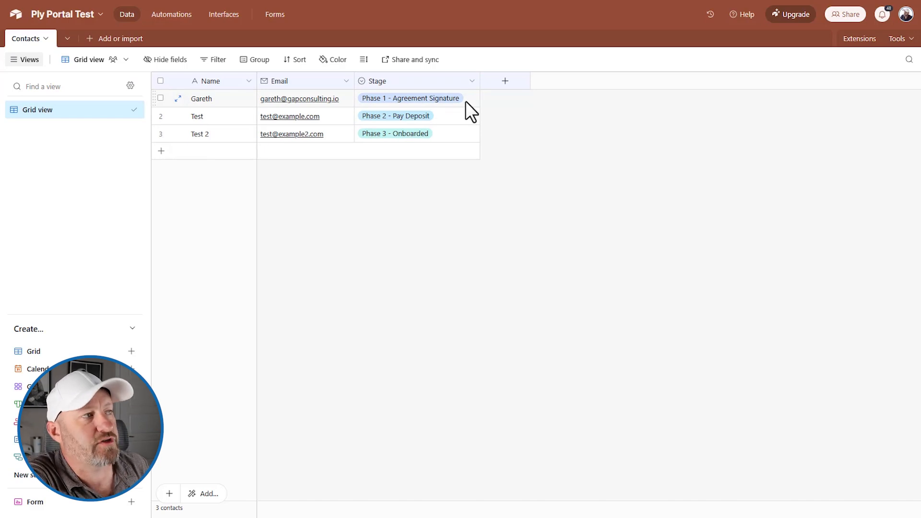
mouse_move(458, 123)
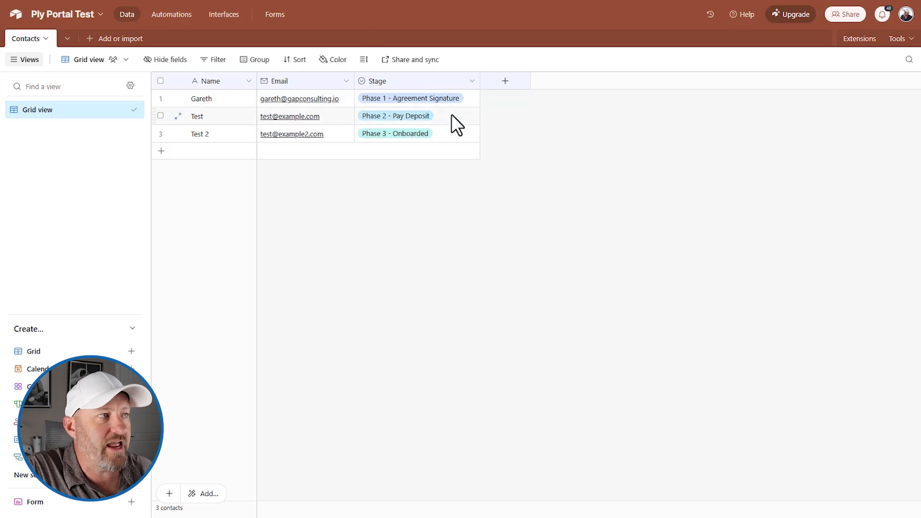
Step: Check the three Airtable contacts, then create a Ply portal named 'Onboarding'
click(417, 133)
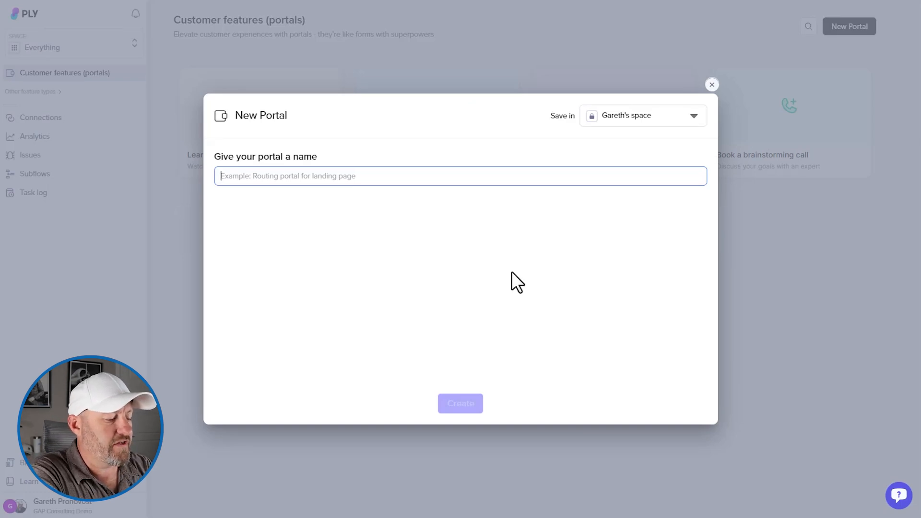
text(Onboarding)
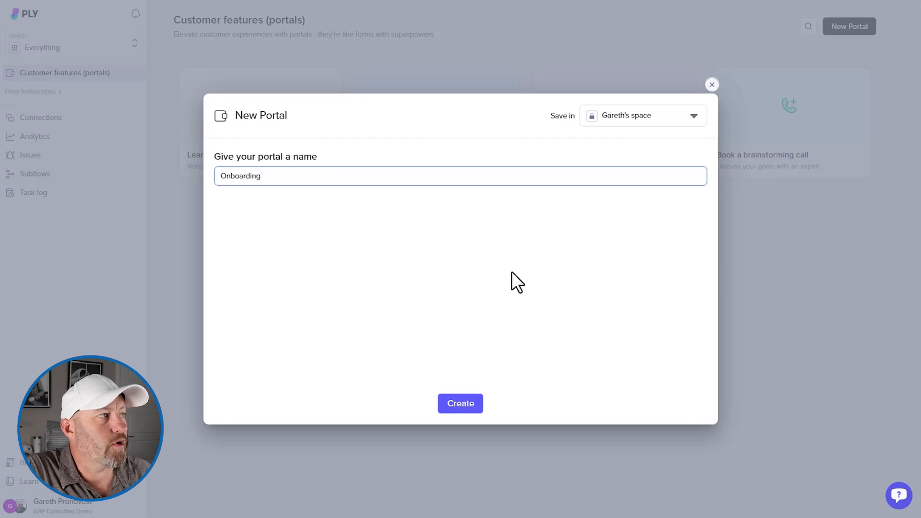
click(460, 404)
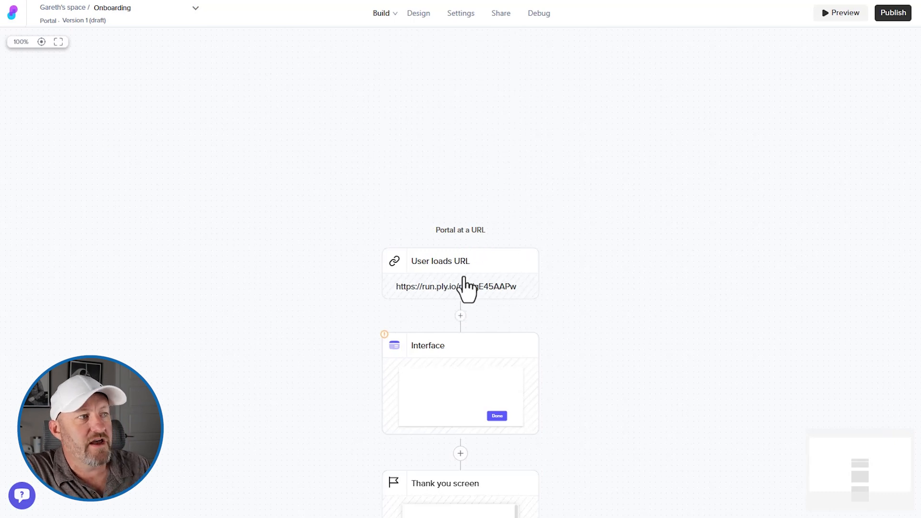
mouse_move(542, 276)
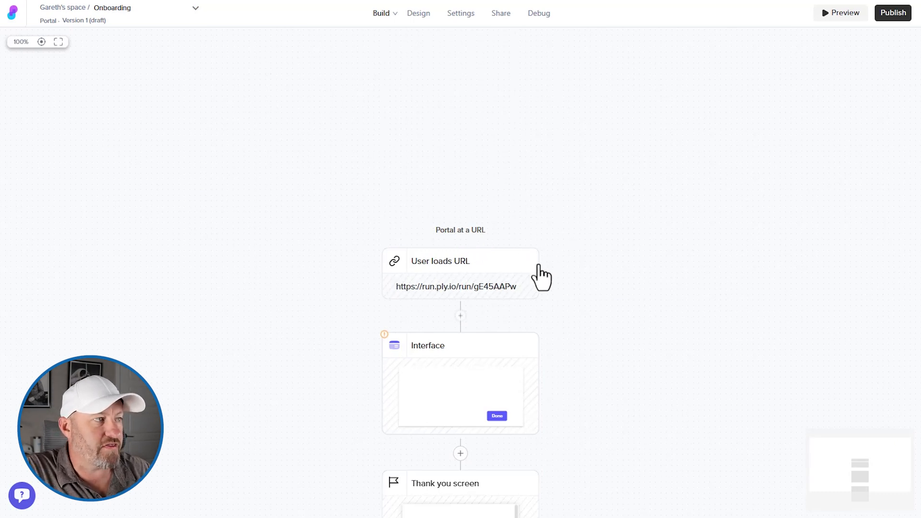
mouse_move(447, 299)
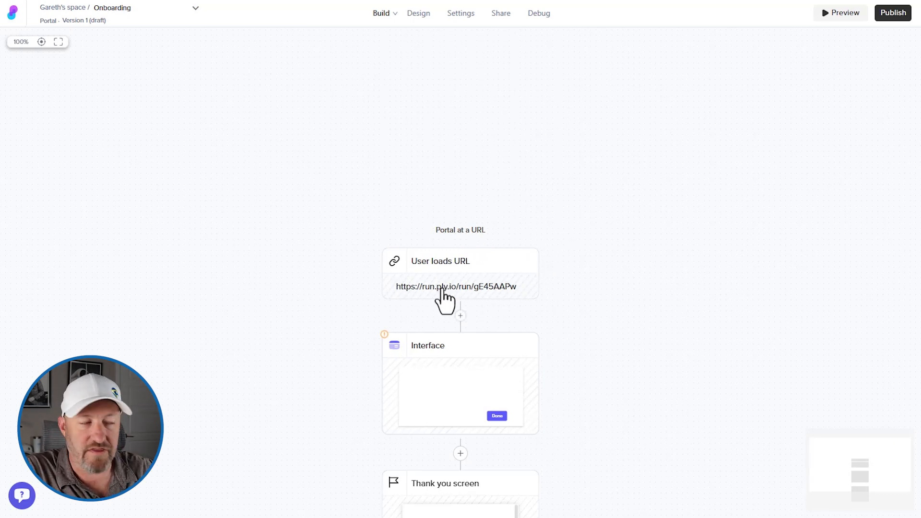
mouse_move(519, 367)
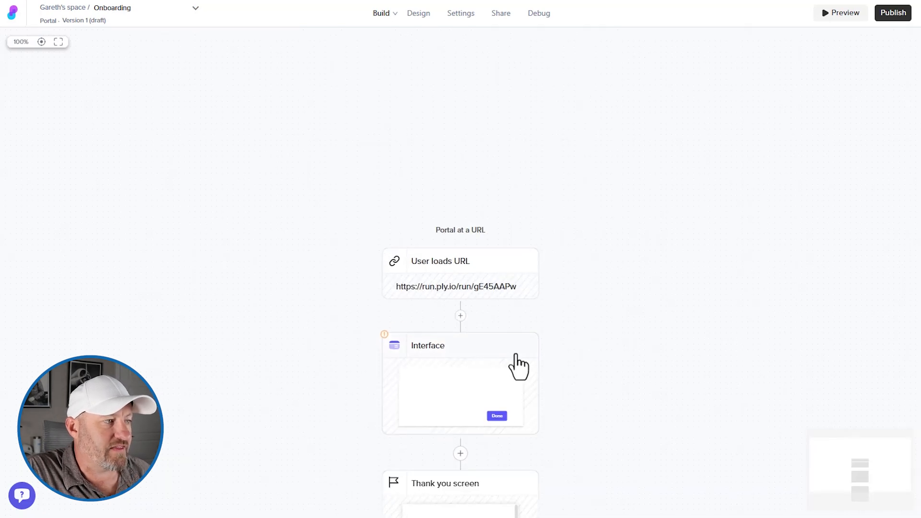
scroll(down, 3)
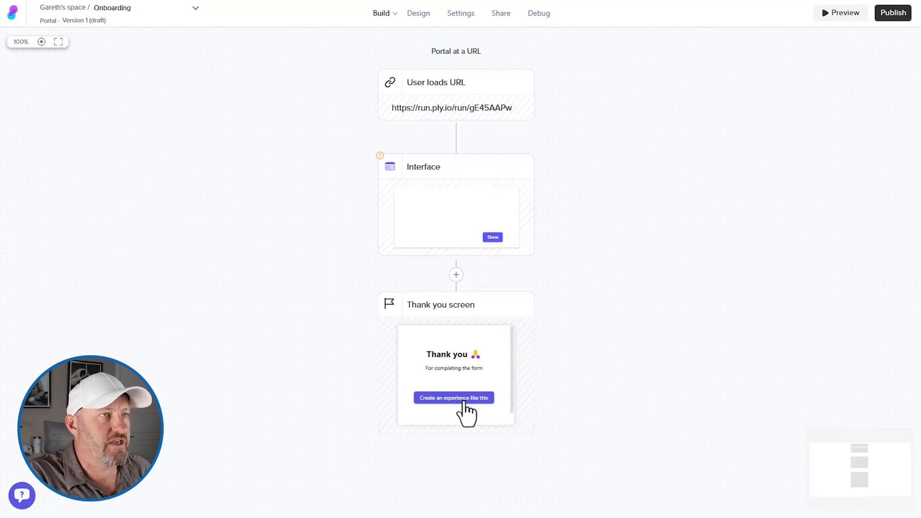
mouse_move(409, 396)
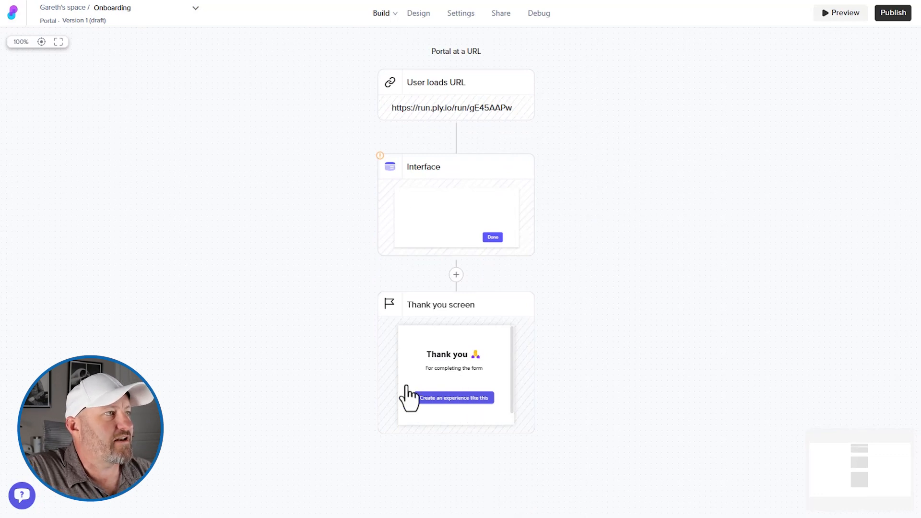
mouse_move(387, 28)
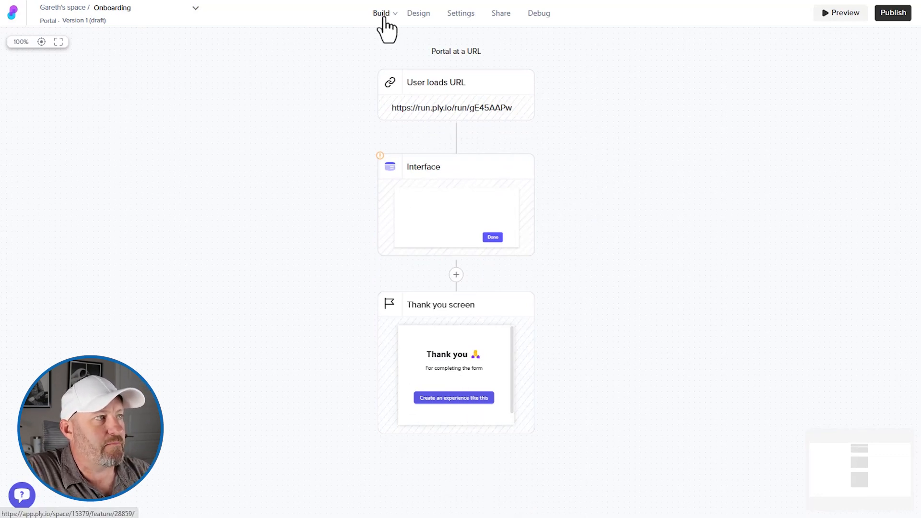
mouse_move(459, 144)
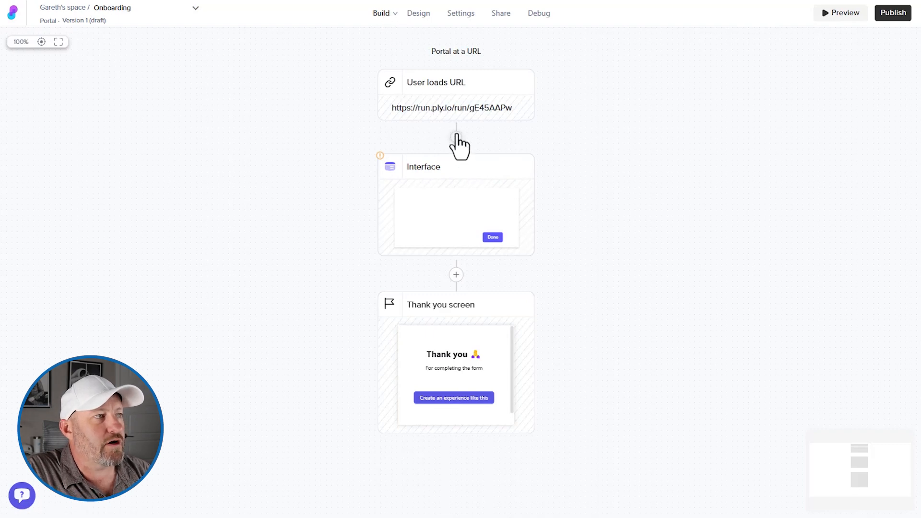
Step: Add an email input field to the portal's interface step
click(455, 205)
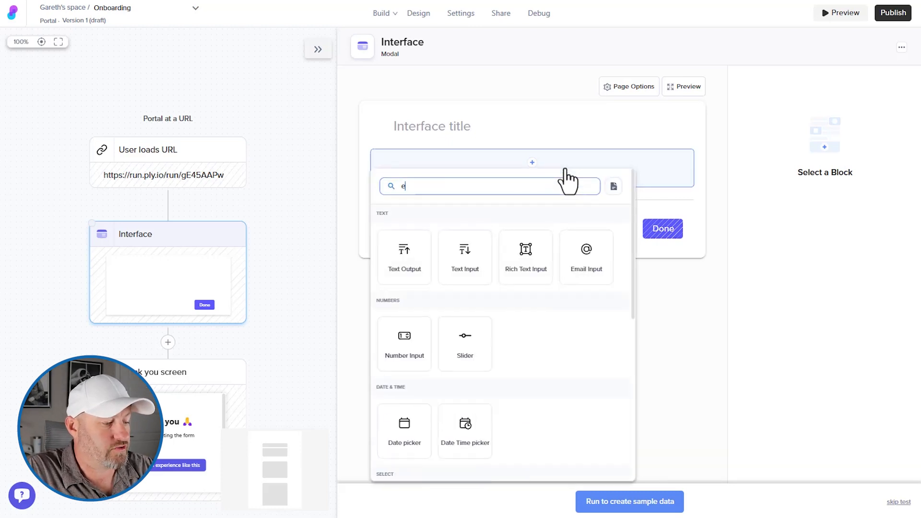
click(586, 257)
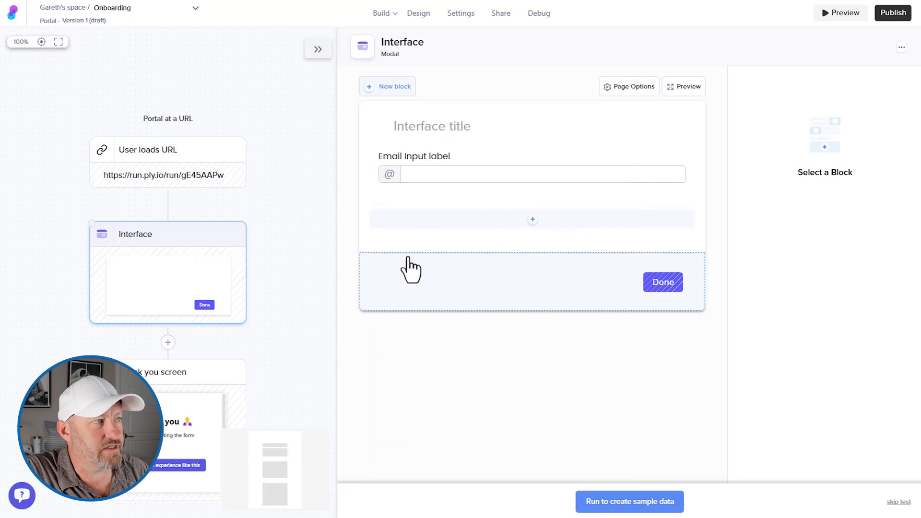
click(531, 173)
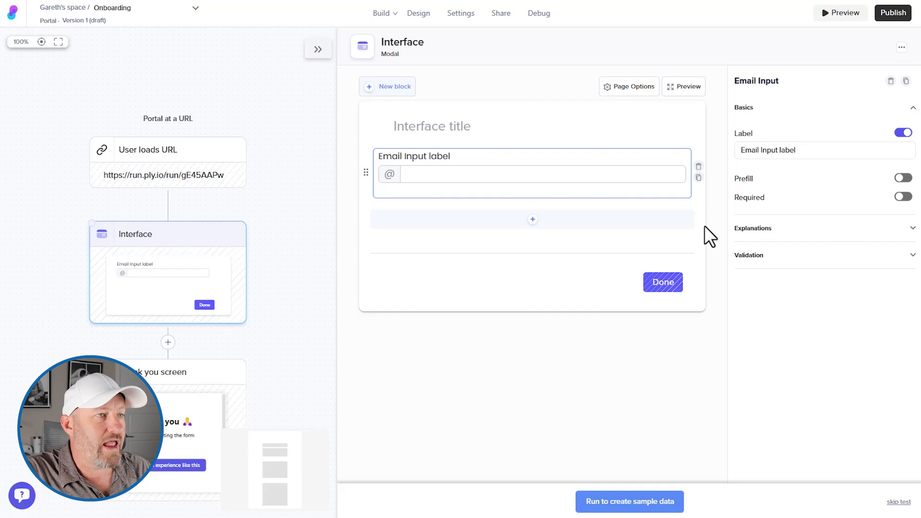
mouse_move(449, 246)
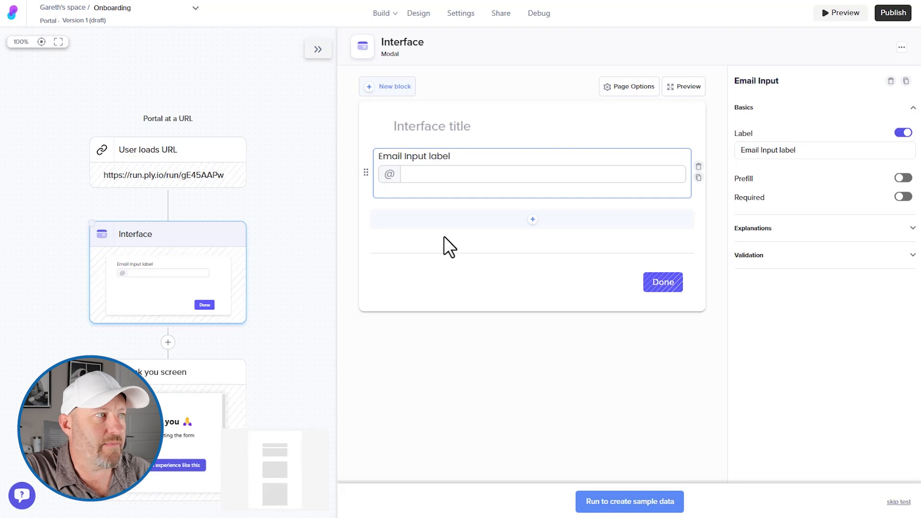
Step: Title the form screen 'Please provide your email'
click(432, 126)
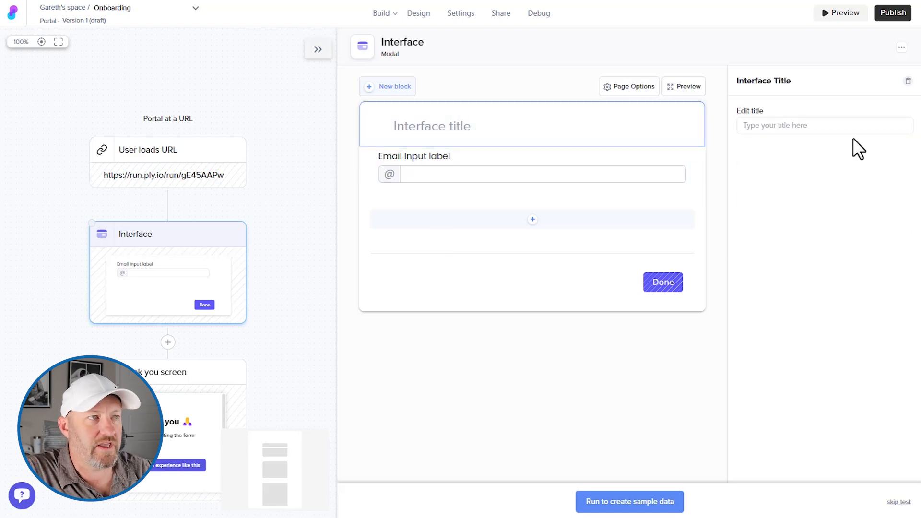
text(Pleas)
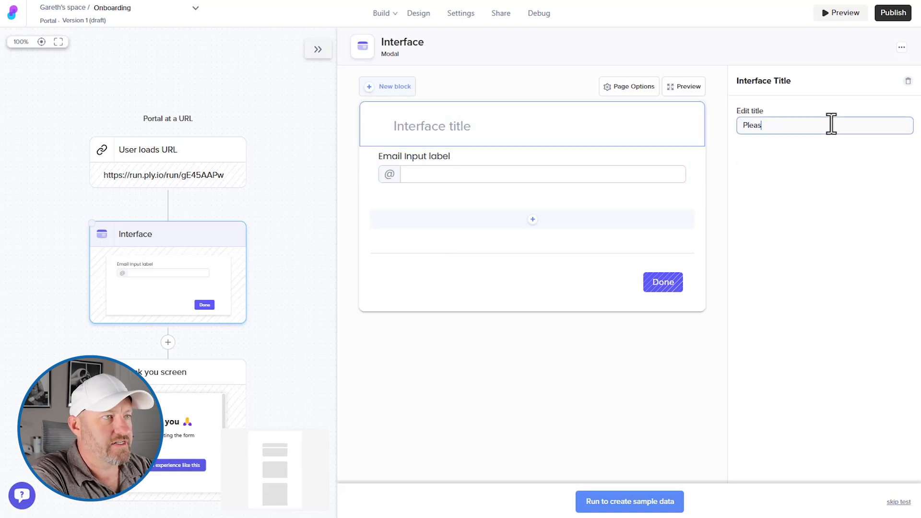
text(e provide your)
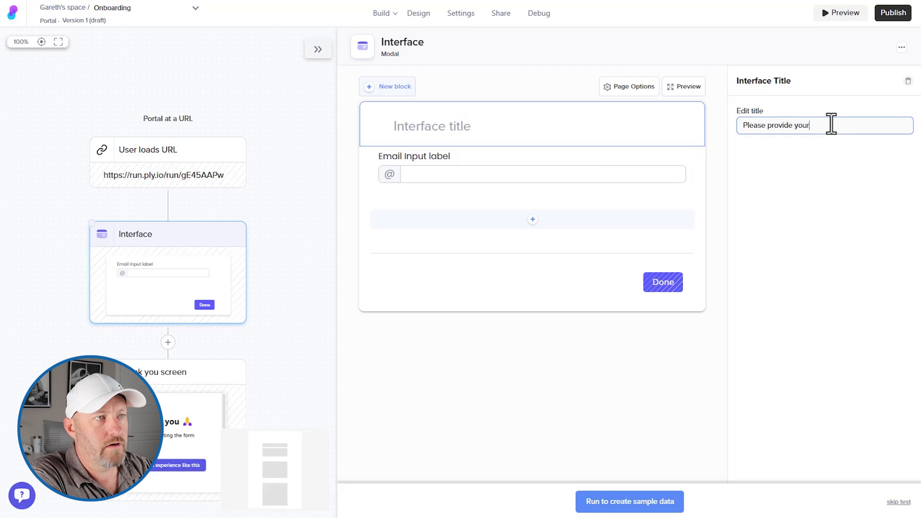
text(email)
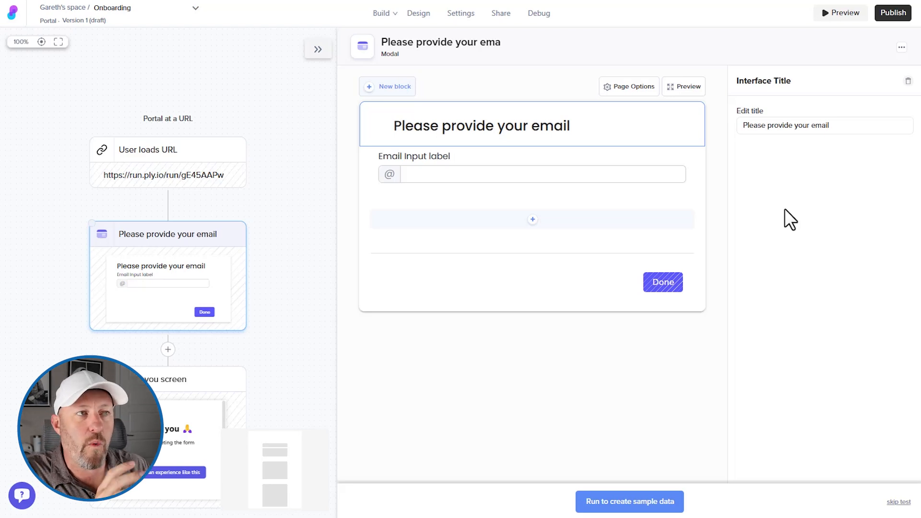
mouse_move(576, 350)
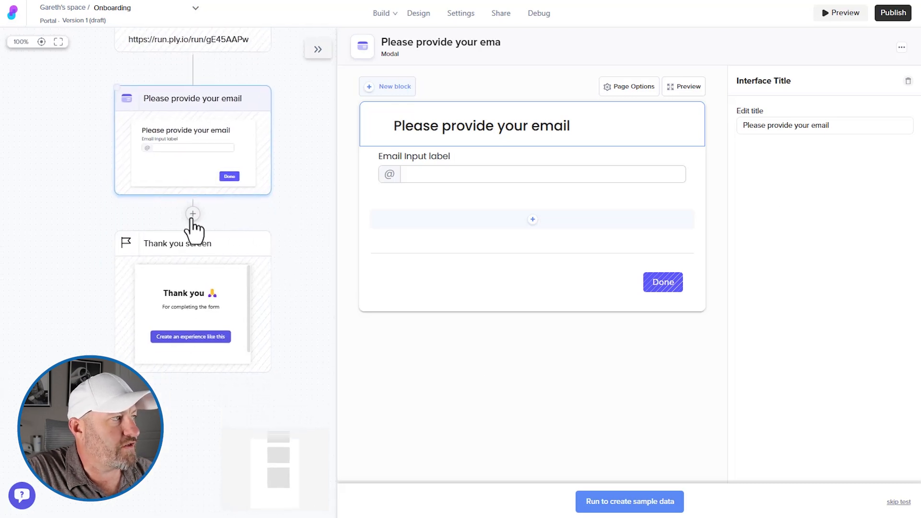
mouse_move(225, 115)
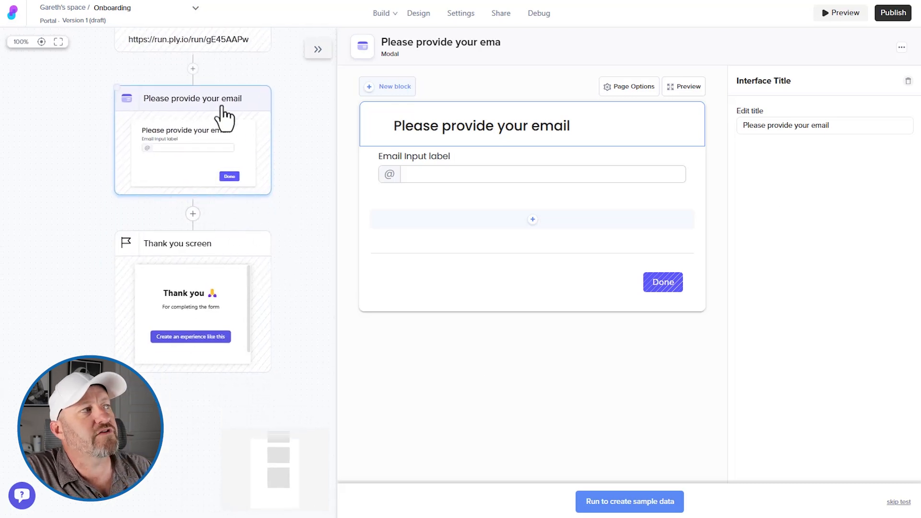
Step: Insert an Airtable 'Search records (advanced)' step after the email screen
click(192, 213)
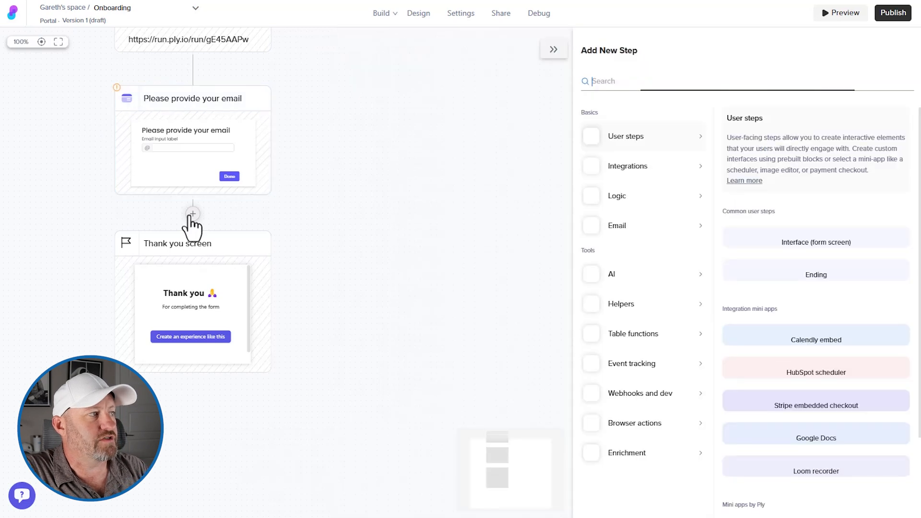
click(629, 166)
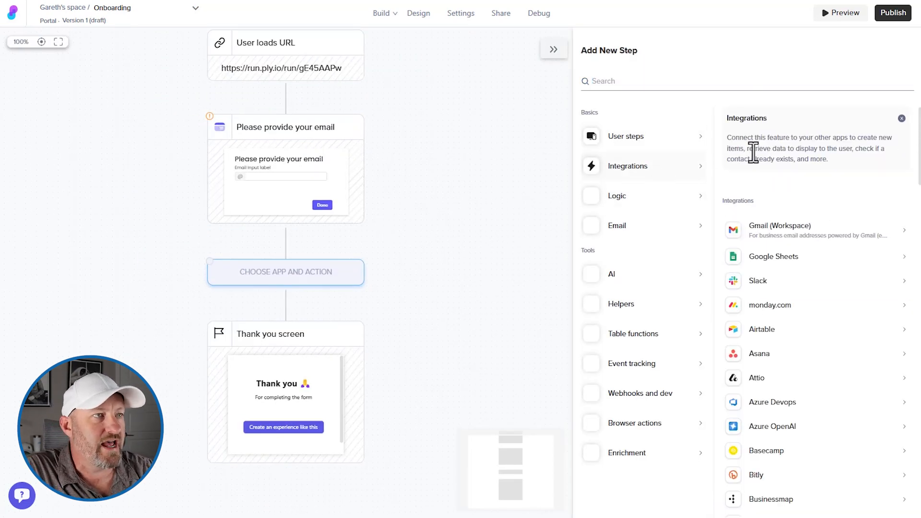
click(646, 81)
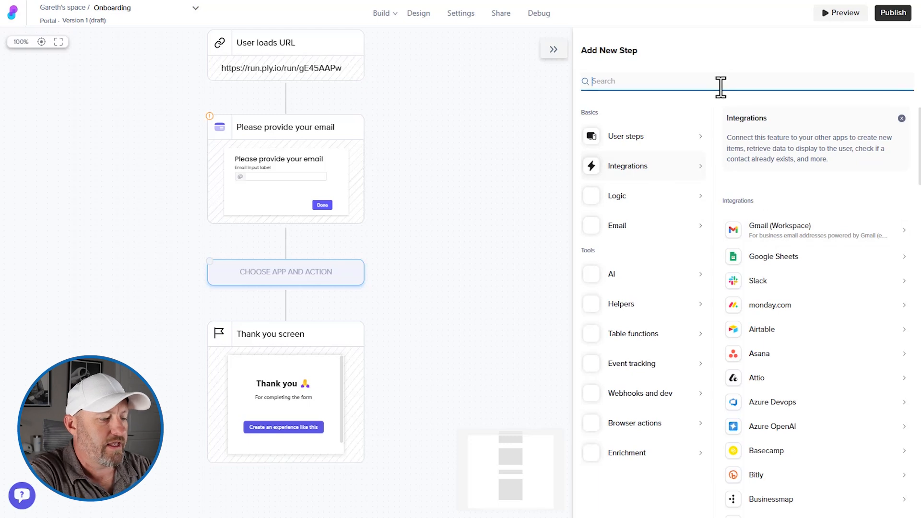
text(airt)
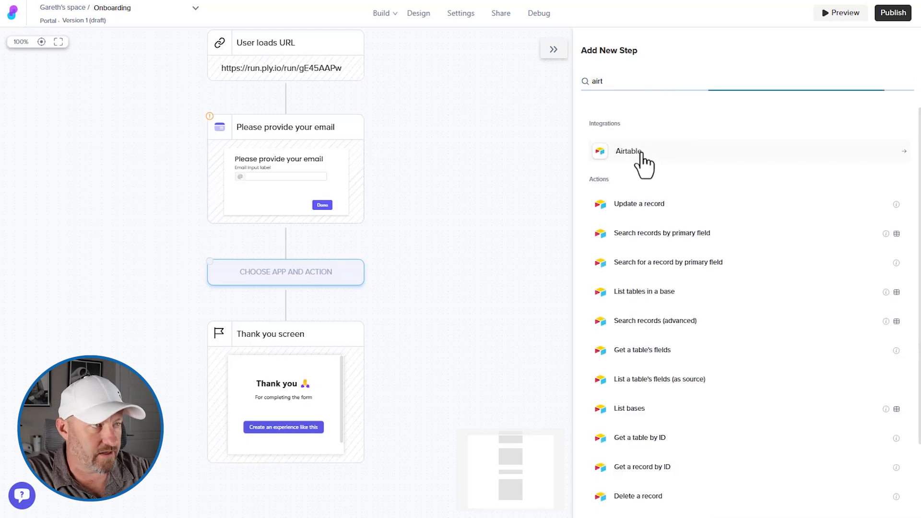
click(628, 151)
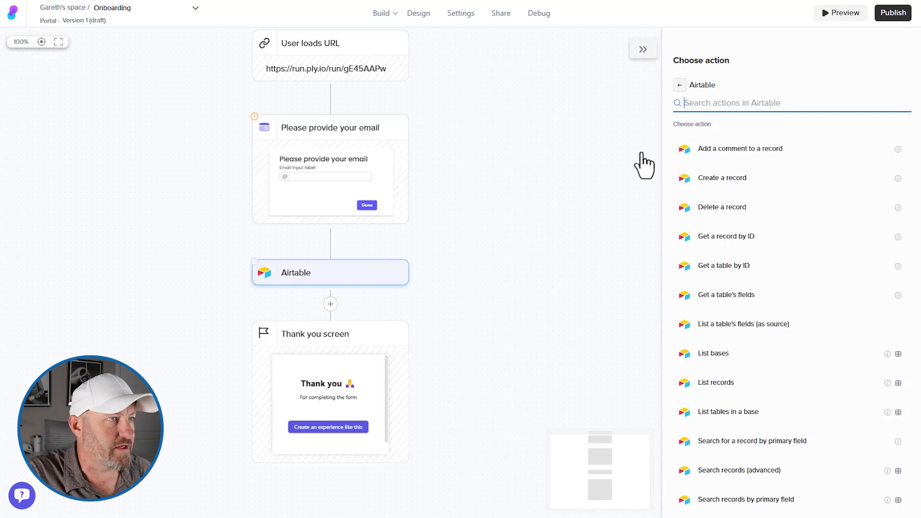
mouse_move(731, 151)
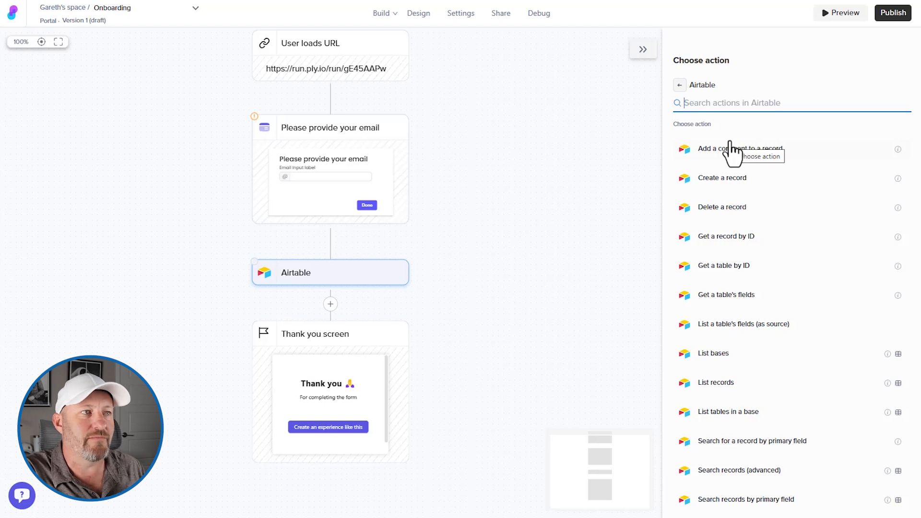
scroll(down, 3)
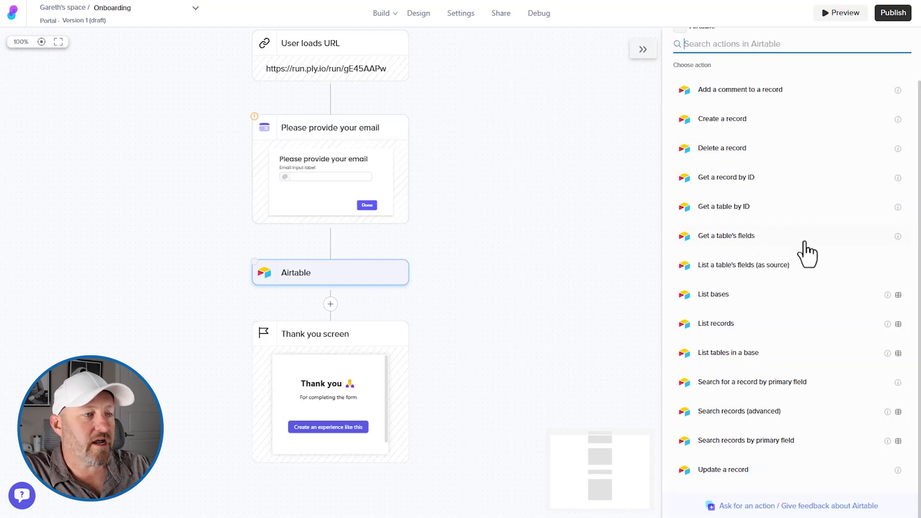
mouse_move(714, 427)
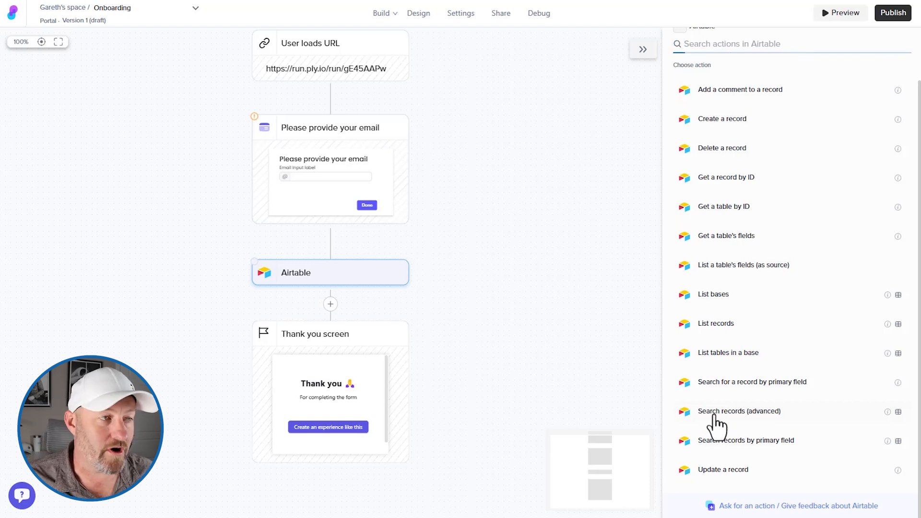
click(739, 410)
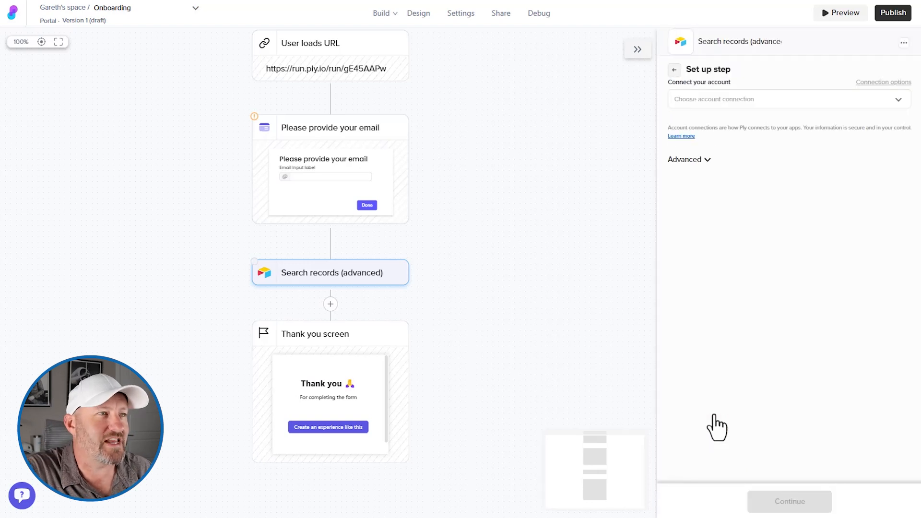
click(788, 99)
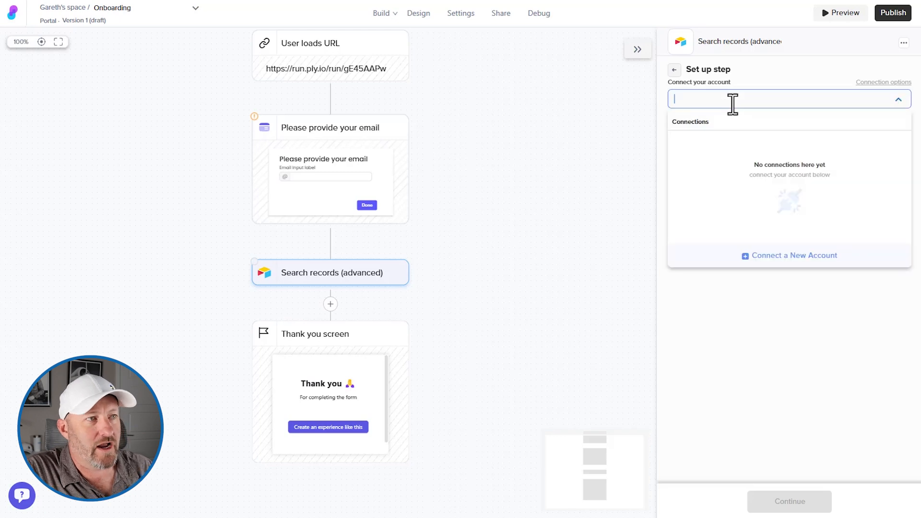
Step: Connect a new Airtable account with access to all current and future workspace bases, and save it
click(794, 255)
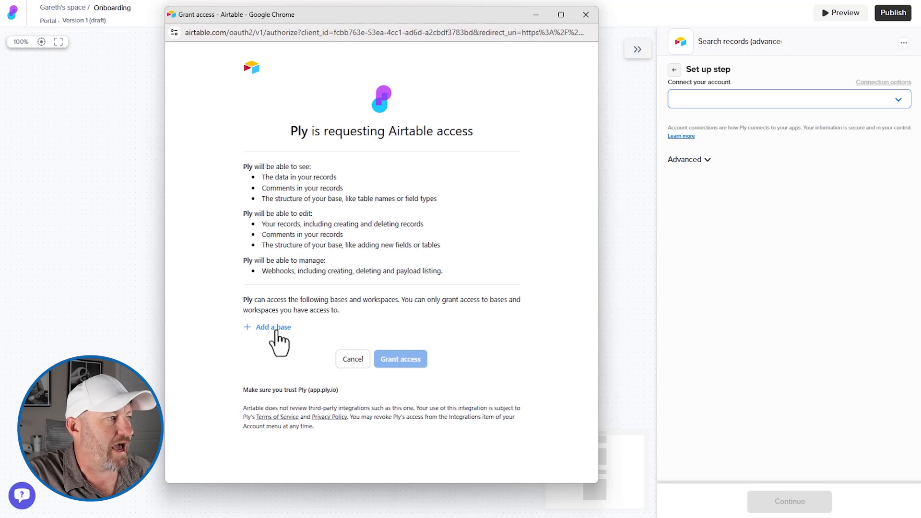
click(272, 327)
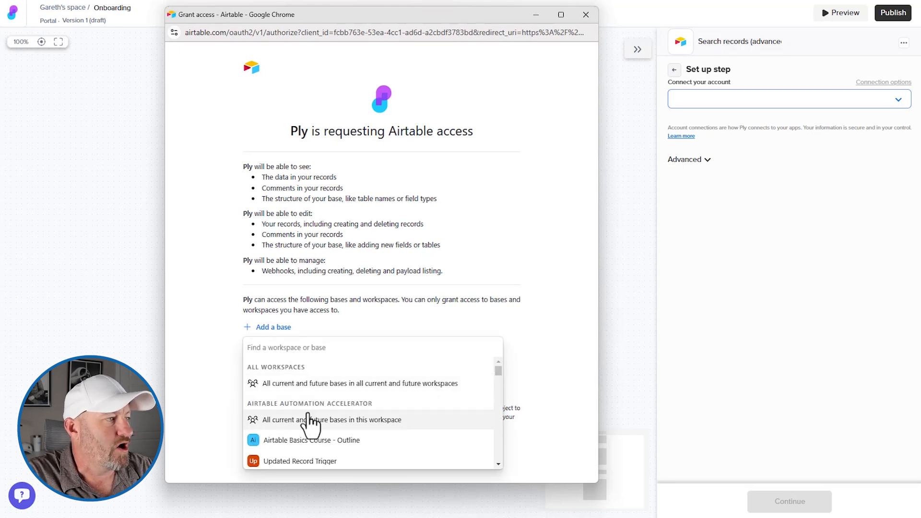
click(332, 419)
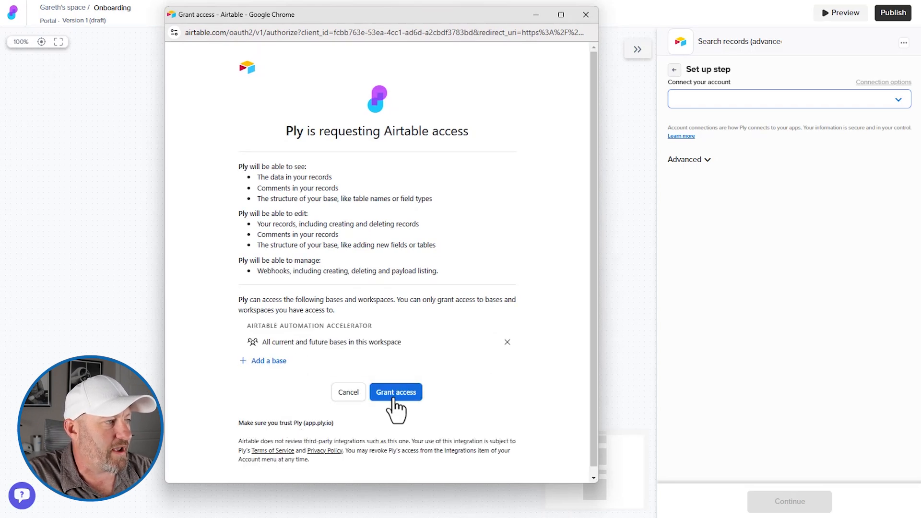
click(396, 392)
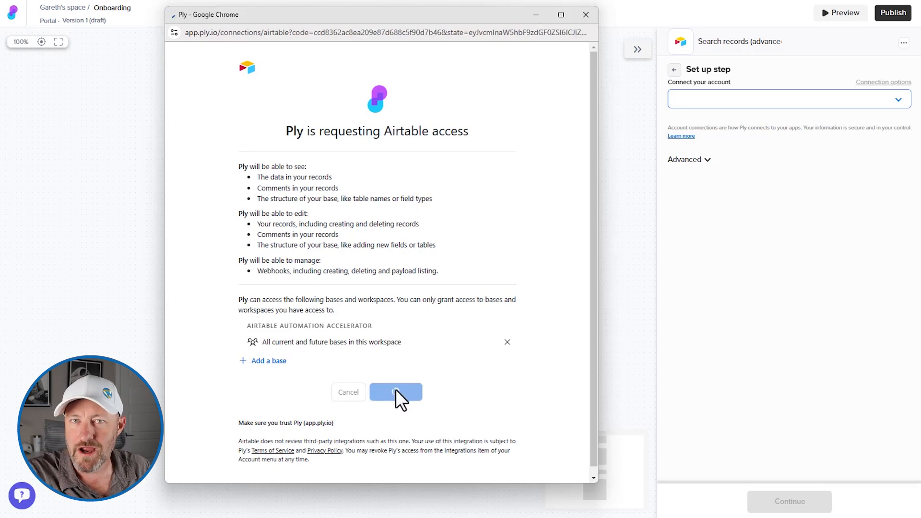
click(395, 392)
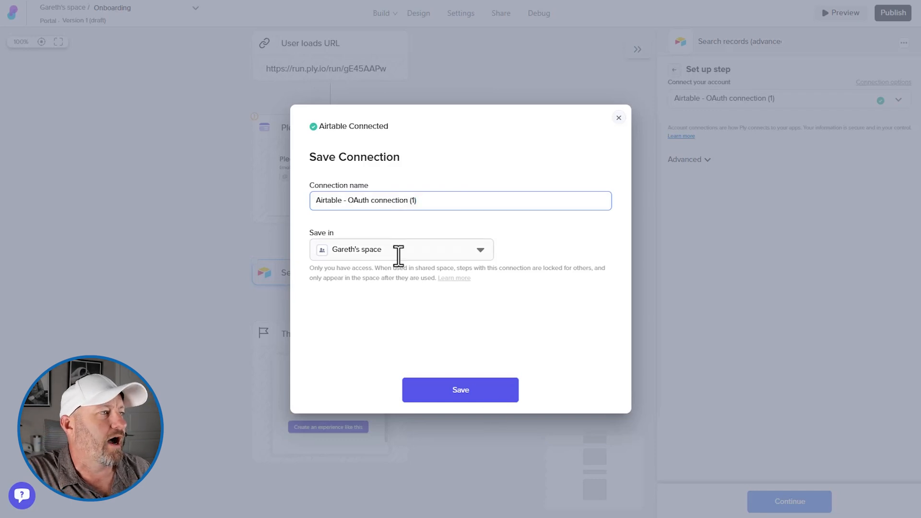
click(461, 390)
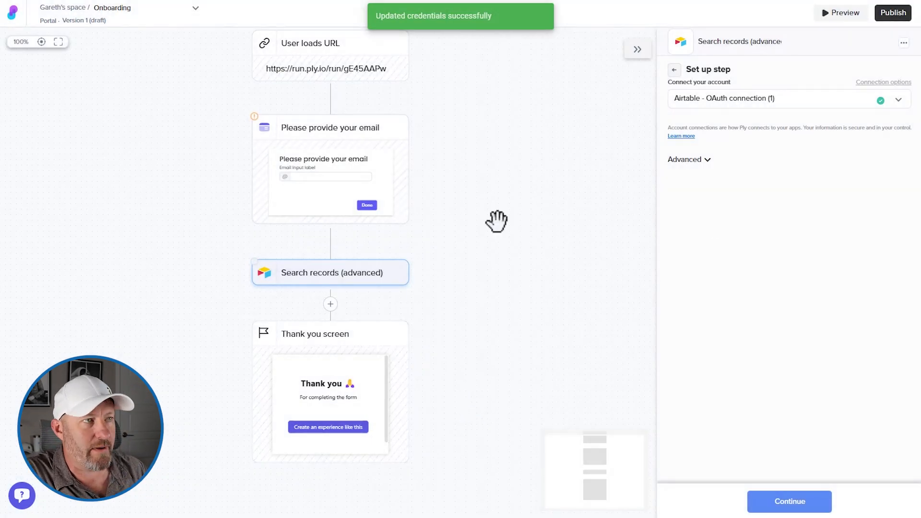
Step: Turn on 'Run after previous steps' for the Airtable search step and continue
click(688, 159)
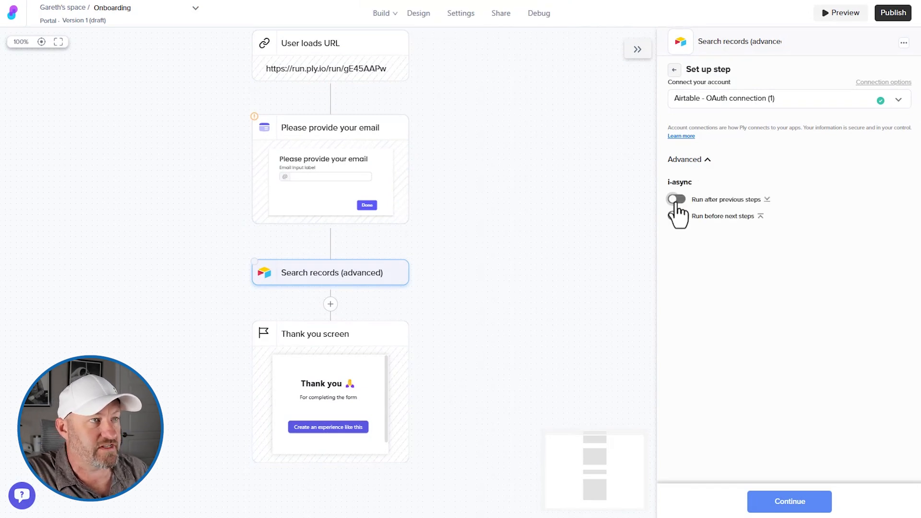
click(675, 199)
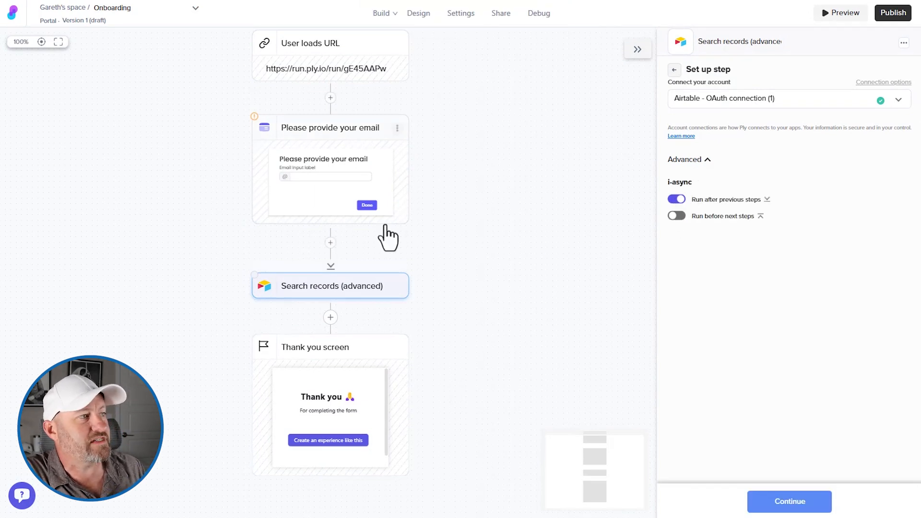
mouse_move(347, 303)
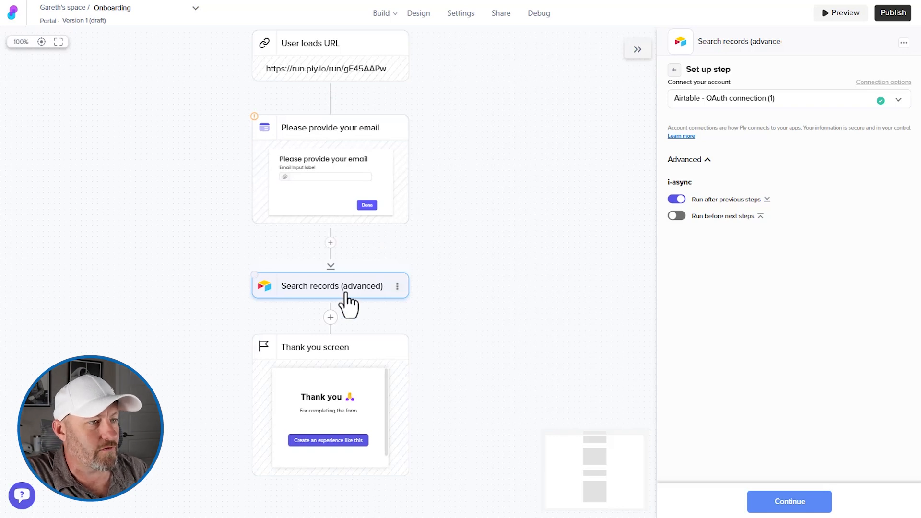
click(689, 160)
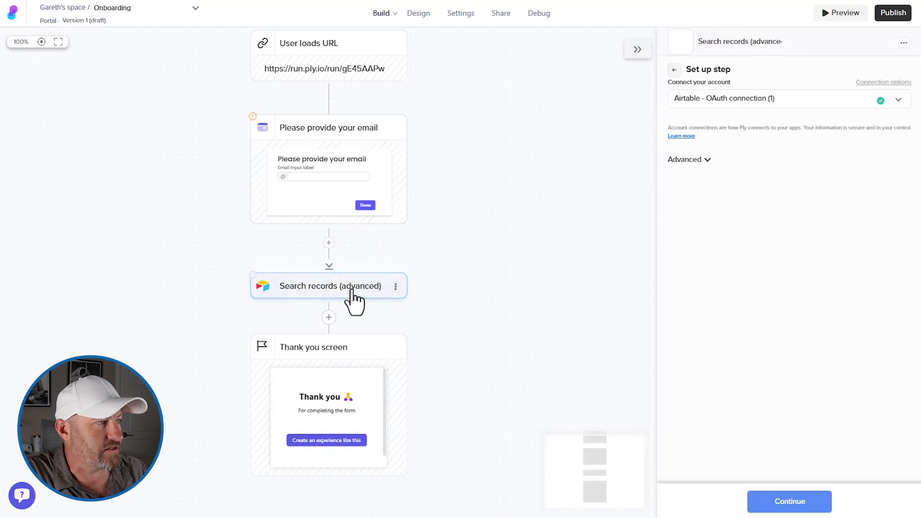
click(789, 501)
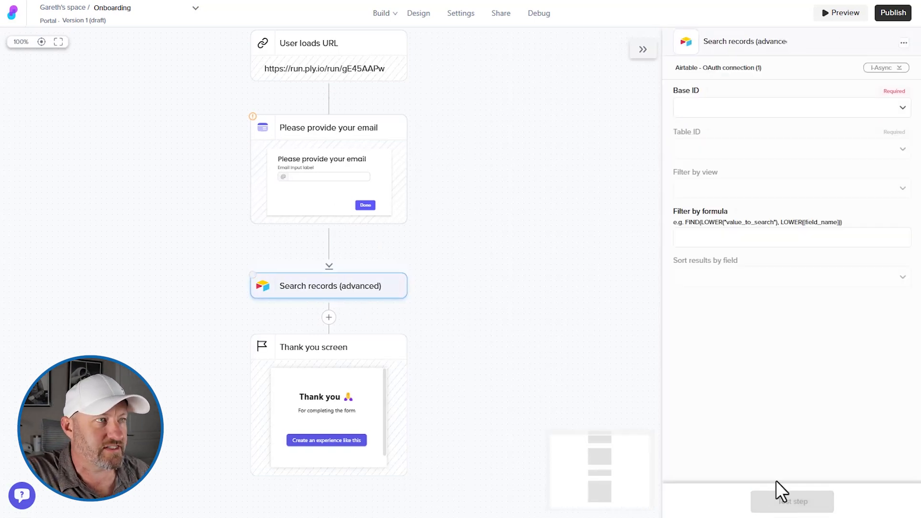
mouse_move(431, 309)
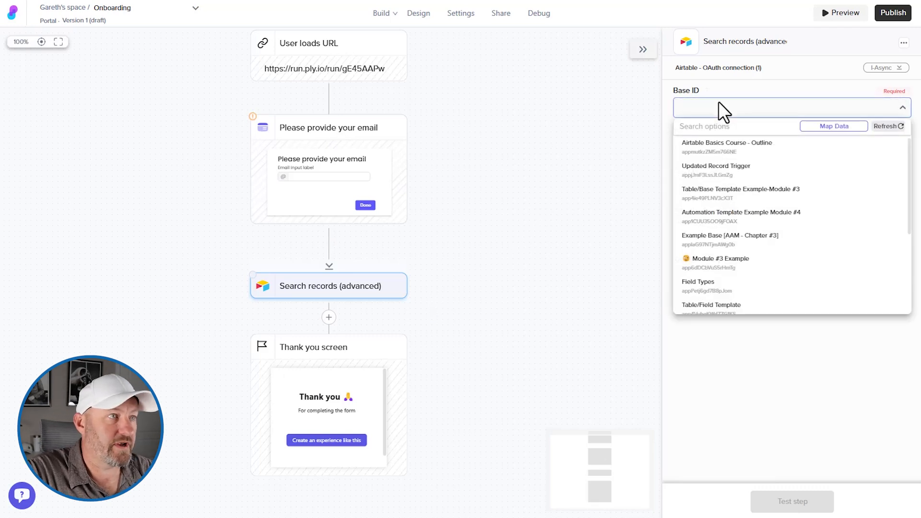
Step: Point the search at the Ply Portal Test base and its Contacts table
text(ply)
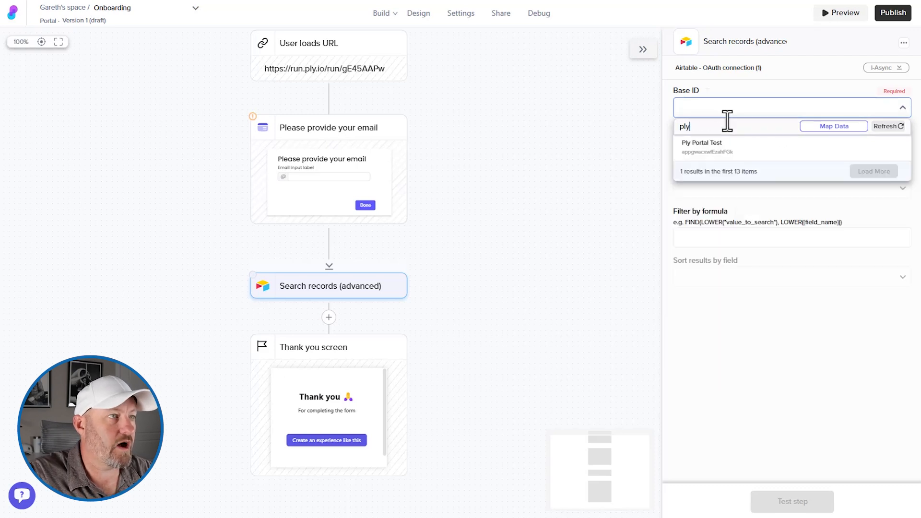
click(702, 147)
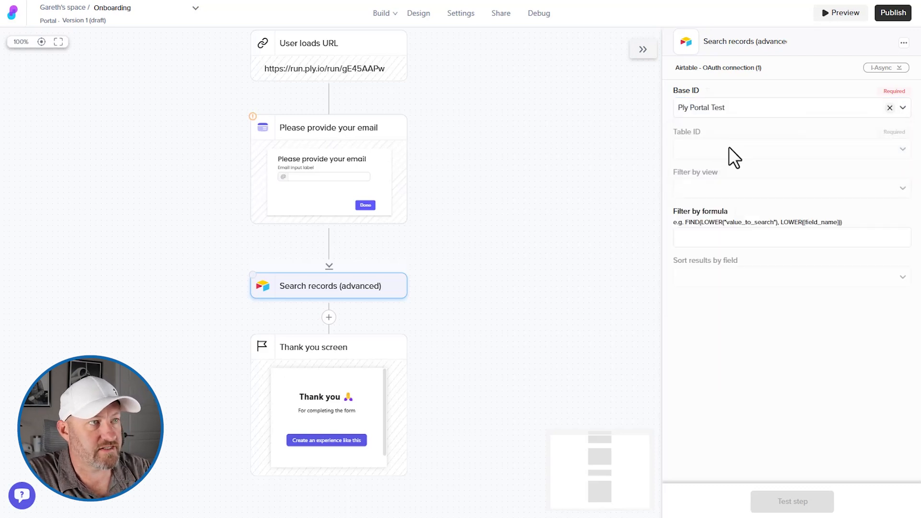
click(788, 149)
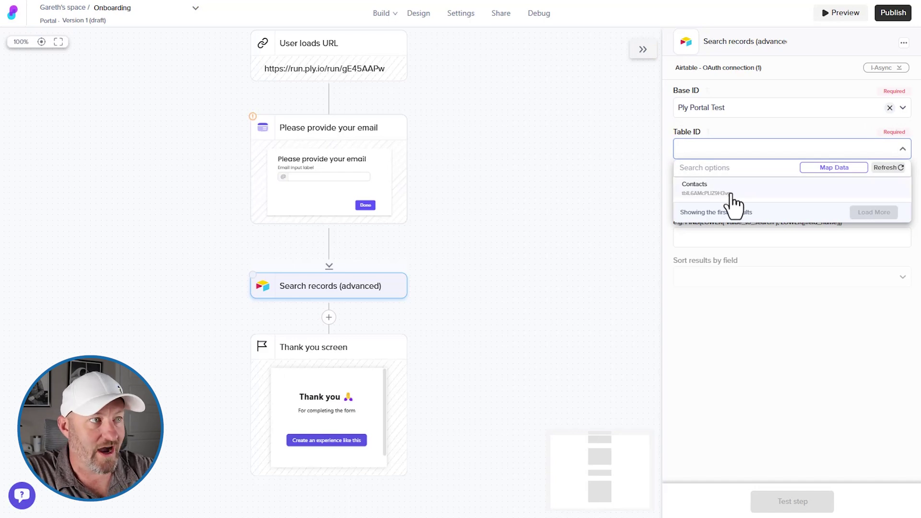
click(695, 189)
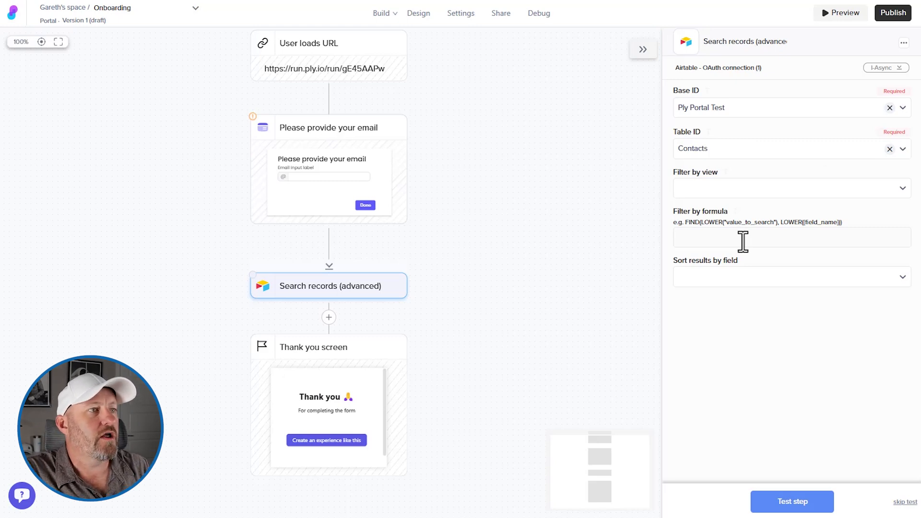
mouse_move(421, 189)
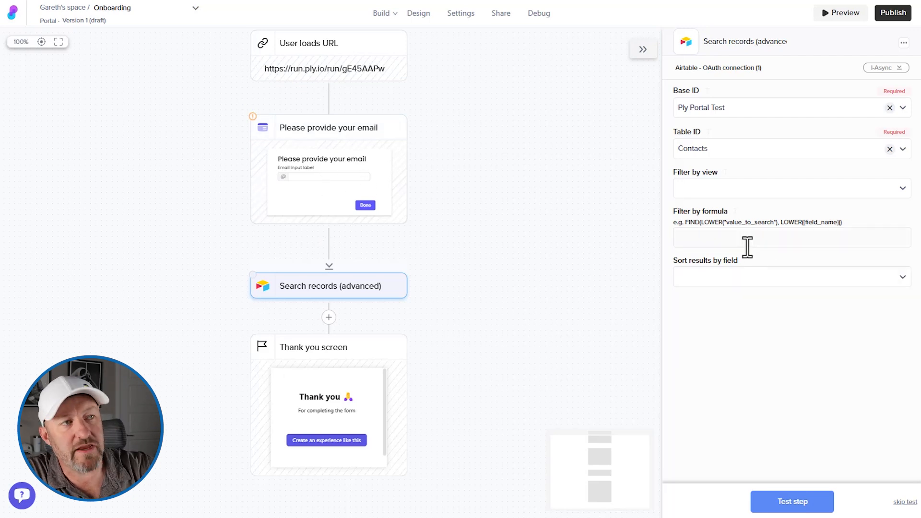
click(791, 236)
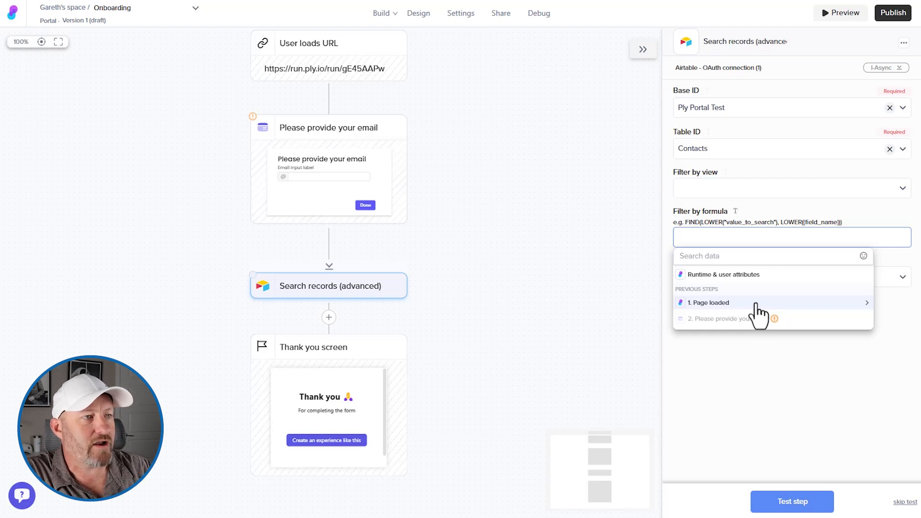
mouse_move(807, 329)
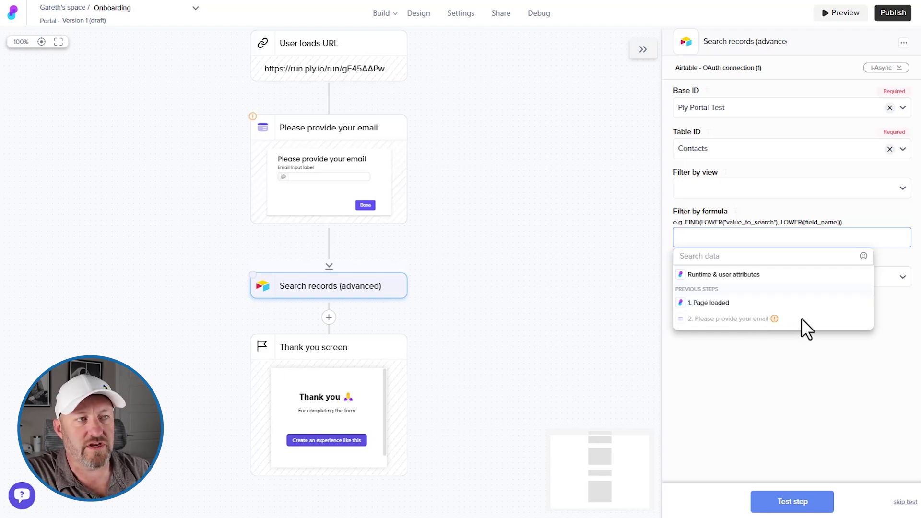
mouse_move(777, 330)
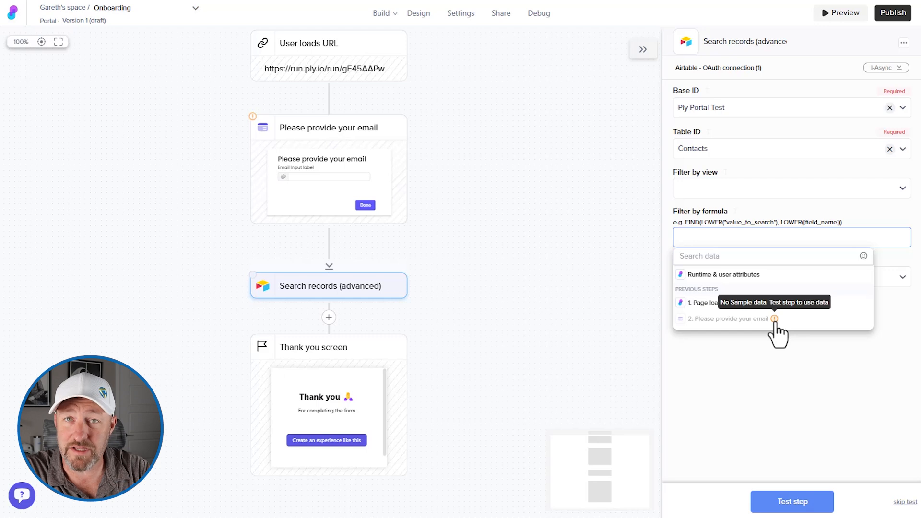
mouse_move(374, 205)
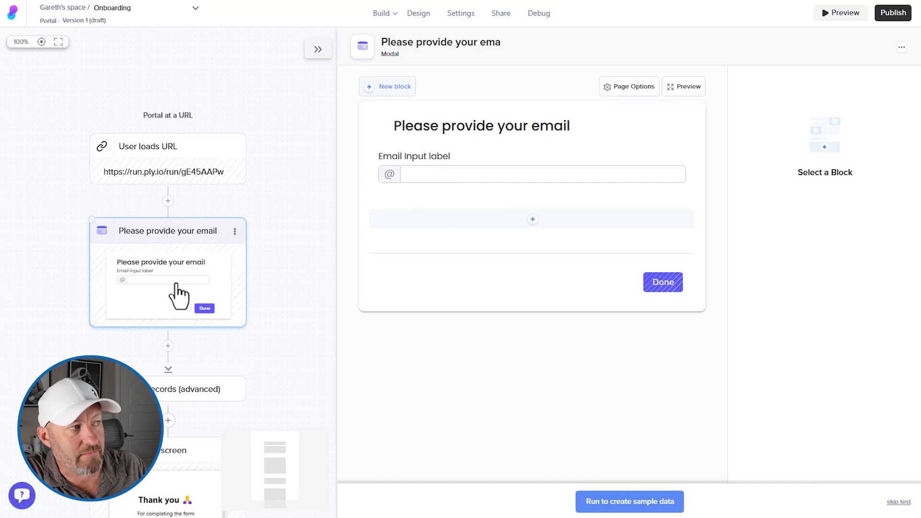
mouse_move(474, 163)
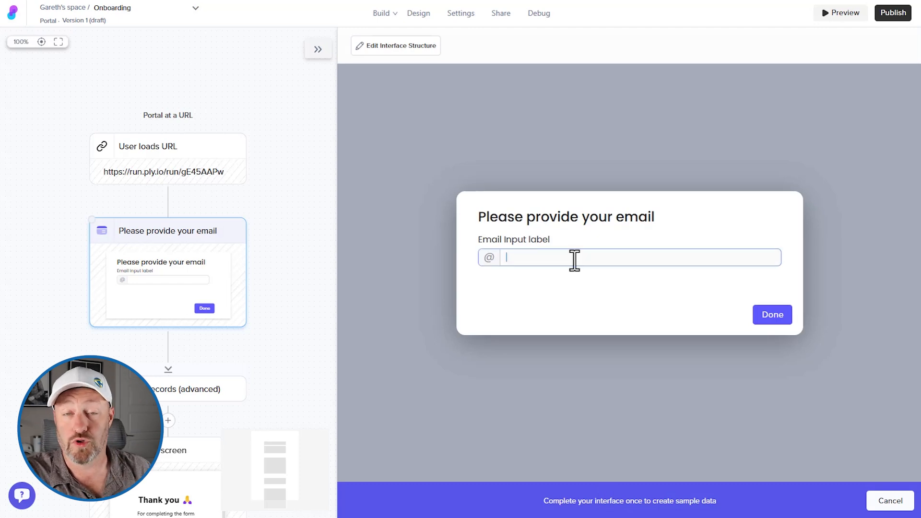
text(:)
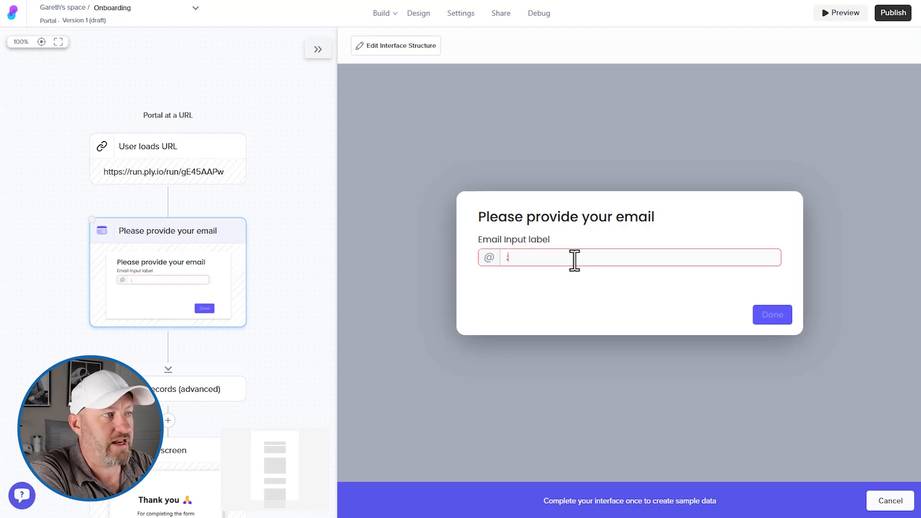
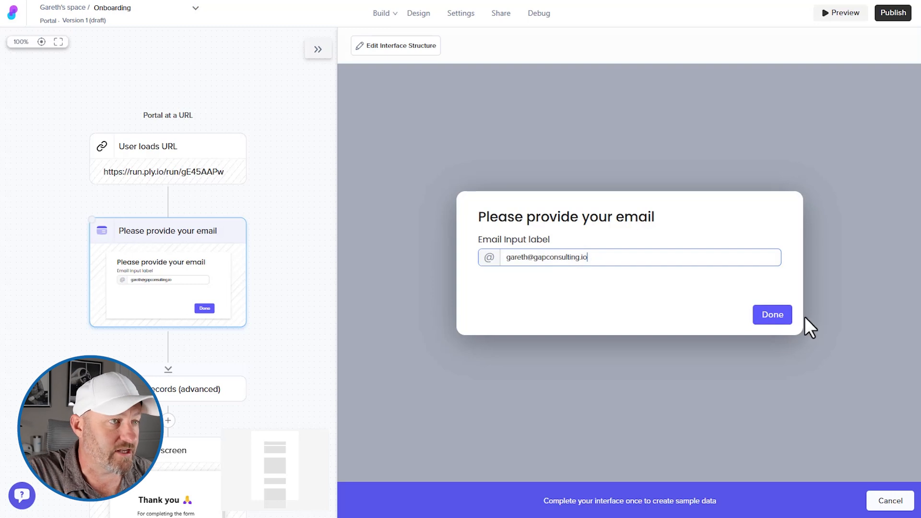
click(772, 314)
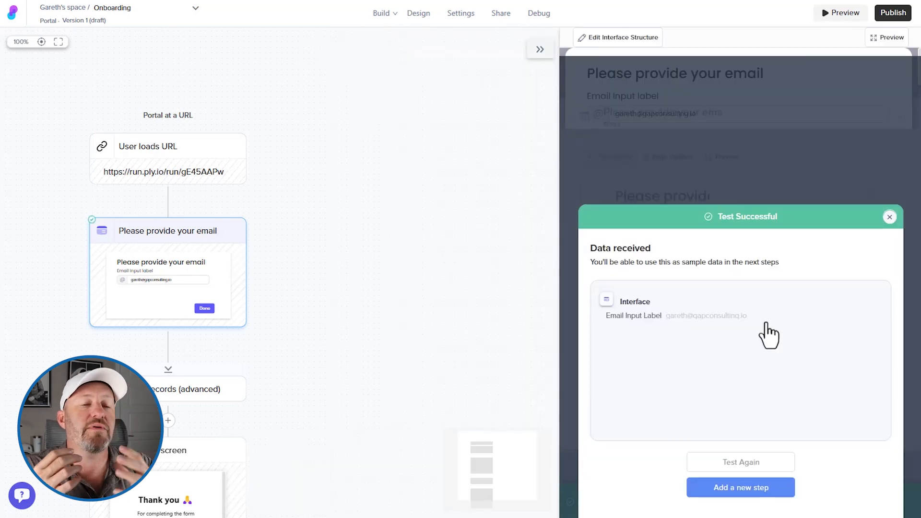
double_click(633, 316)
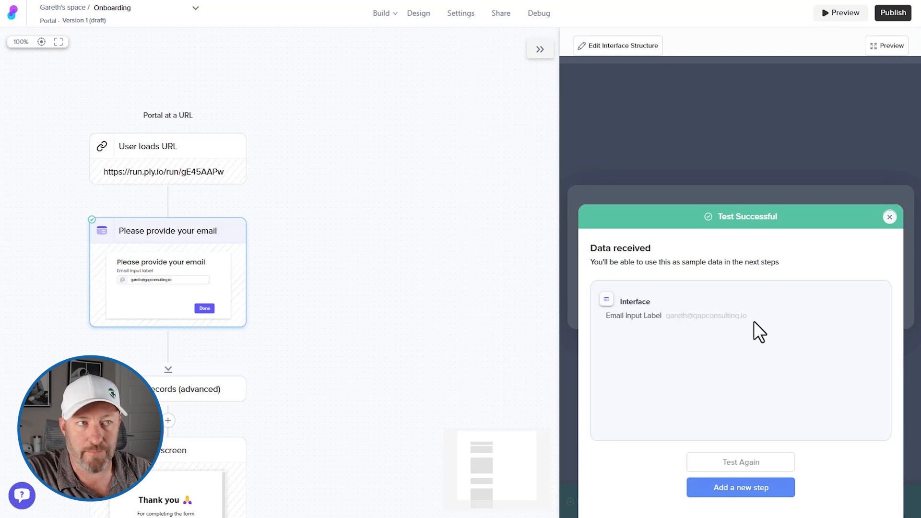
click(889, 217)
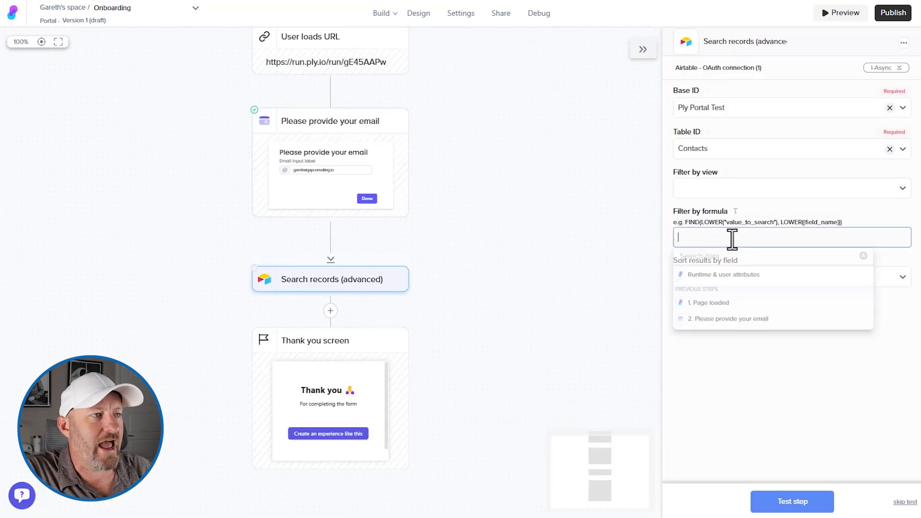
Step: Map the Email Input value inside the FIND(LOWER(...)) filter formula
click(730, 319)
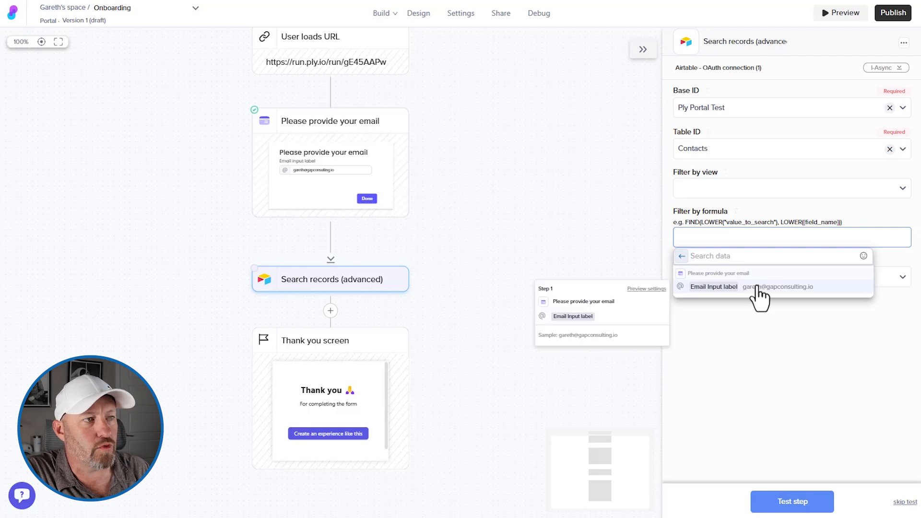
click(715, 287)
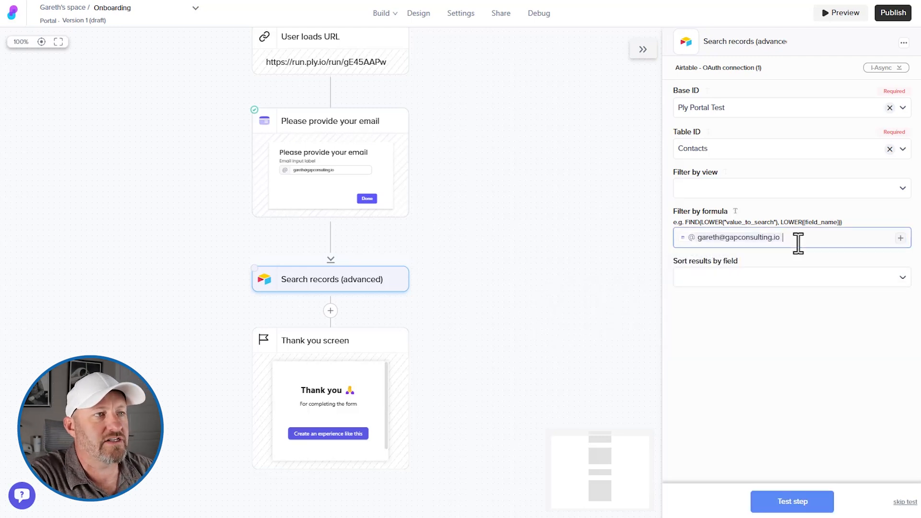
mouse_move(856, 232)
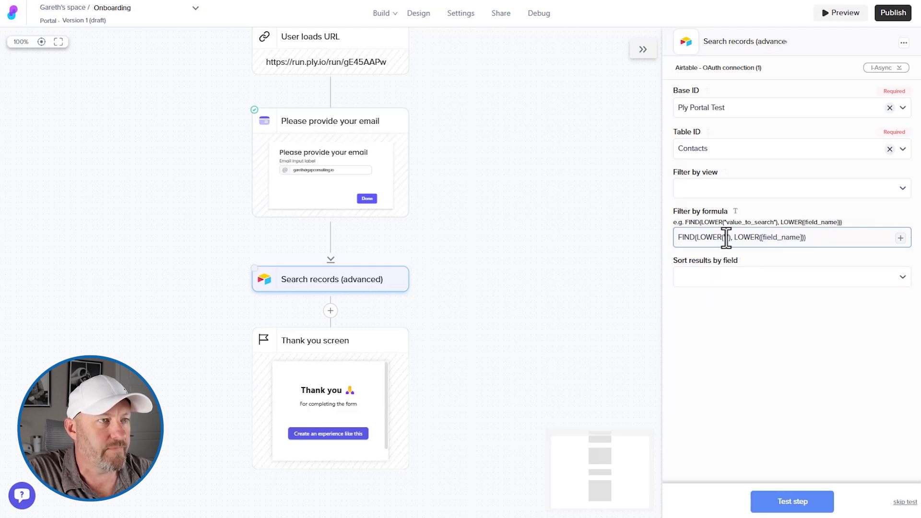
click(711, 237)
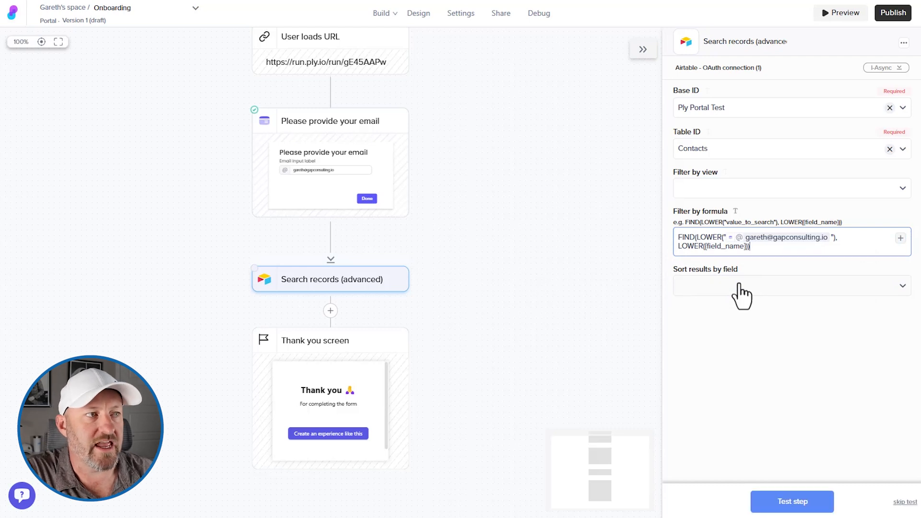
mouse_move(754, 253)
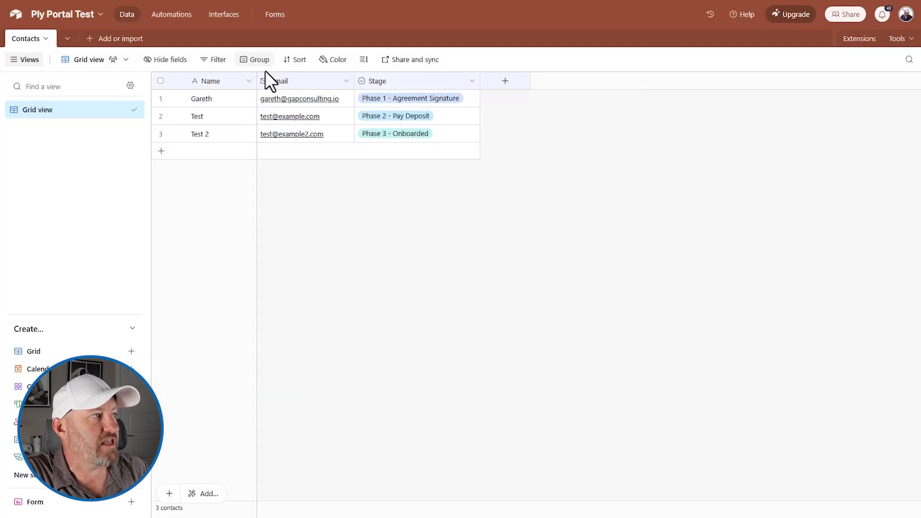
mouse_move(408, 204)
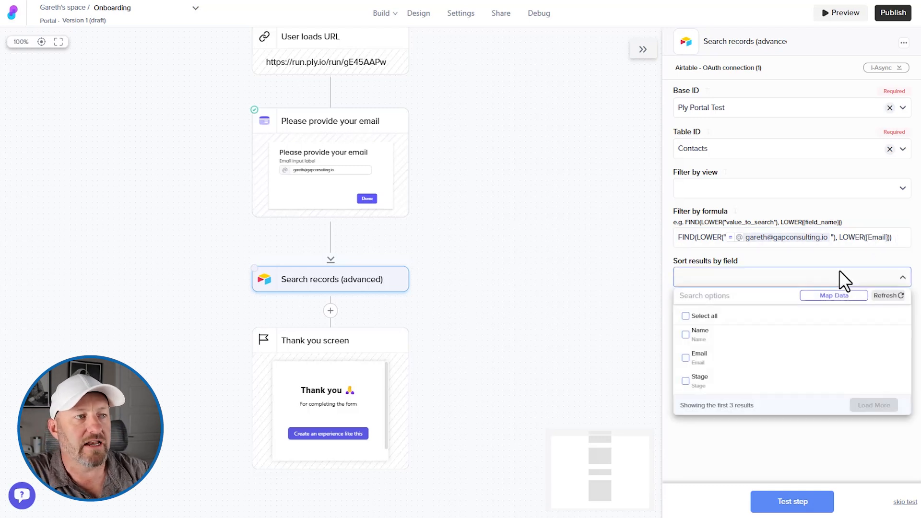
mouse_move(782, 265)
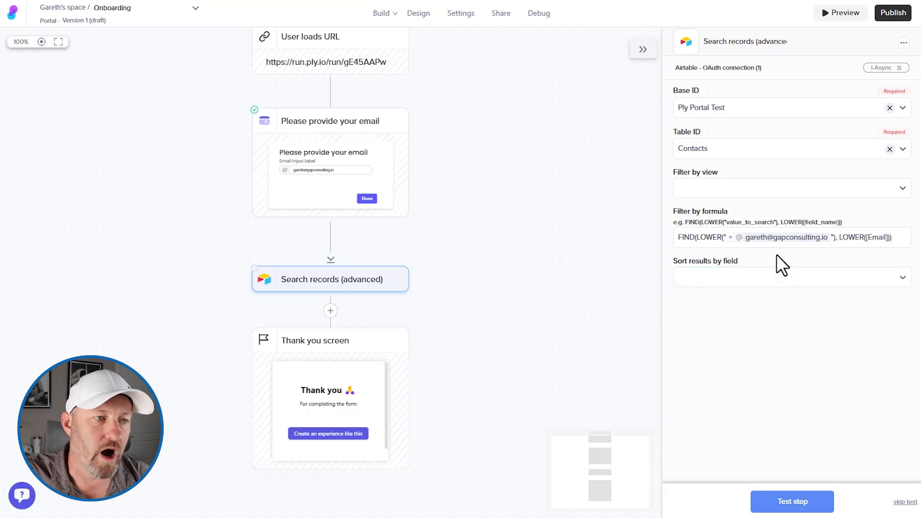
Step: Match on {Email} and test, returning Gareth's contact at Phase 1 - Agreement Signature
click(792, 501)
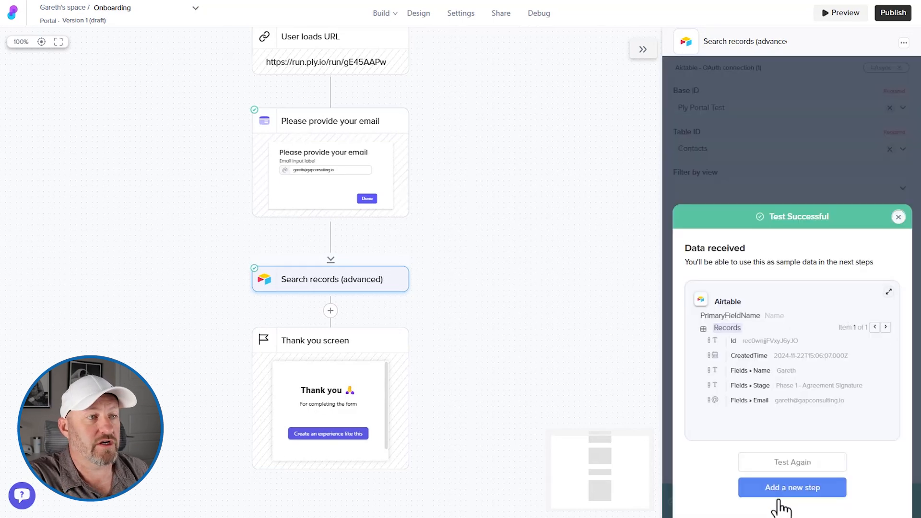
mouse_move(774, 427)
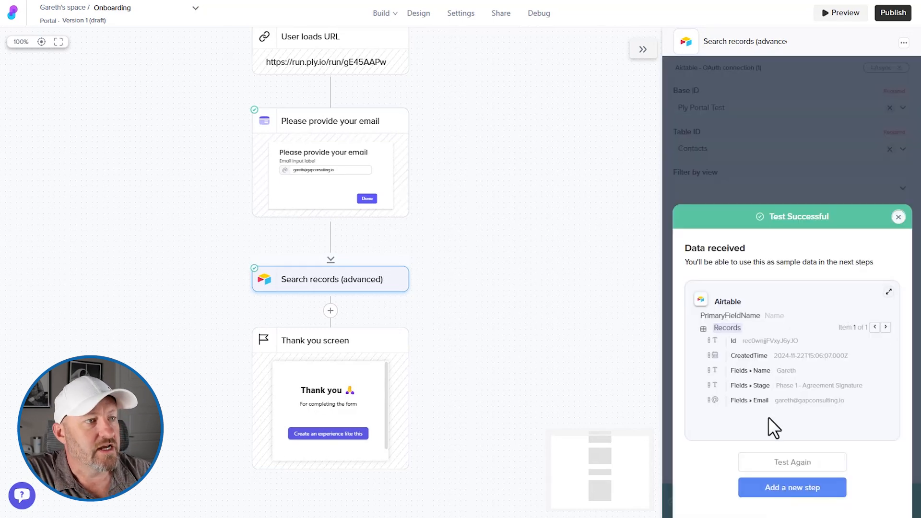
mouse_move(846, 408)
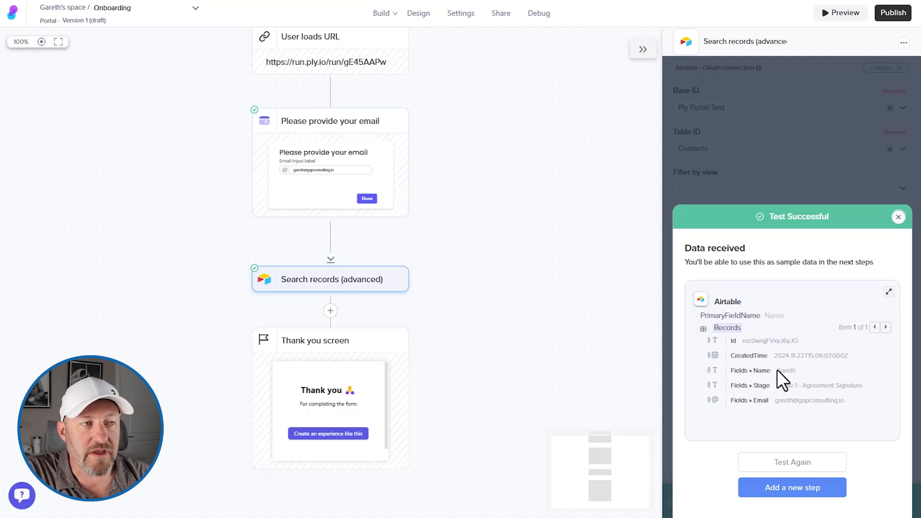
double_click(818, 385)
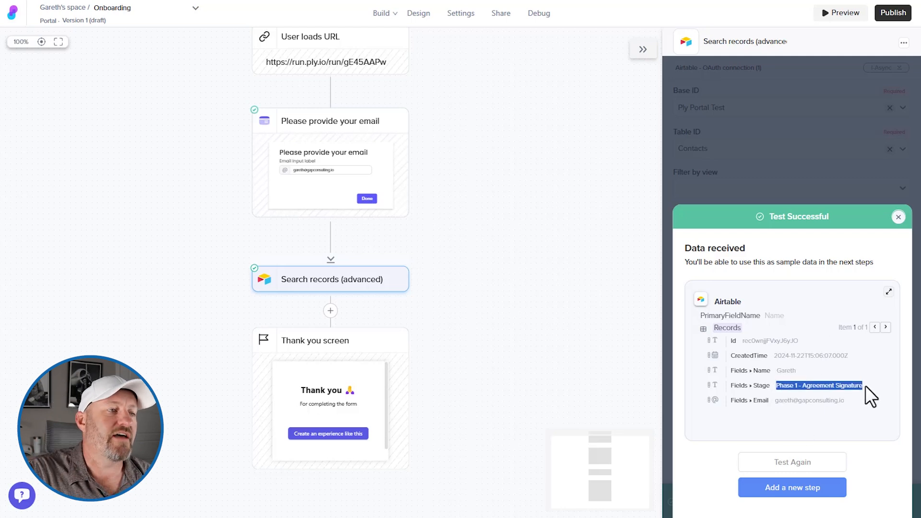
mouse_move(869, 406)
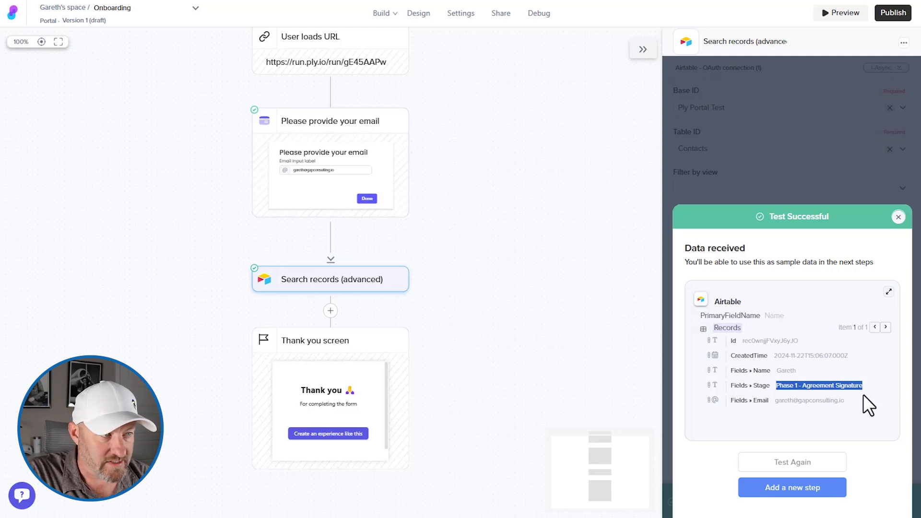
mouse_move(834, 418)
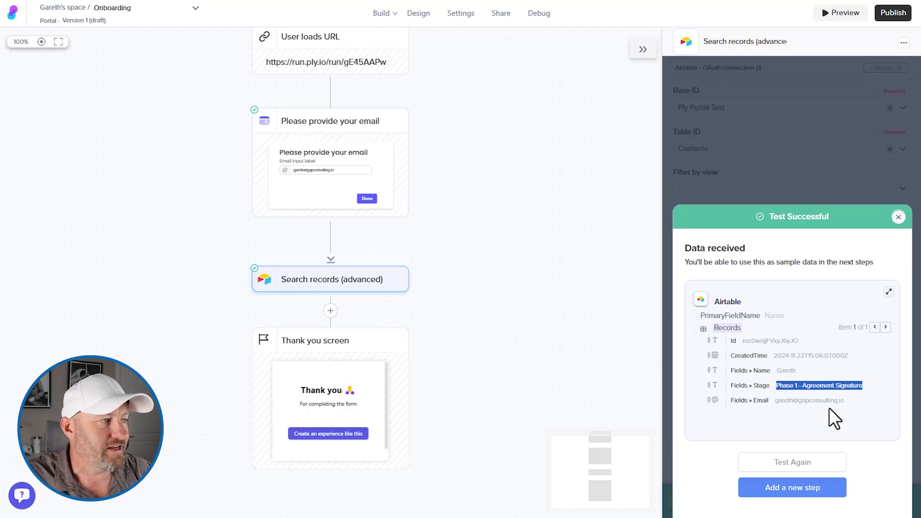
click(898, 216)
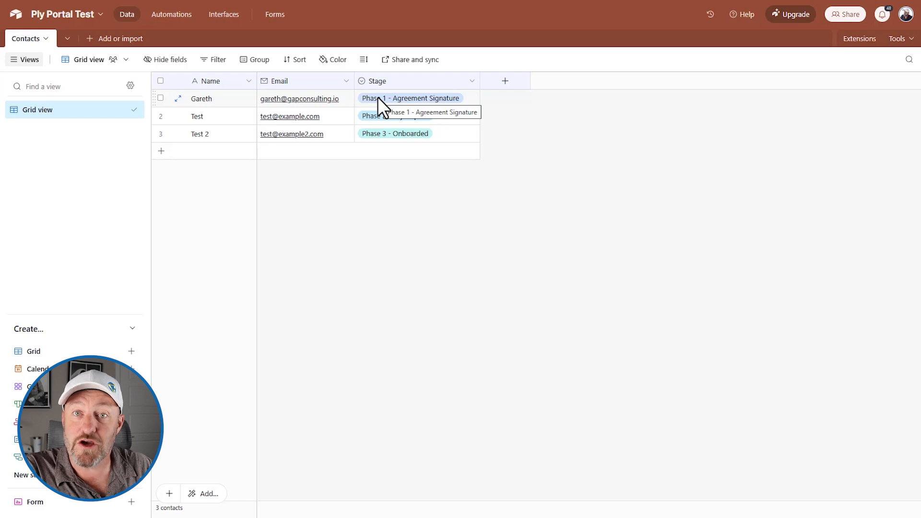
mouse_move(414, 109)
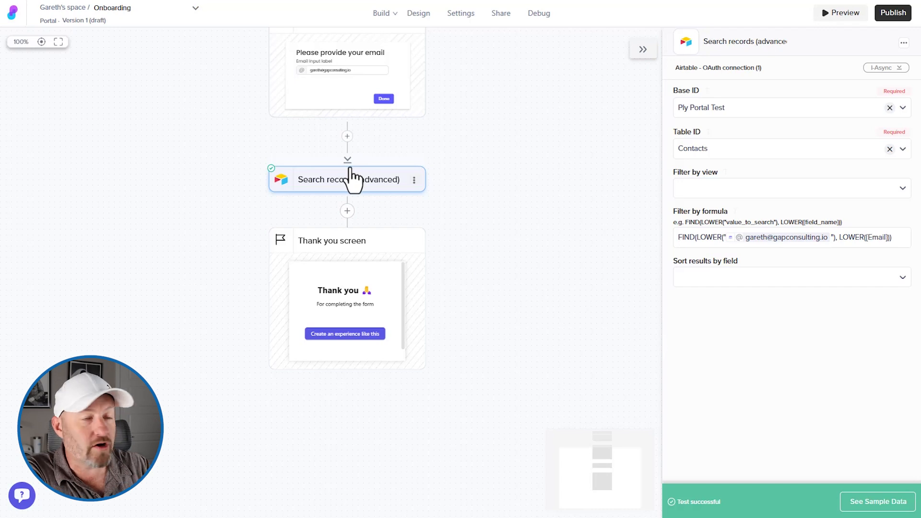
mouse_move(353, 211)
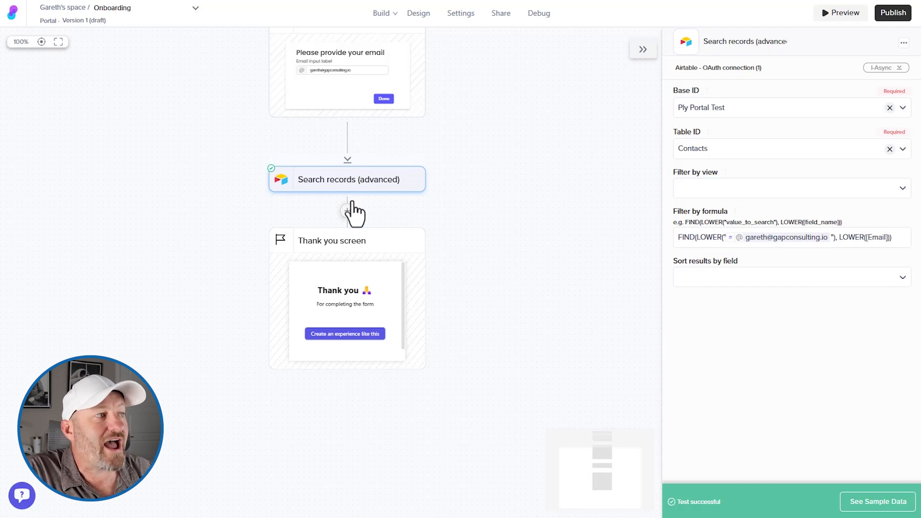
Step: Insert a Branches step after Search records (advanced), creating Branch 1 and Default paths
click(347, 210)
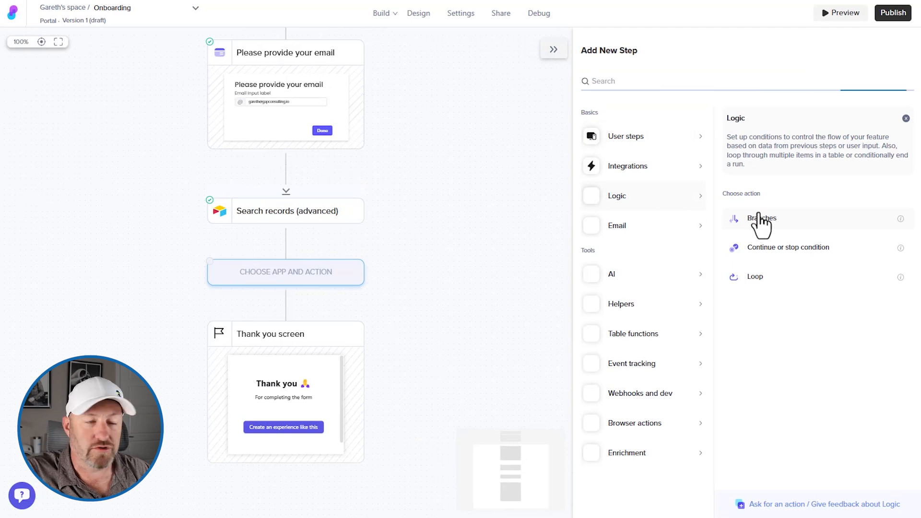
click(762, 219)
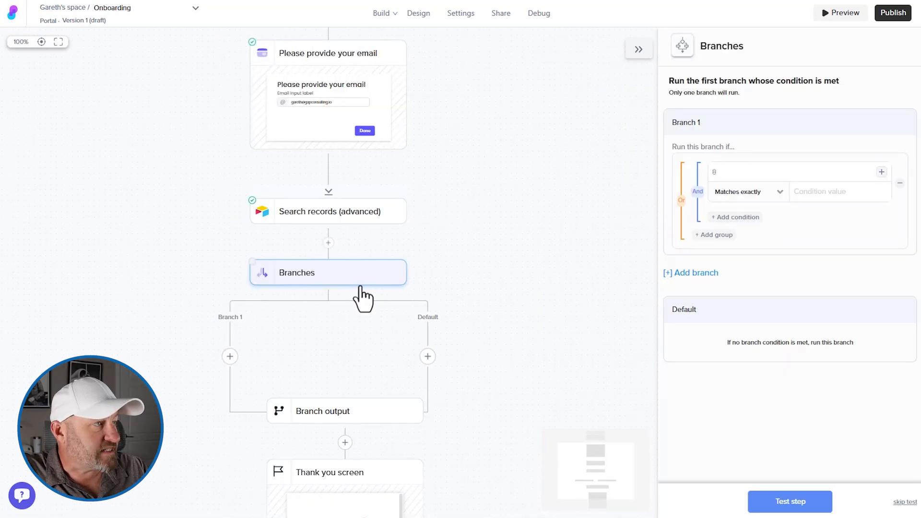
mouse_move(246, 325)
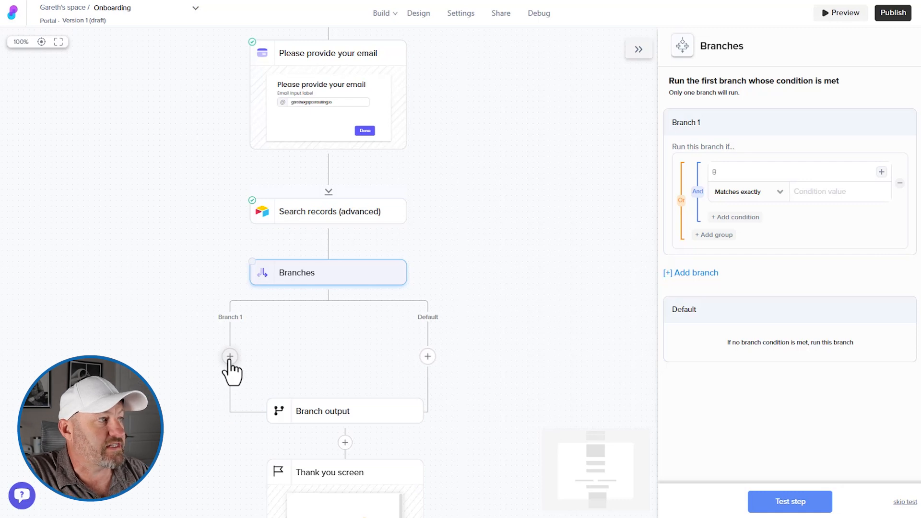
click(230, 356)
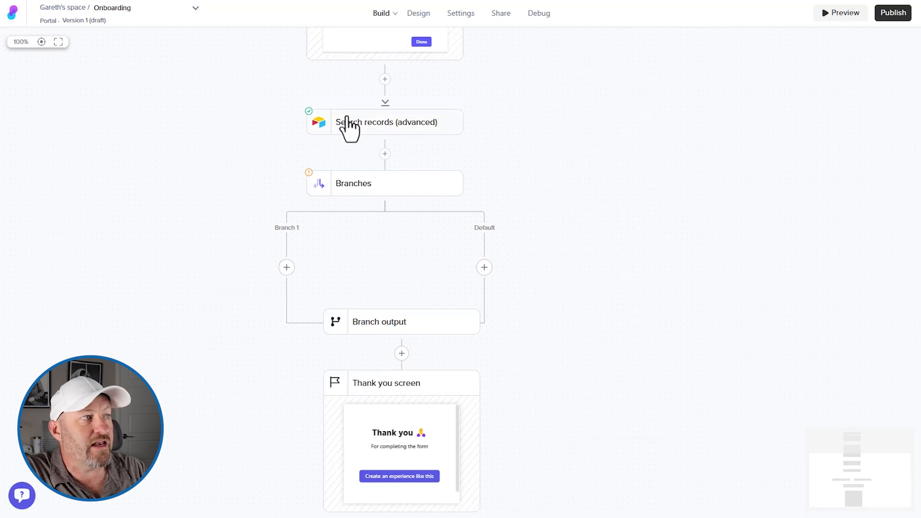
mouse_move(286, 267)
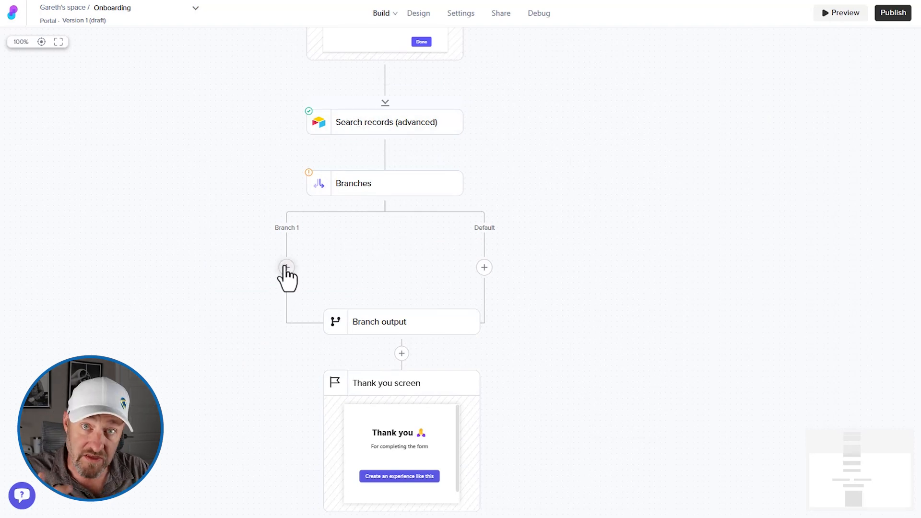
click(287, 267)
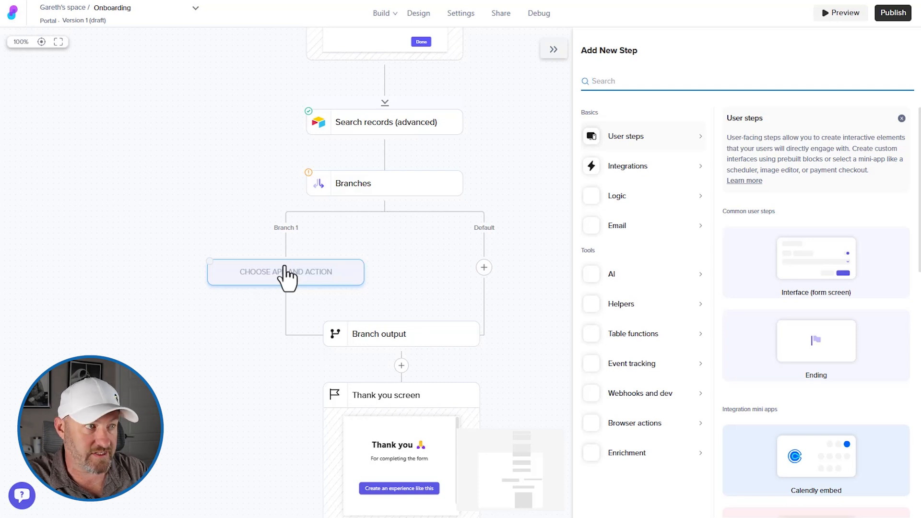
mouse_move(235, 369)
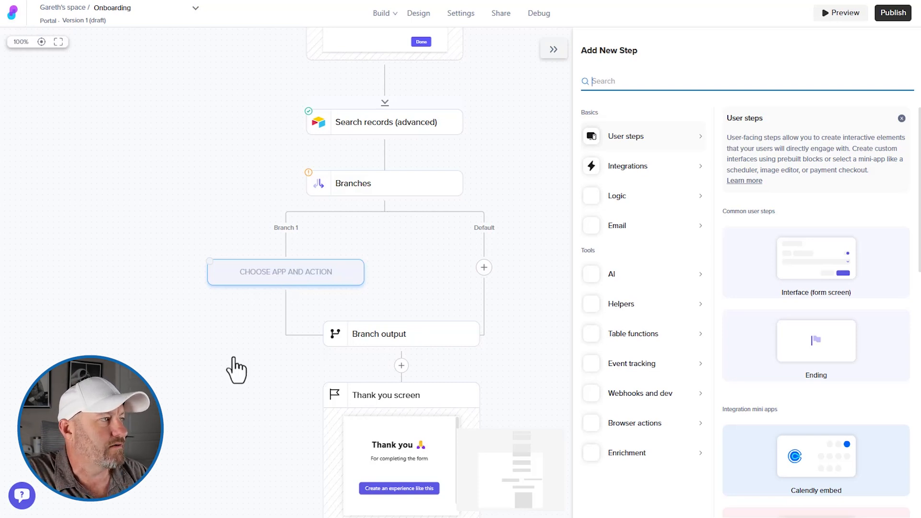
mouse_move(277, 296)
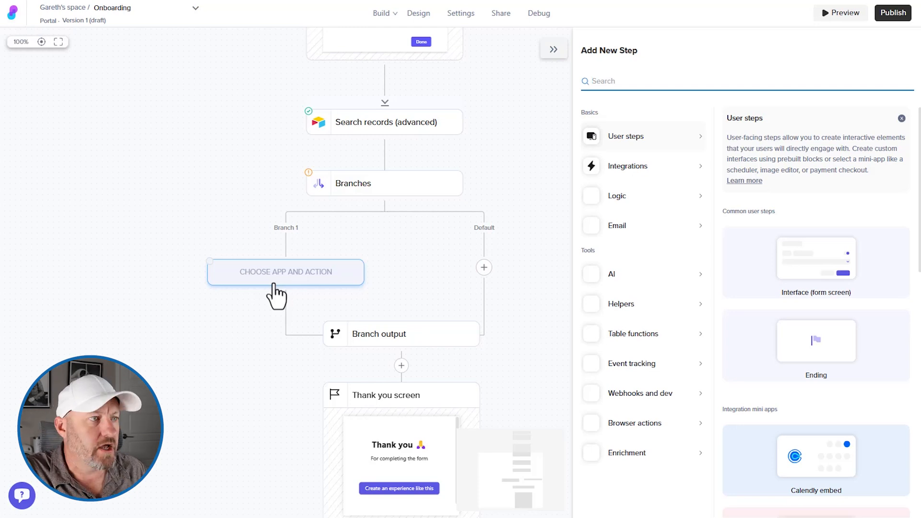
Step: Place an Interface form screen inside Branch 1, chosen from User steps
click(628, 166)
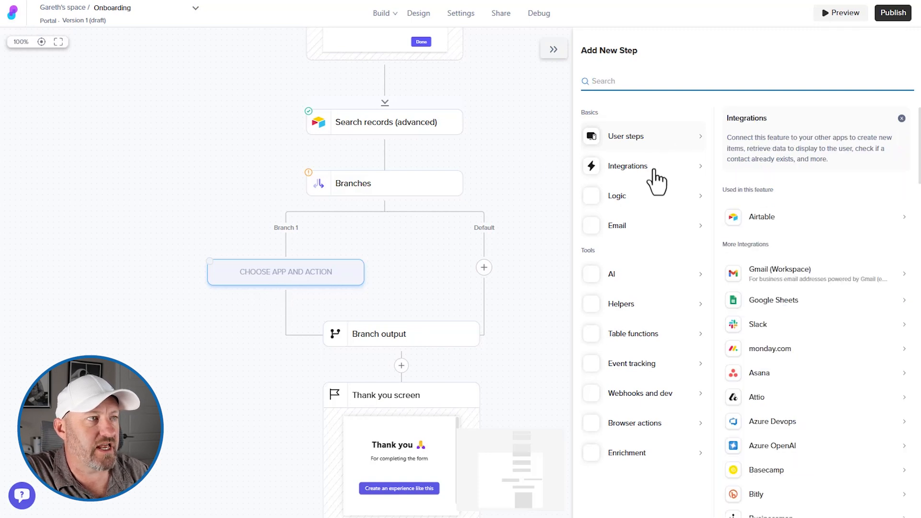
mouse_move(796, 249)
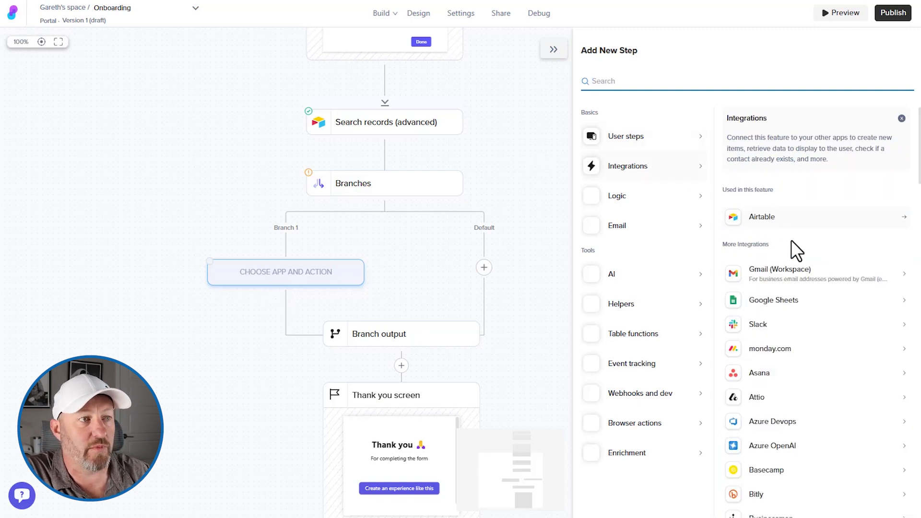
click(626, 136)
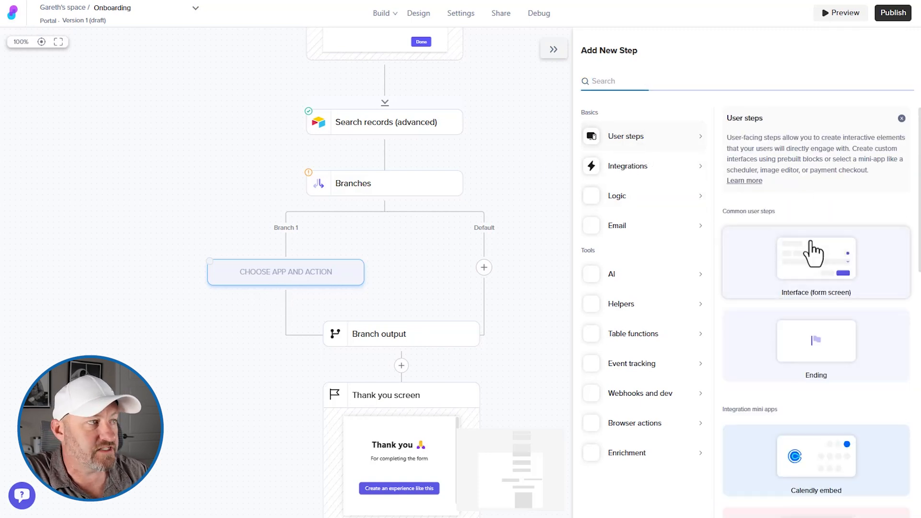
click(816, 257)
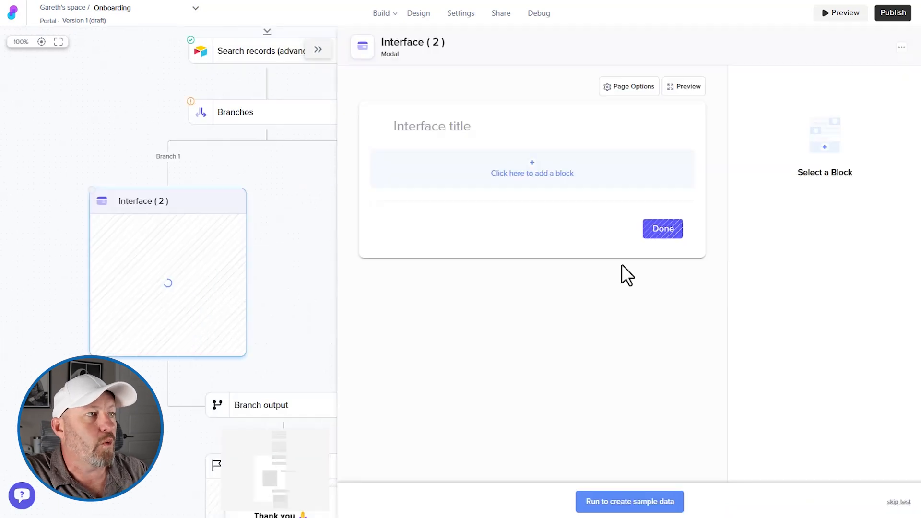
Step: Change the Interface title to 'We don't have a record for your account, please provide your name'
click(432, 126)
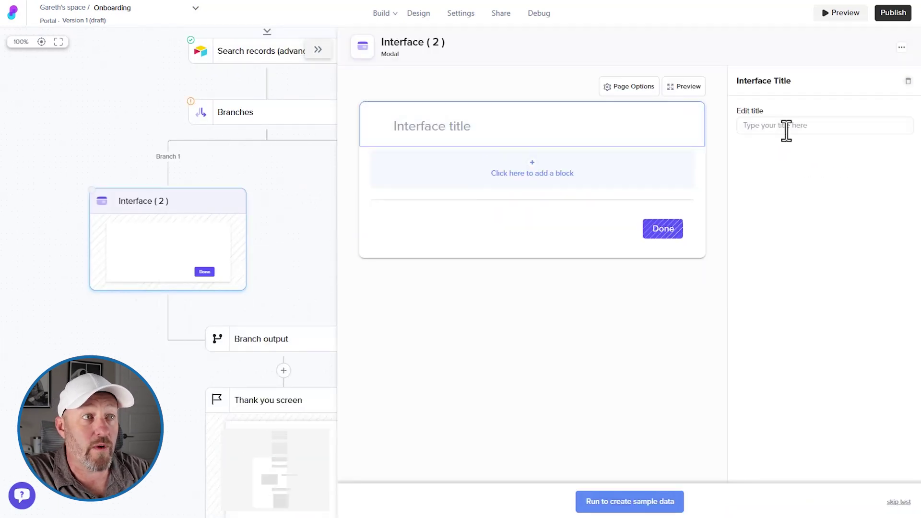
text(We do)
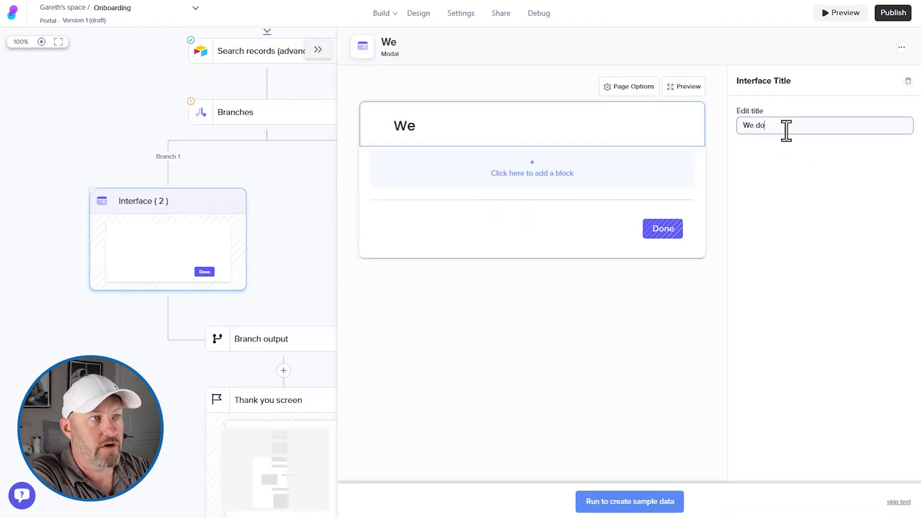
text(n't have a record f)
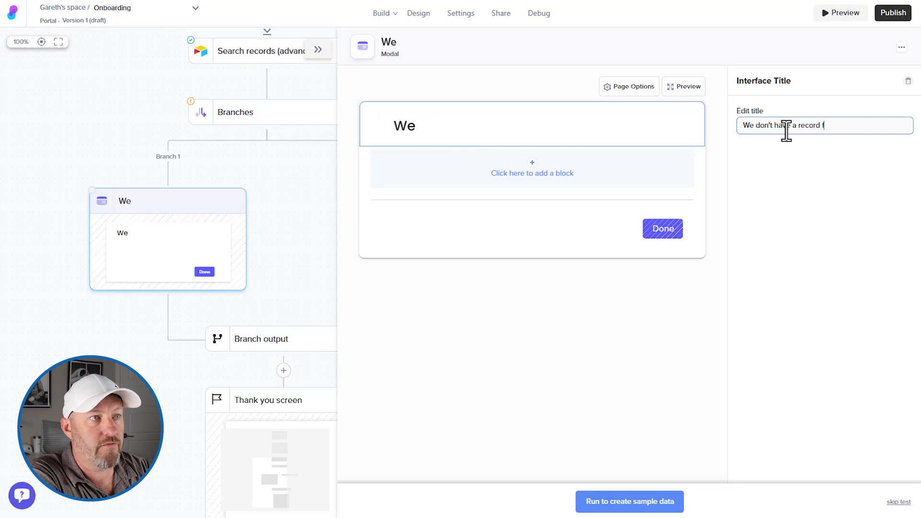
text(or your account, p)
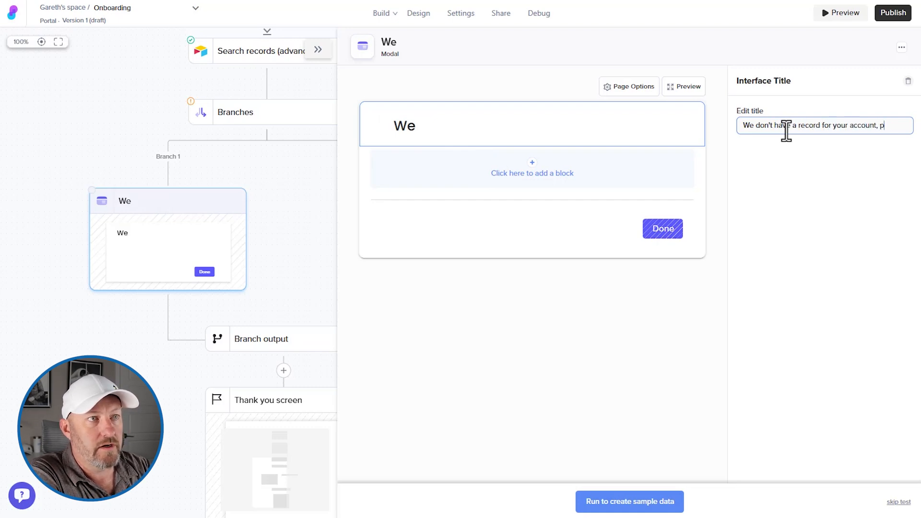
text(please provide your name)
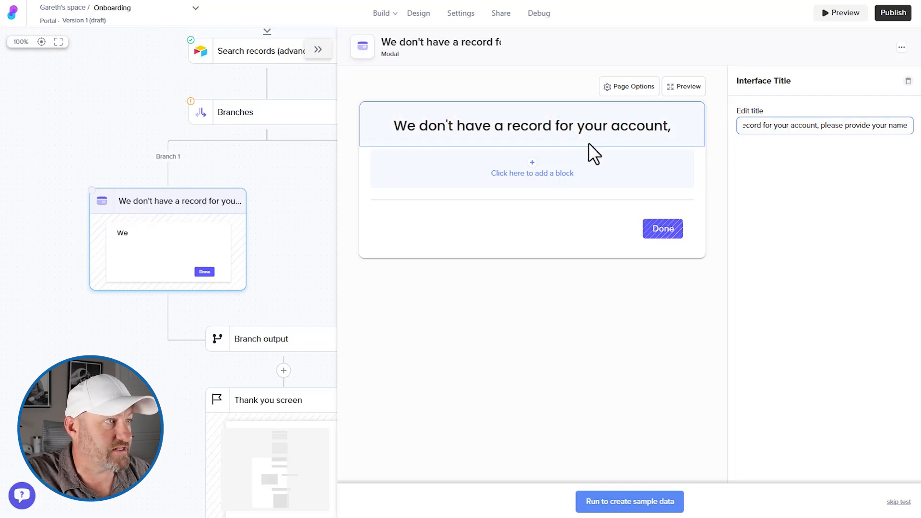
click(532, 168)
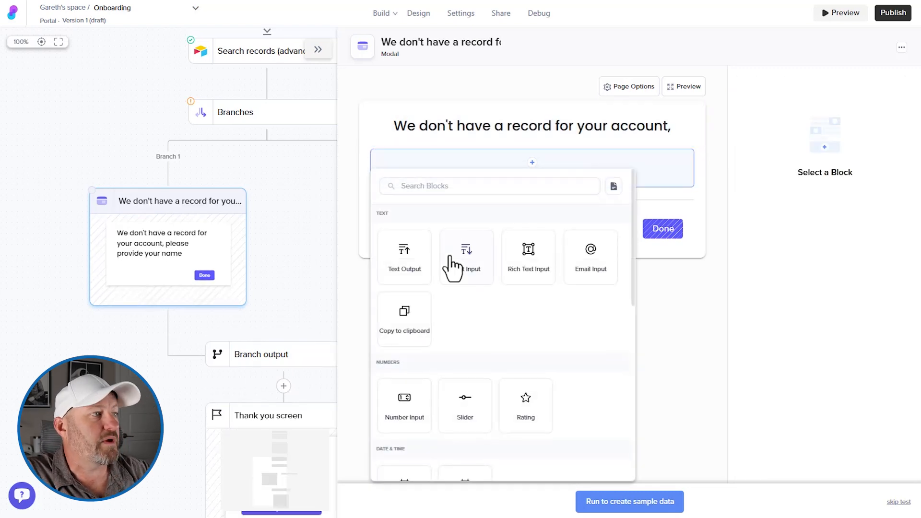
Step: Add a Text Input block labelled 'Your Name Here' below the no-record title
click(465, 257)
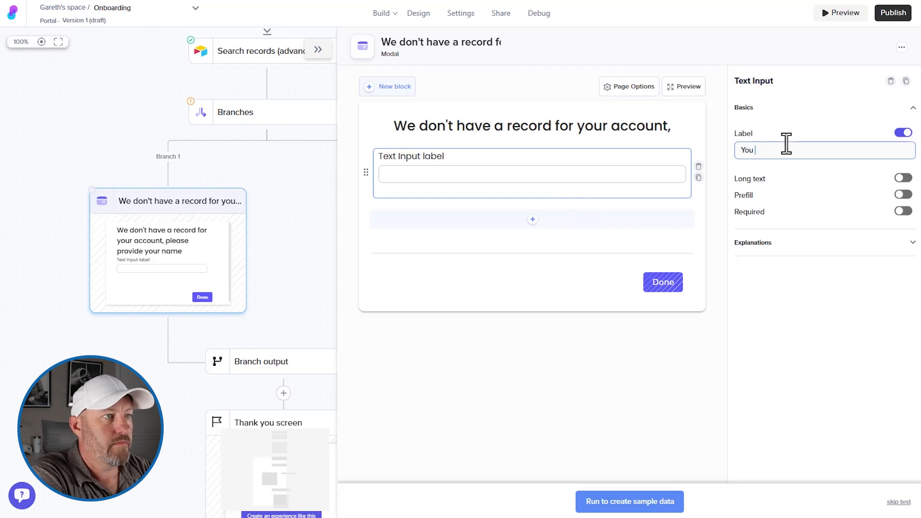
text(Your Name)
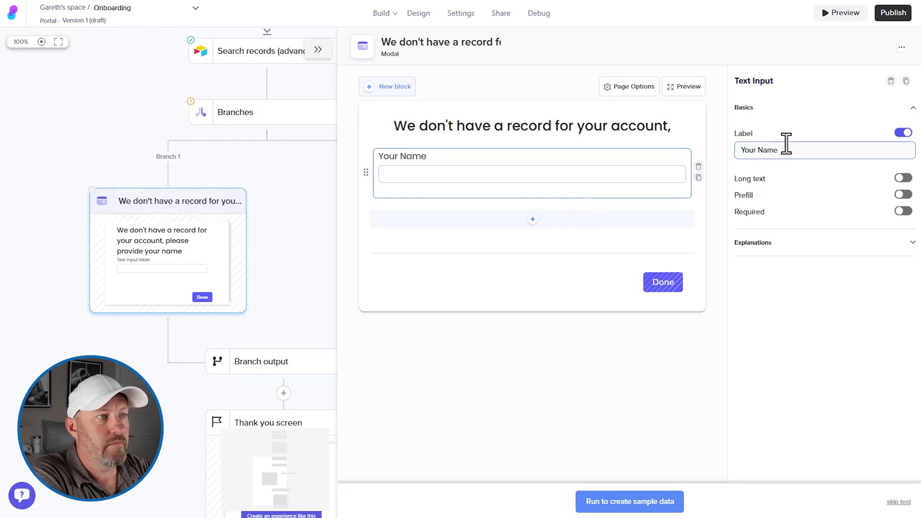
text(Here)
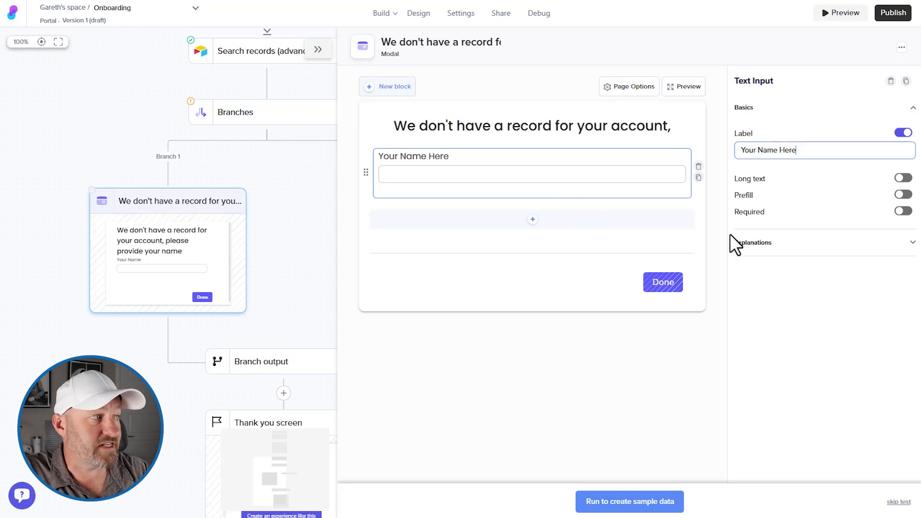
click(663, 282)
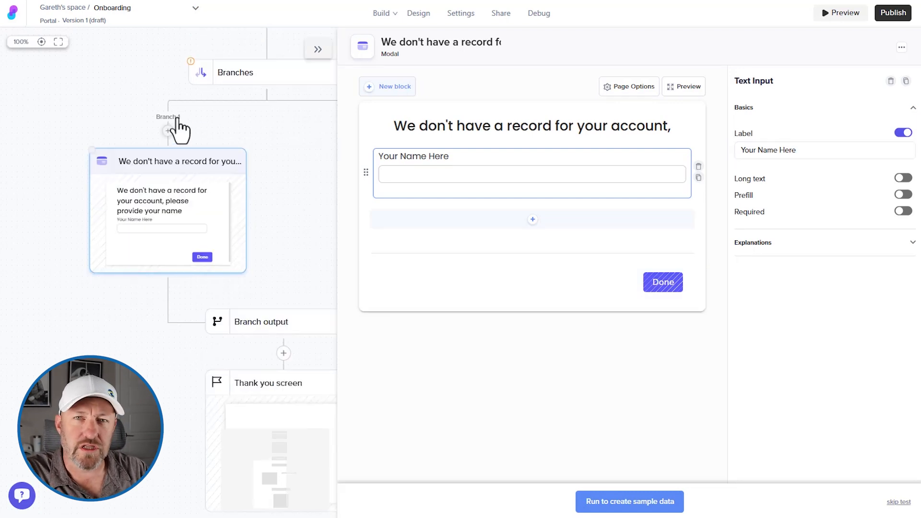
mouse_move(607, 200)
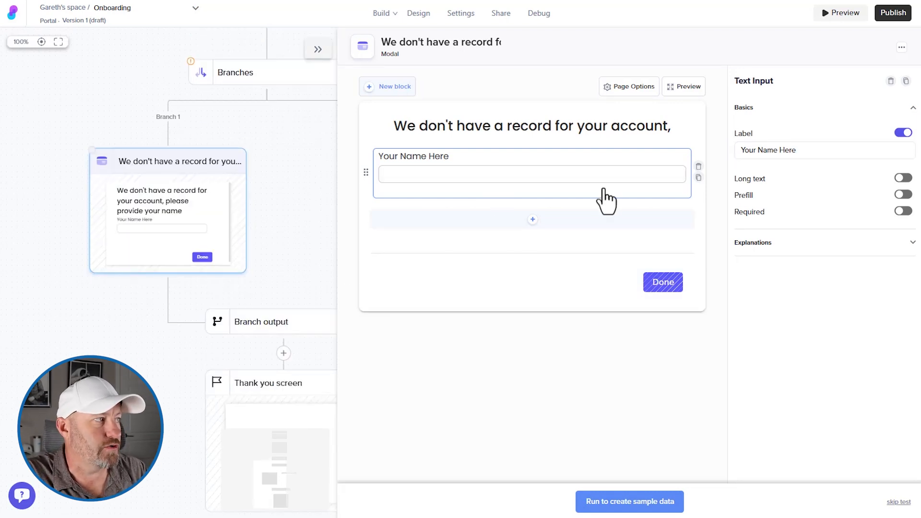
mouse_move(176, 123)
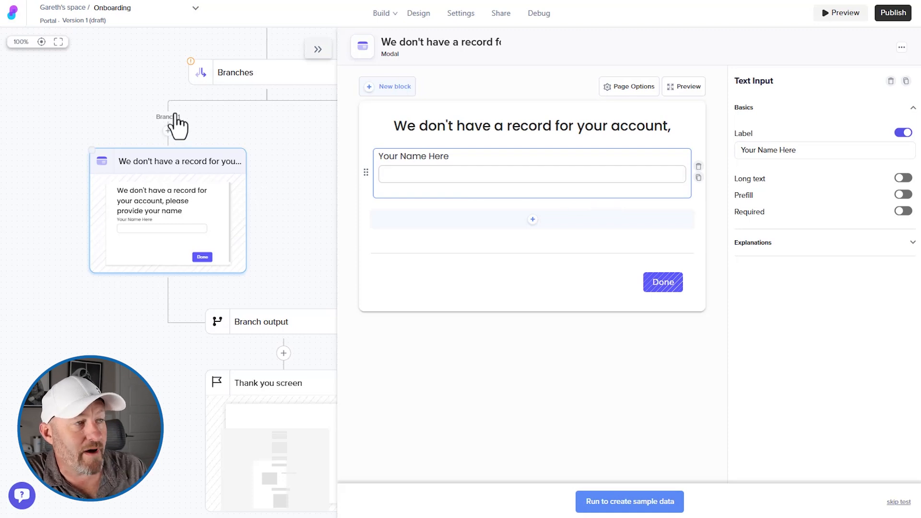
mouse_move(306, 126)
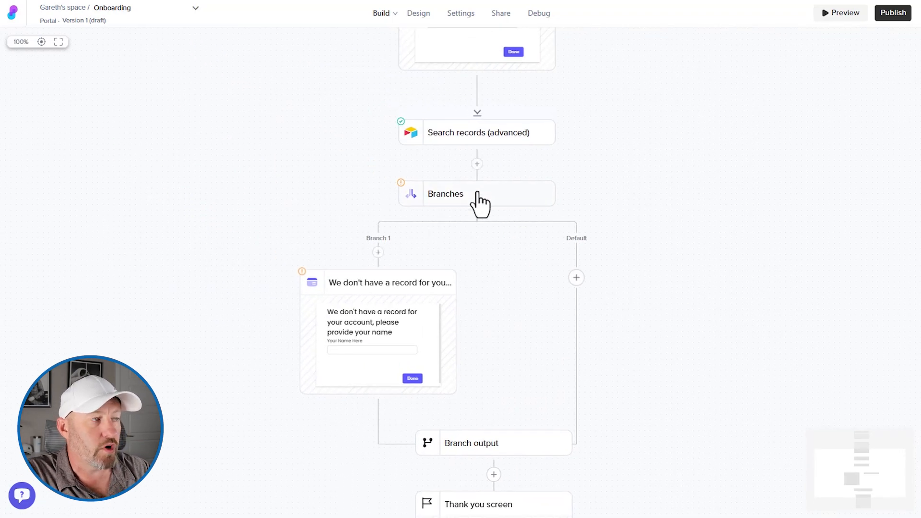
Step: Rename Branch 1 in the Branches step settings to 'No User Exists'
click(477, 193)
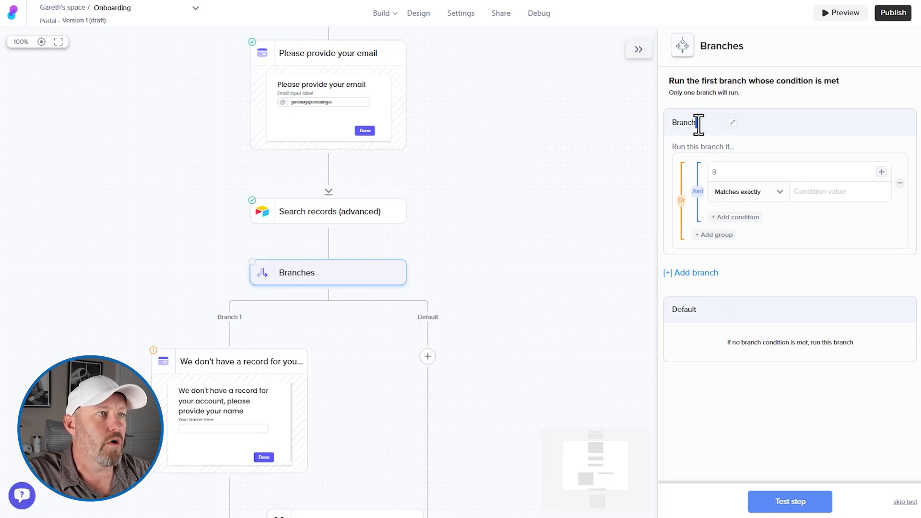
text(No User Exists)
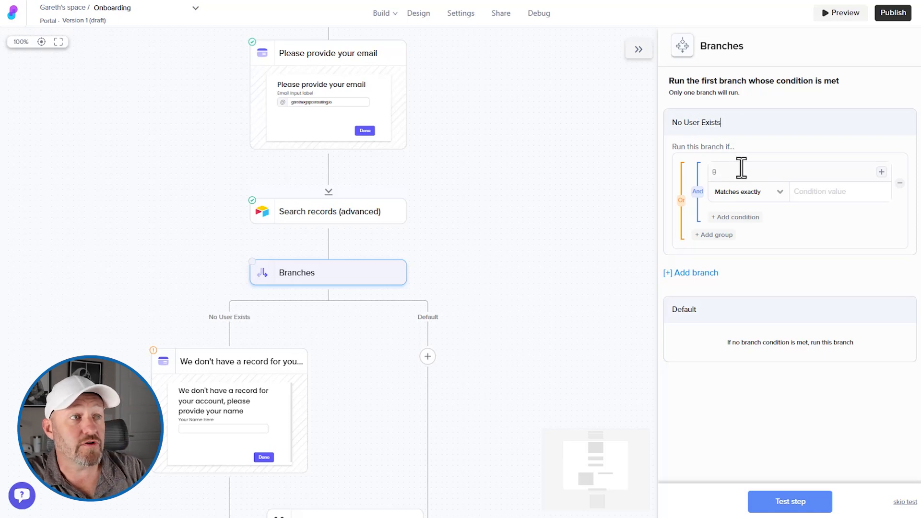
click(793, 172)
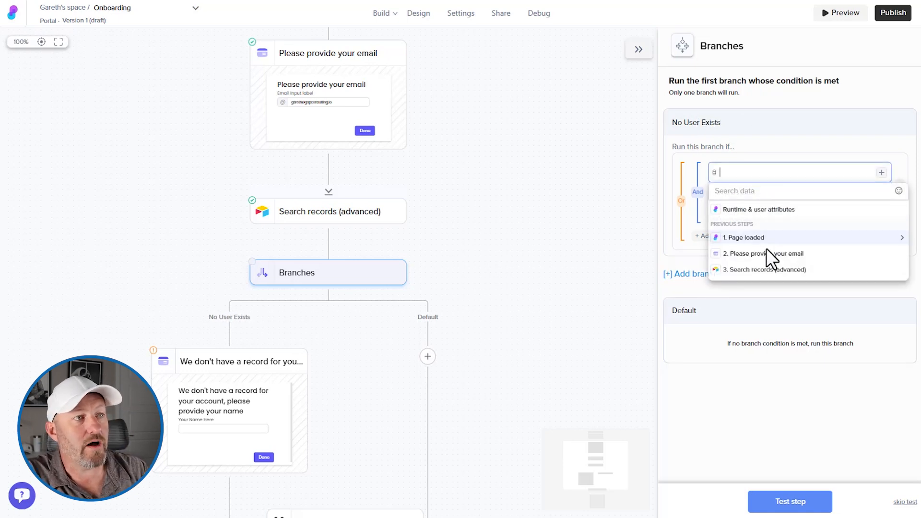
Step: Set the branch condition to Search records' PrimaryFieldName Is Empty
click(765, 269)
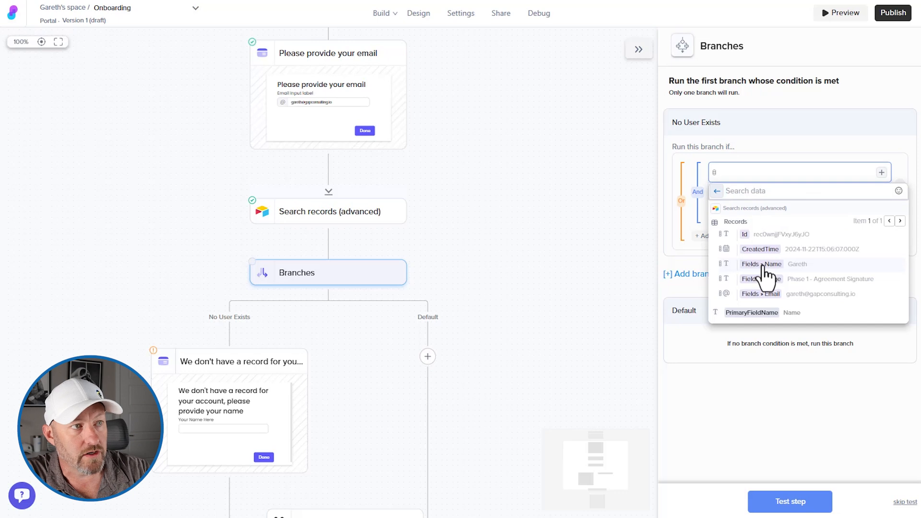
mouse_move(755, 244)
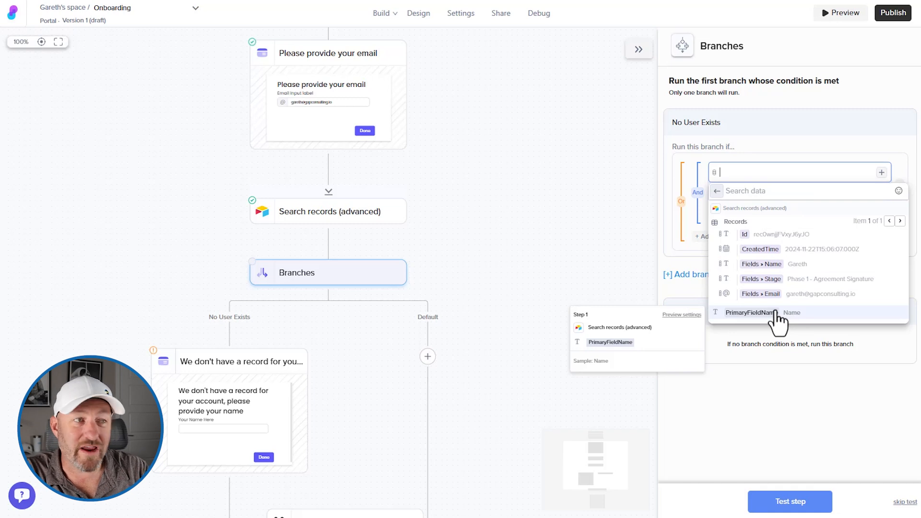
click(750, 312)
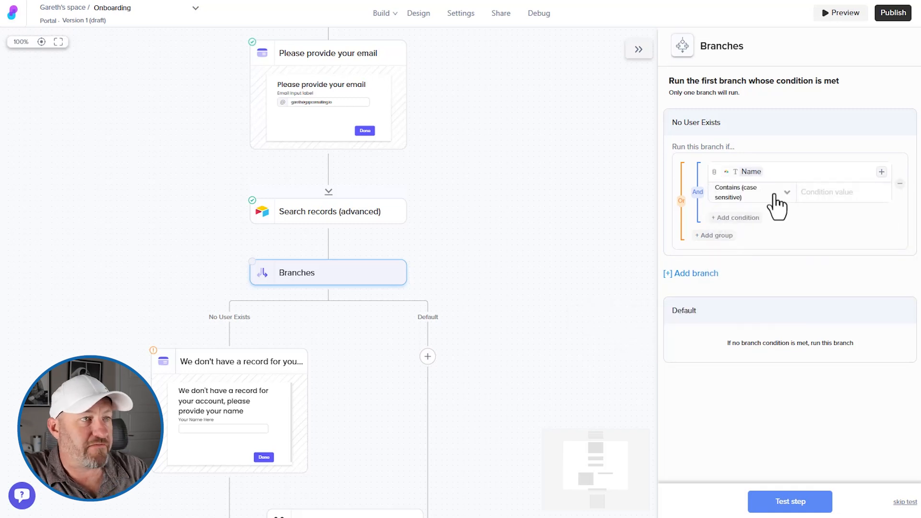
click(752, 192)
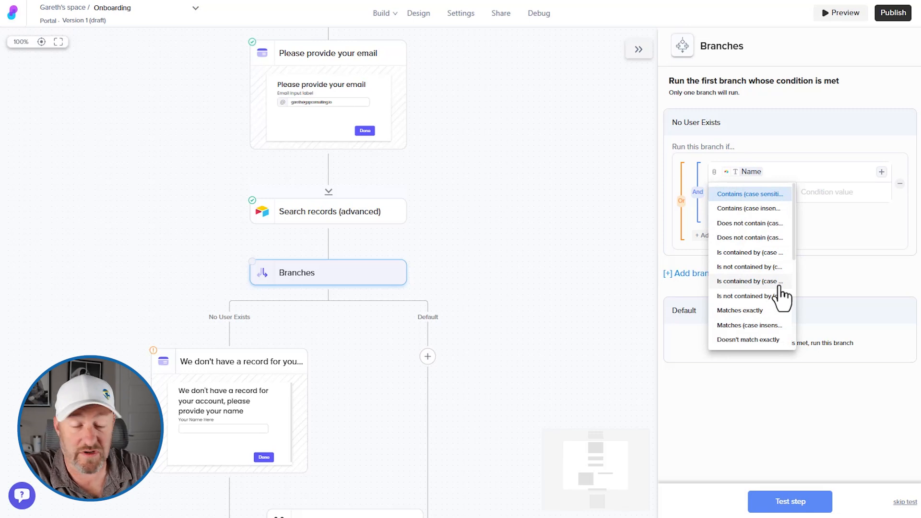
scroll(down, 3)
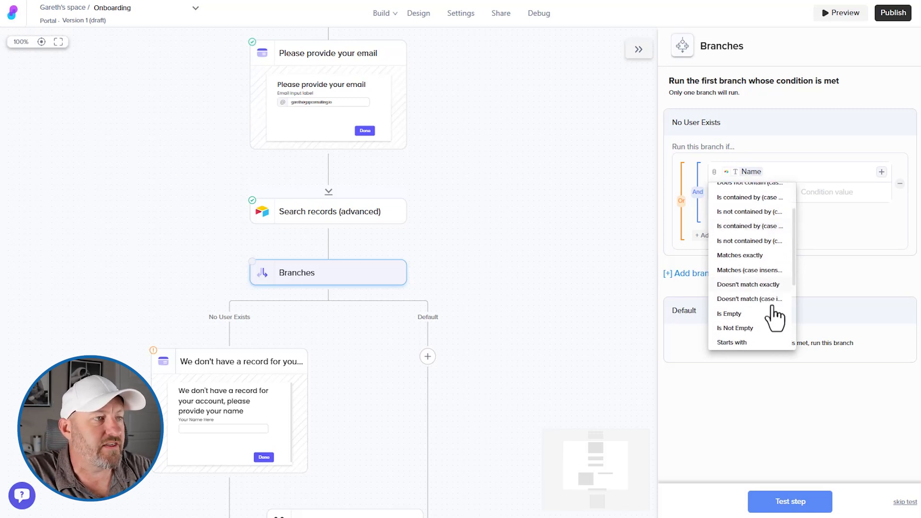
click(730, 313)
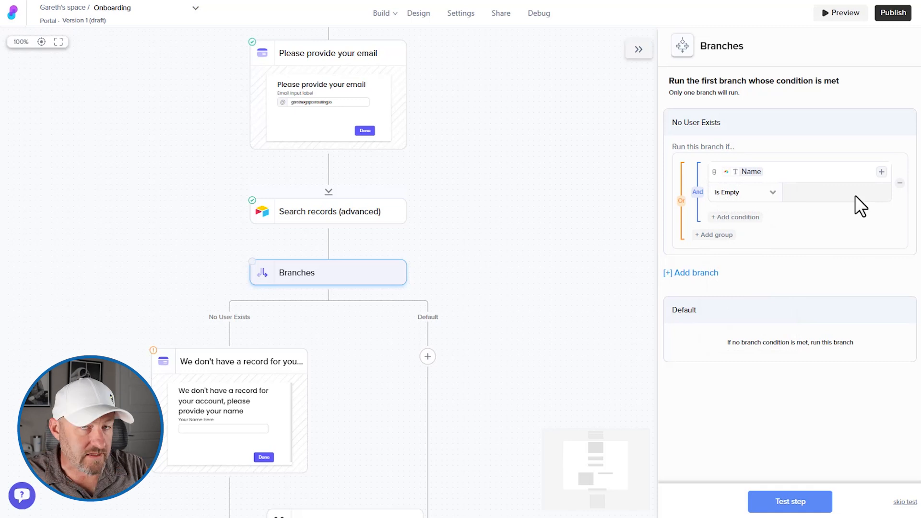
mouse_move(267, 178)
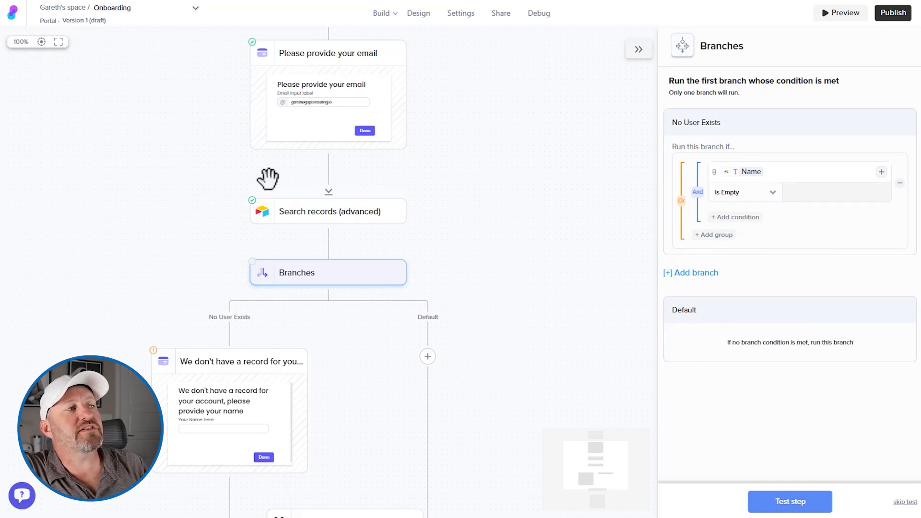
mouse_move(335, 218)
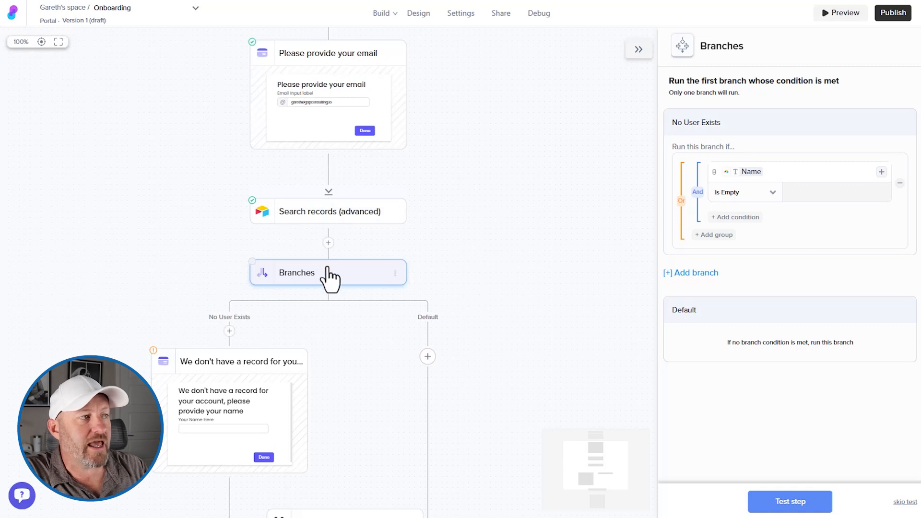
mouse_move(200, 374)
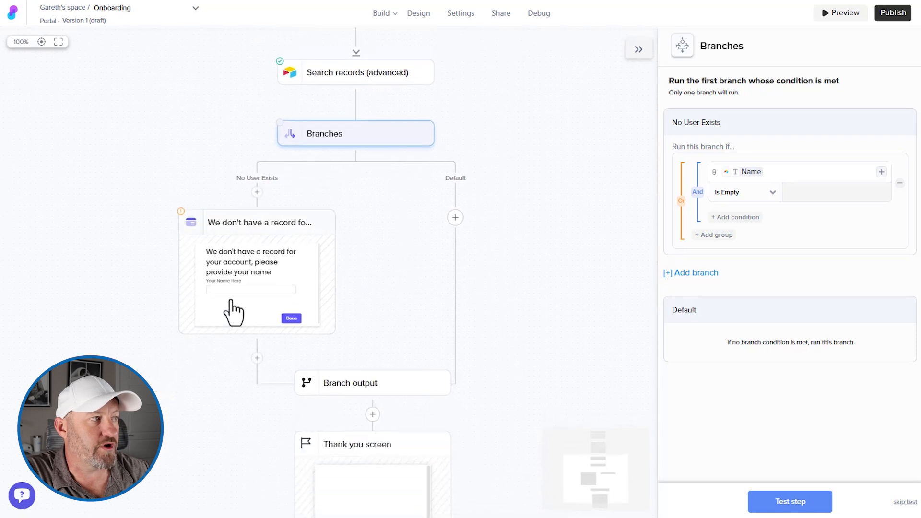
mouse_move(286, 296)
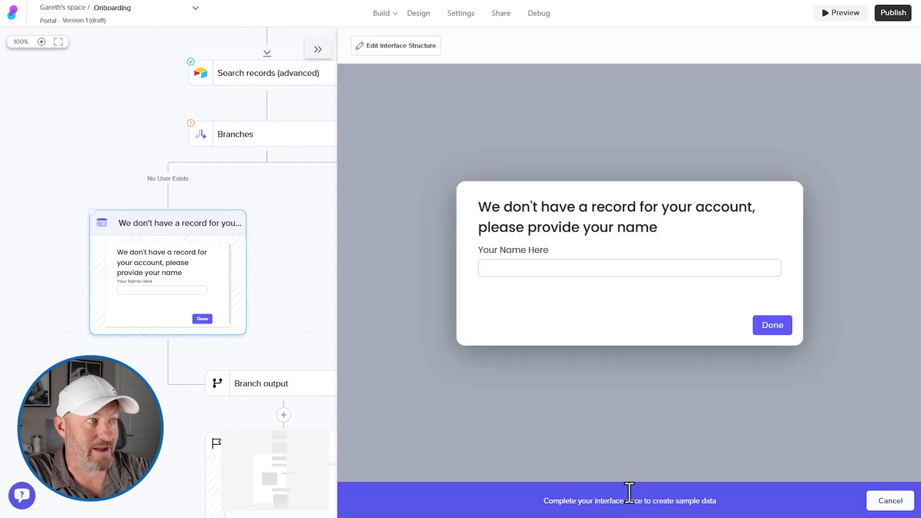
Step: Test the name screen with the sample name 'Garet', then add a step below it
text(Garet)
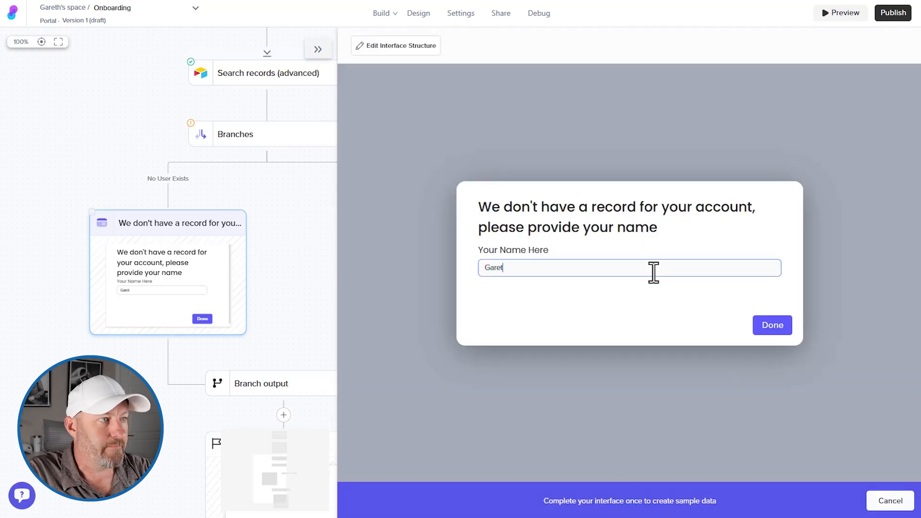
click(773, 325)
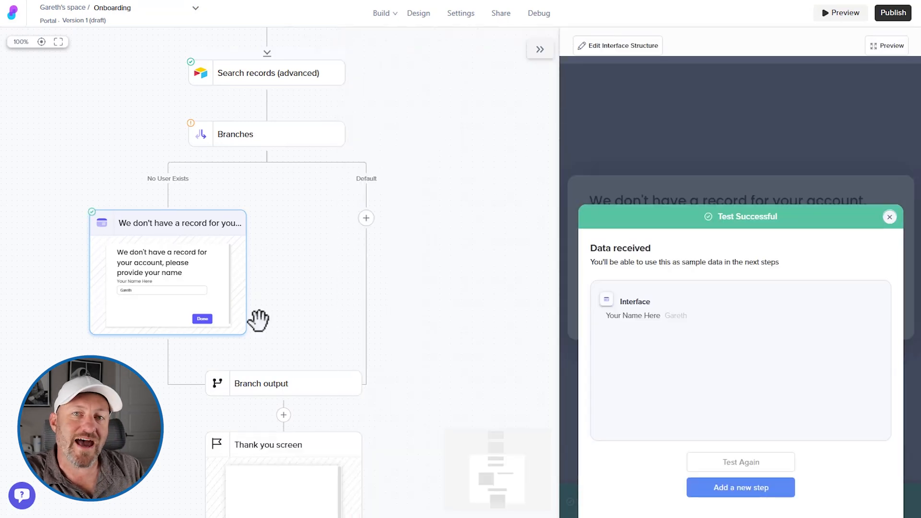
mouse_move(179, 359)
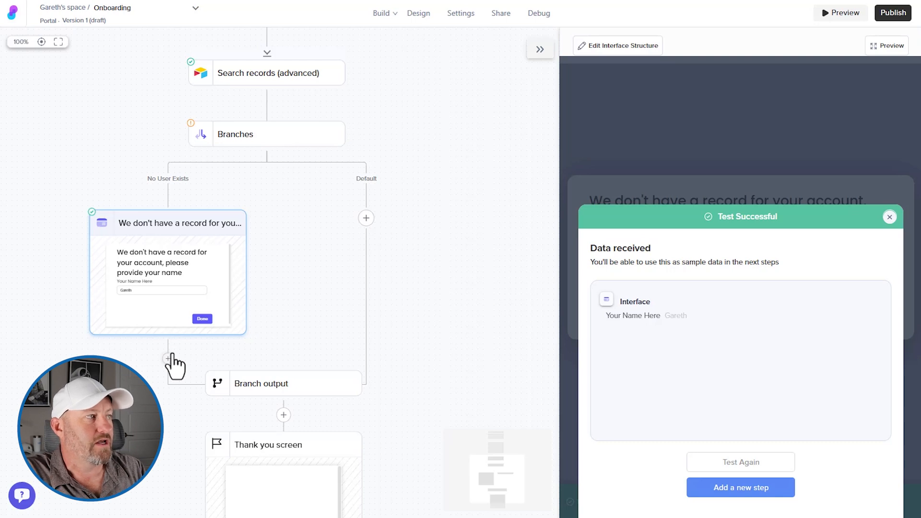
mouse_move(172, 368)
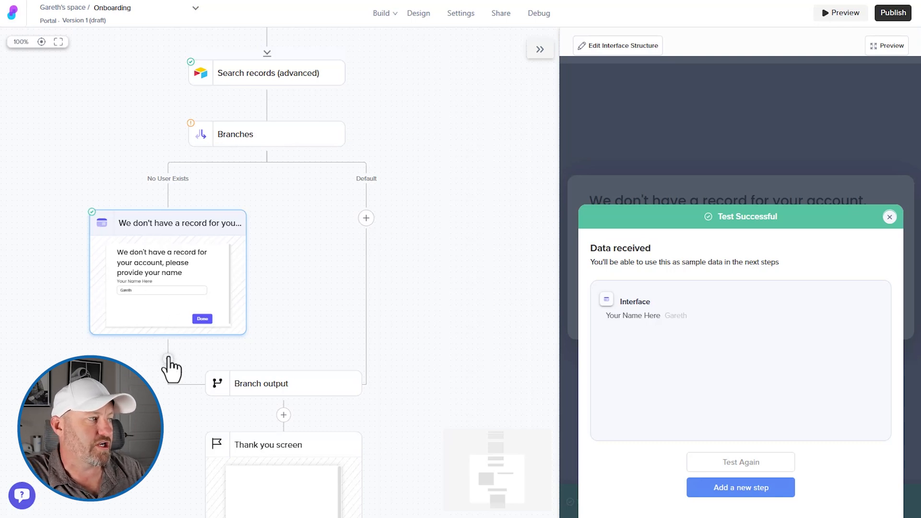
click(741, 487)
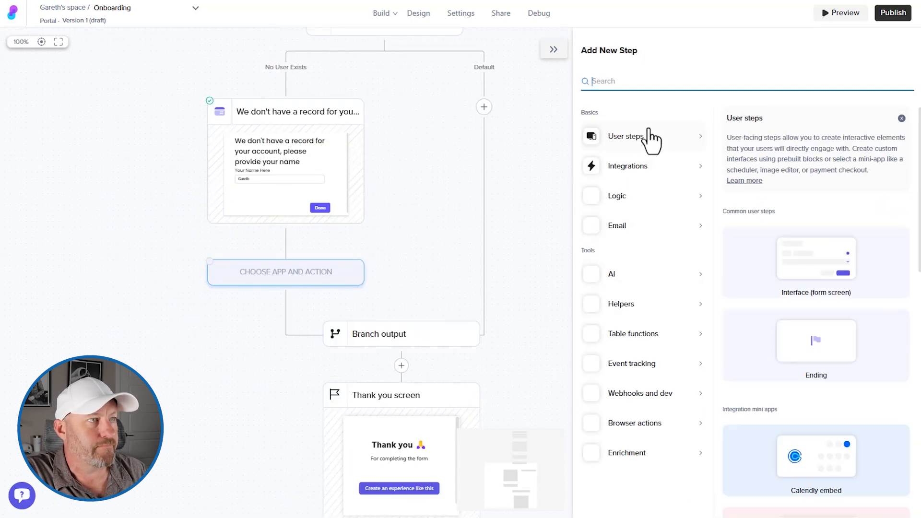
Step: Make the new step Airtable 'Create a record' using the existing Airtable OAuth connection
click(629, 165)
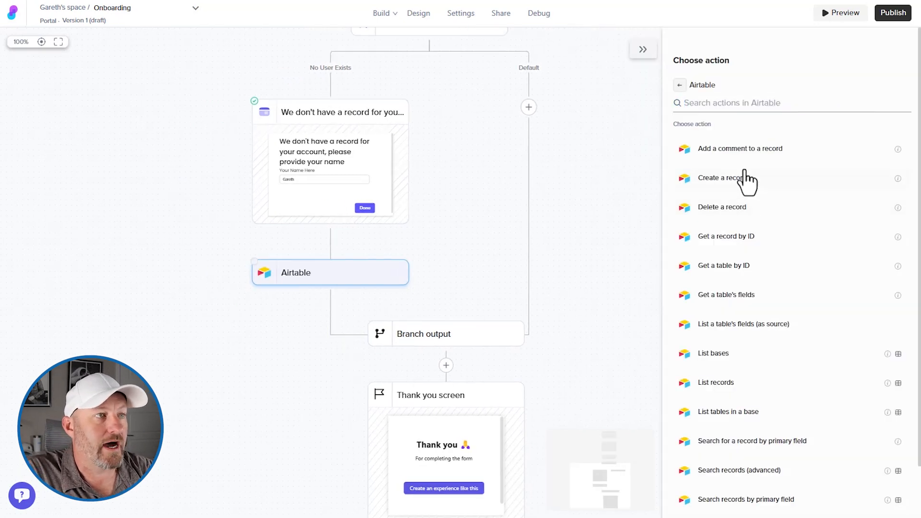
mouse_move(735, 183)
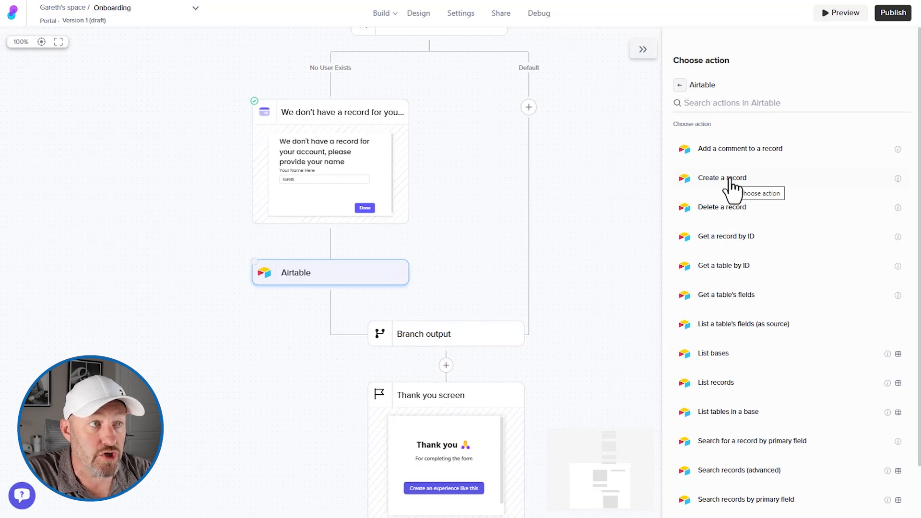
click(721, 177)
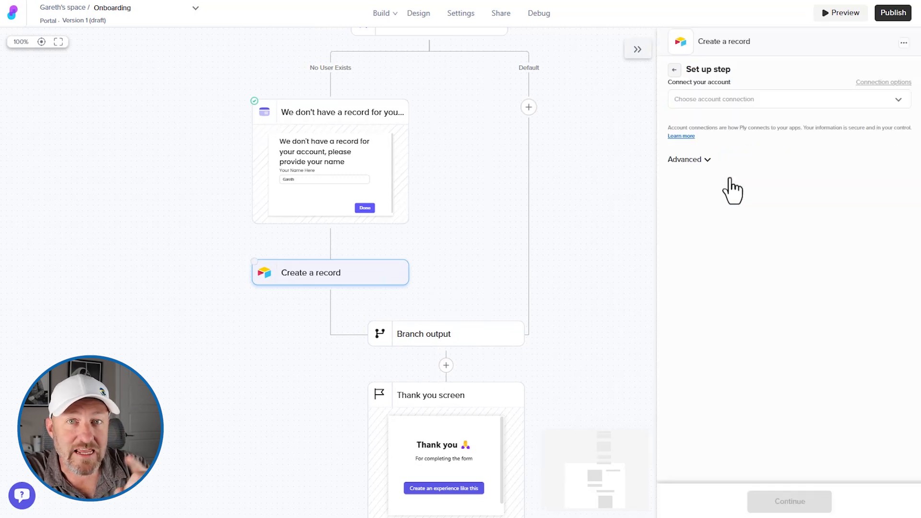
click(788, 99)
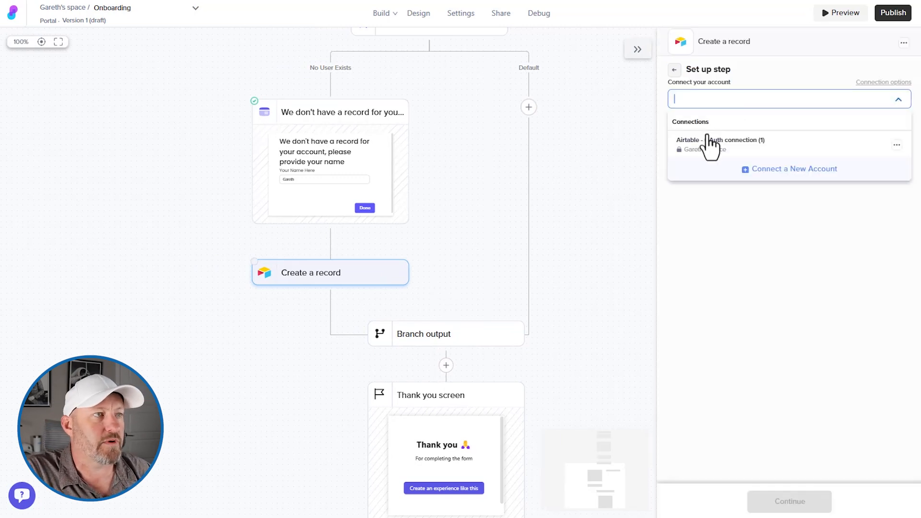
click(720, 144)
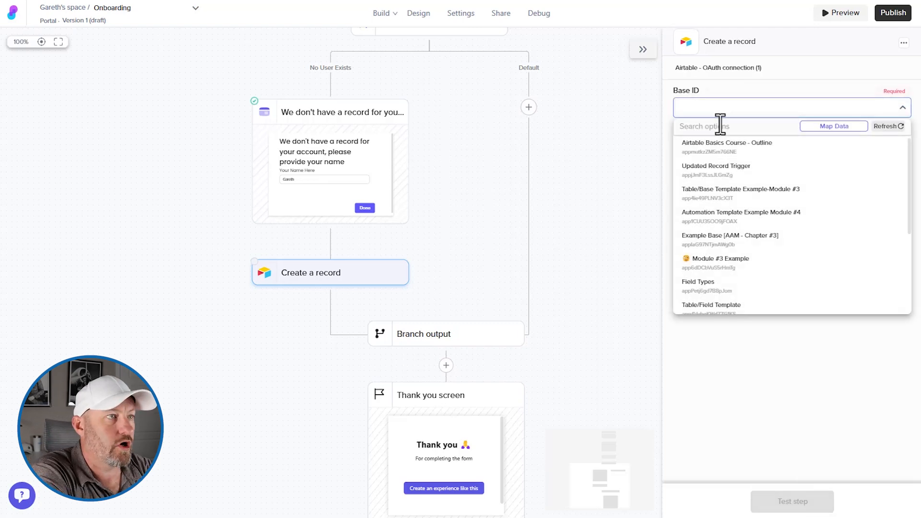
Step: Select the Ply Portal Test base and the Contacts table for the new record
text(pl)
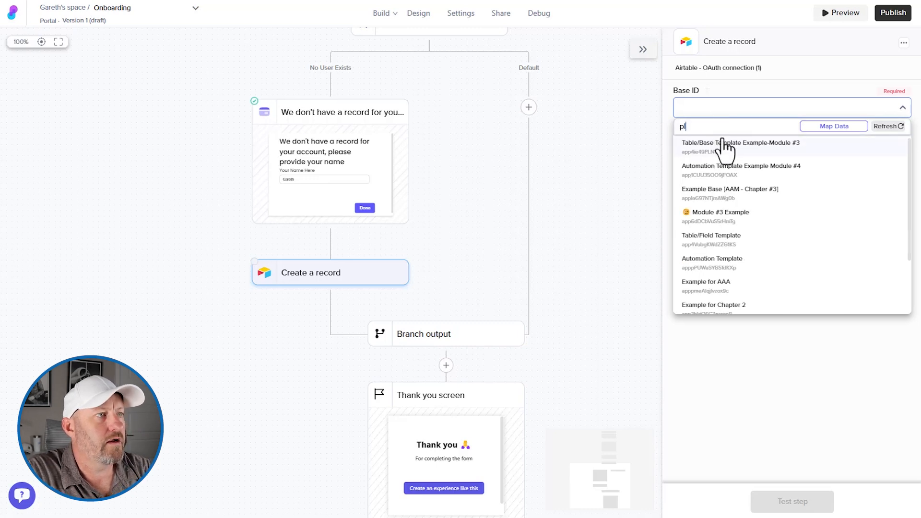
click(735, 144)
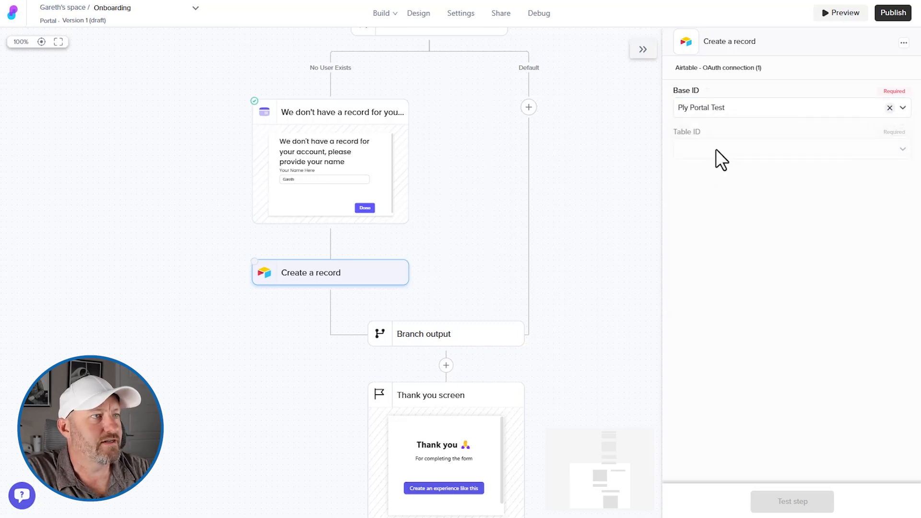
click(790, 149)
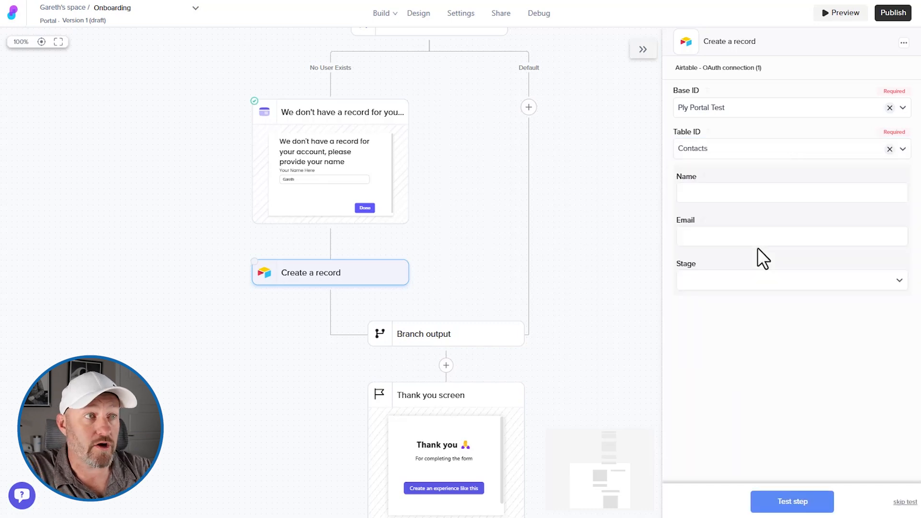
Step: Map Name to the name screen's field and Email to the email input, then pick Stage
click(791, 192)
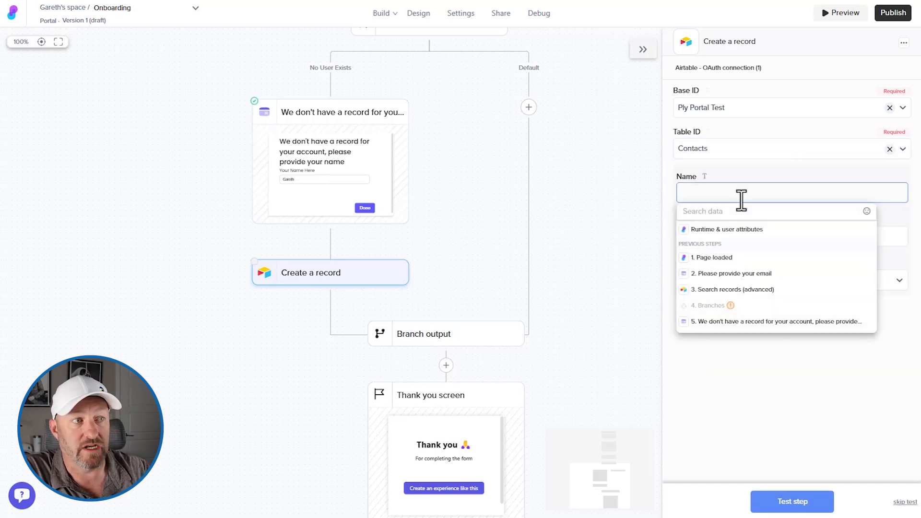
mouse_move(752, 322)
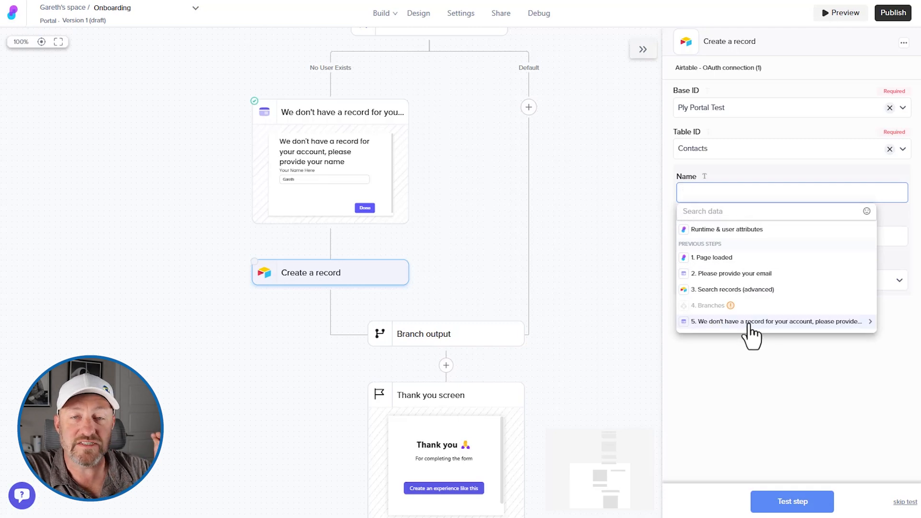
click(775, 322)
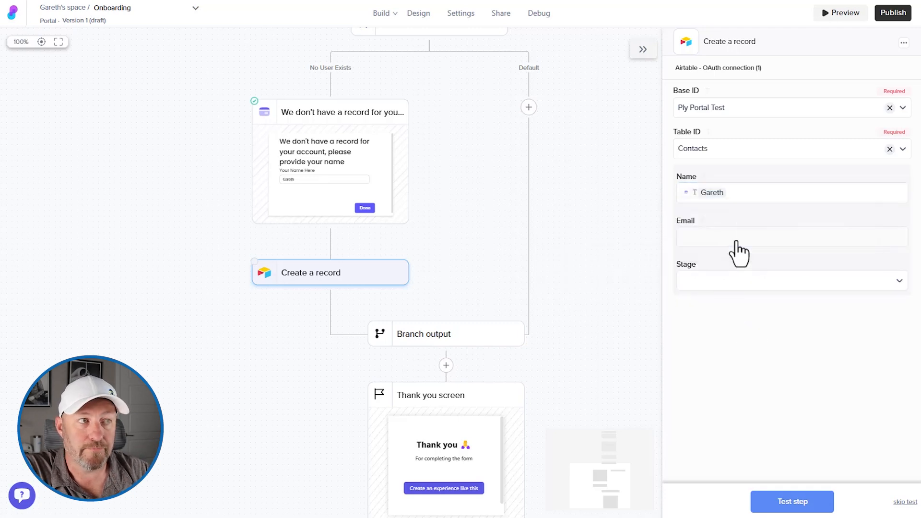
click(791, 237)
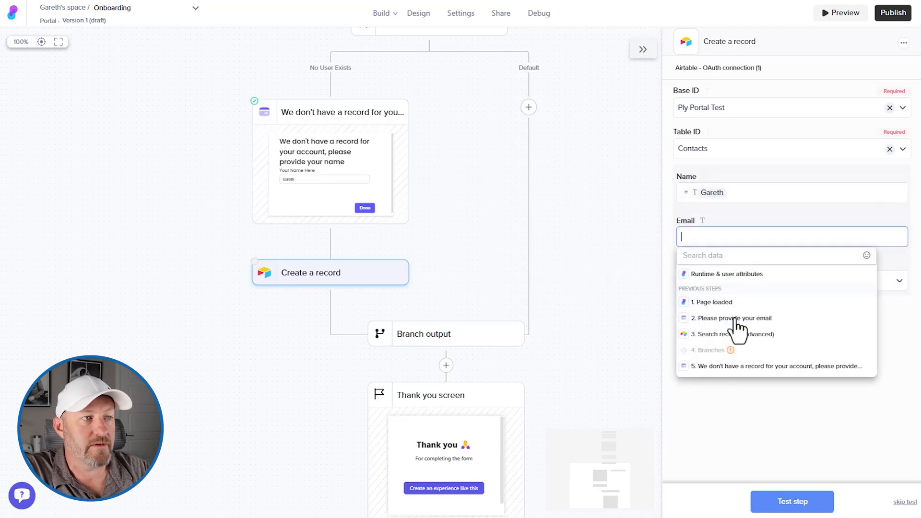
click(730, 318)
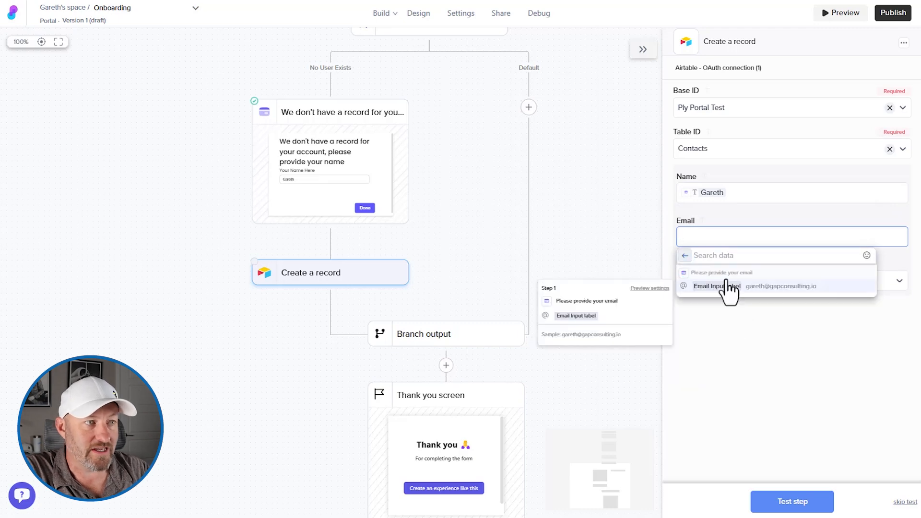
click(714, 286)
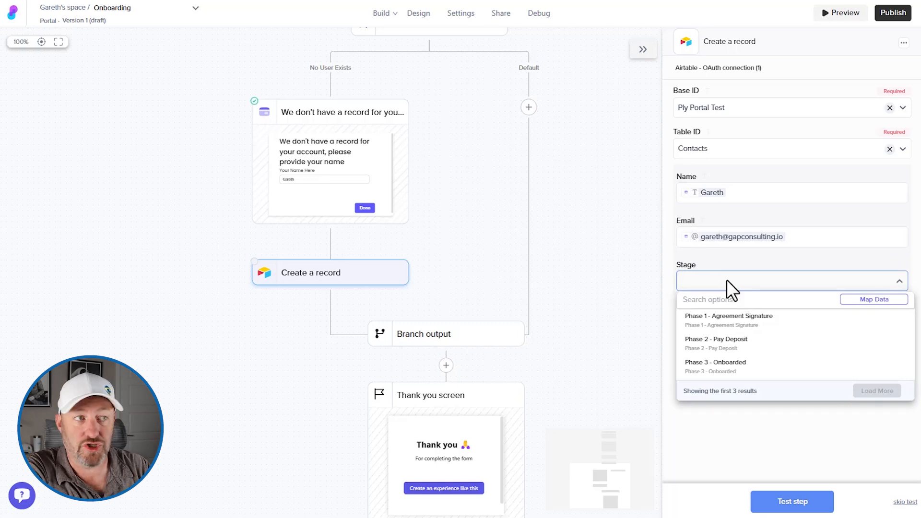
click(728, 316)
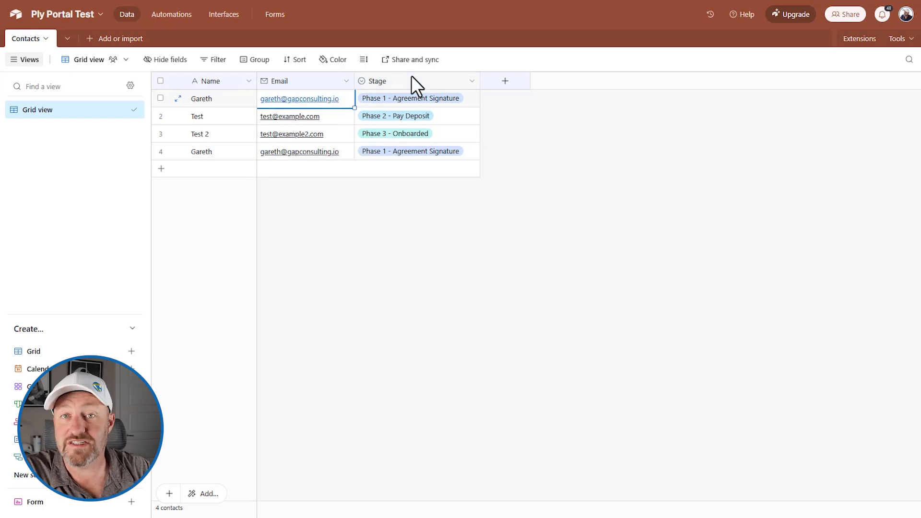
Step: Open the context menu on the duplicate Gareth row in the Contacts grid
right_click(201, 152)
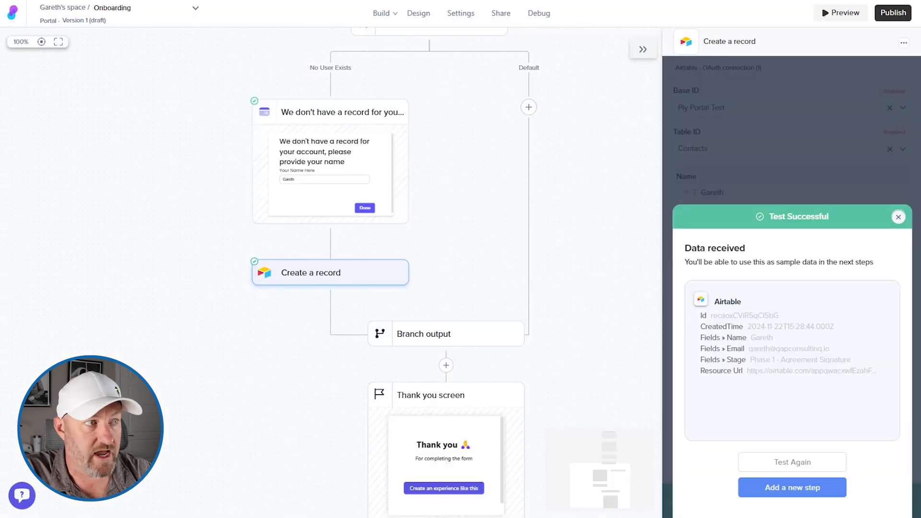
mouse_move(667, 133)
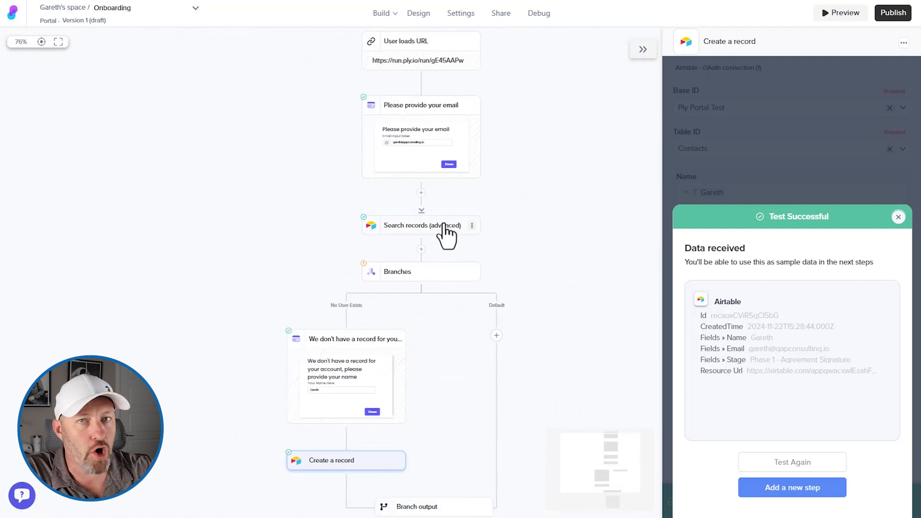
mouse_move(421, 276)
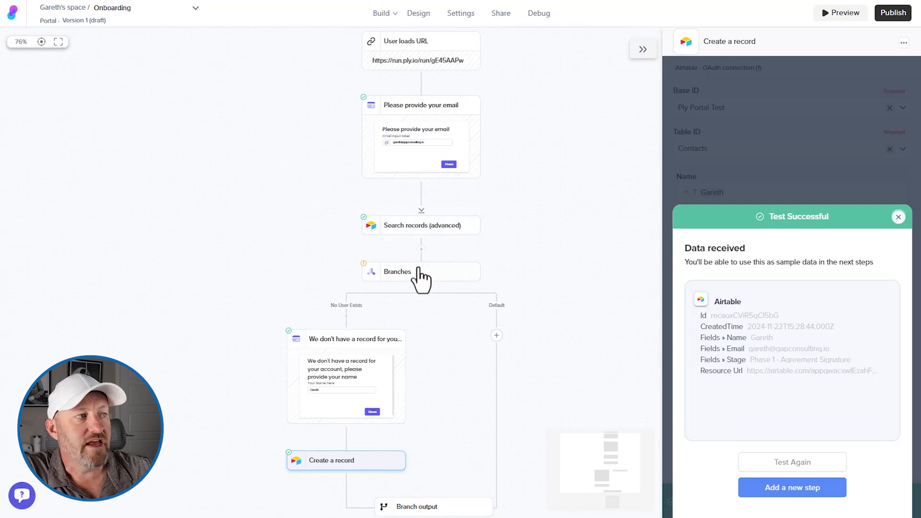
mouse_move(341, 397)
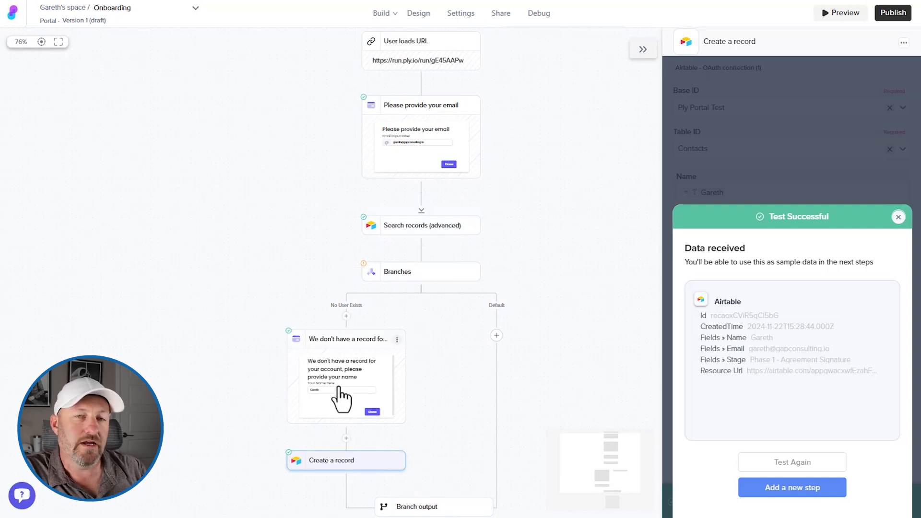
Step: Test the Branches step, confirming the sample data routes to the Default branch
scroll(down, 3)
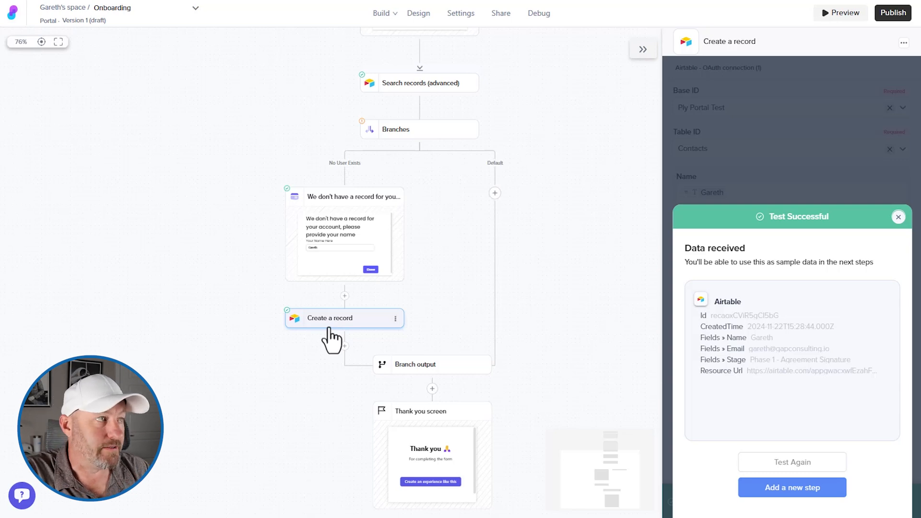
mouse_move(376, 142)
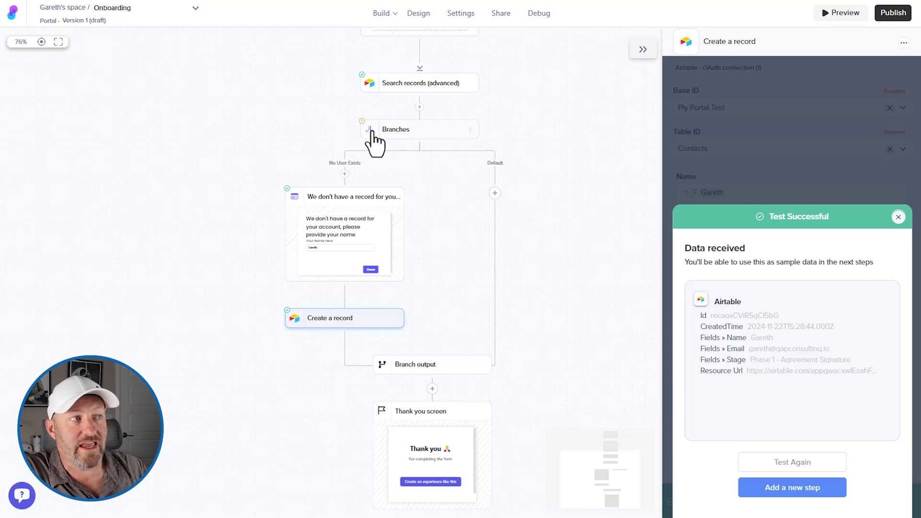
mouse_move(491, 199)
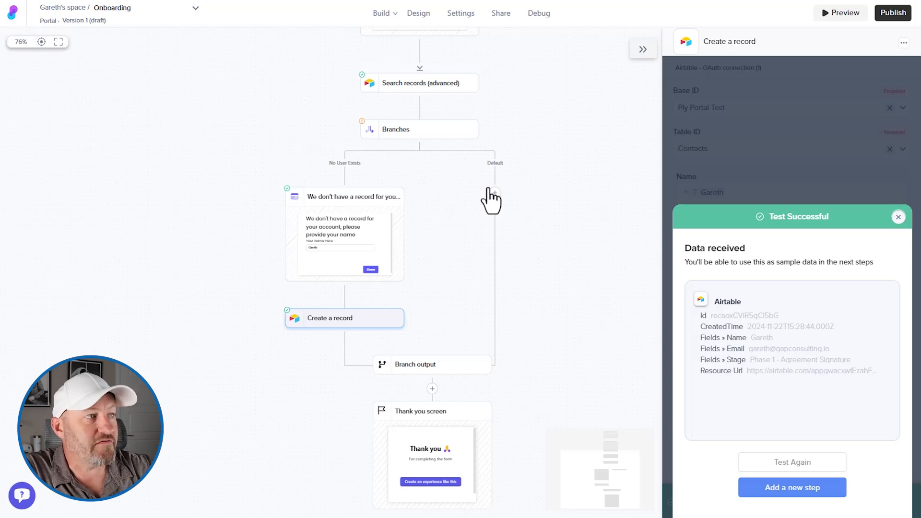
mouse_move(453, 229)
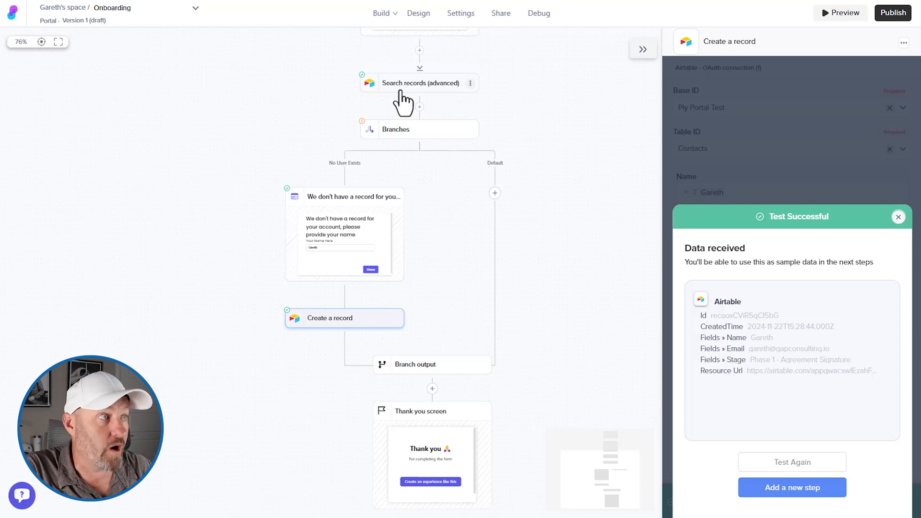
mouse_move(409, 100)
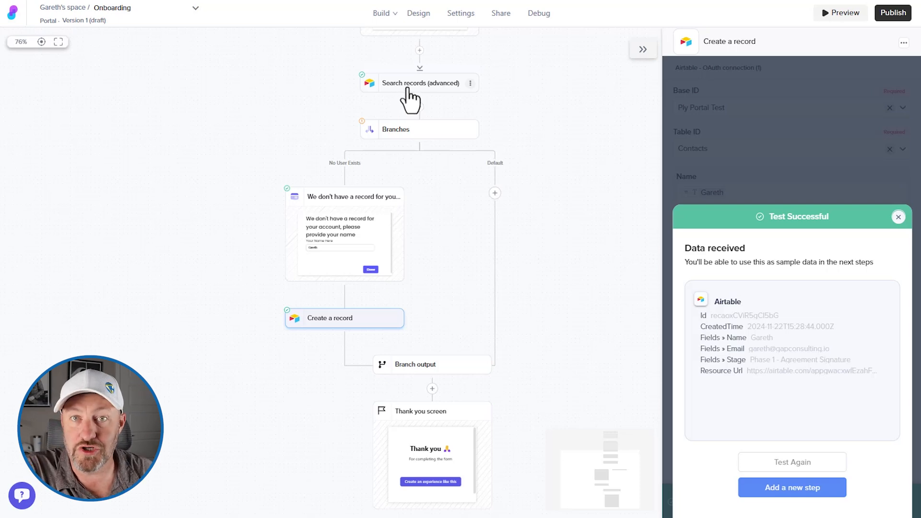
mouse_move(438, 97)
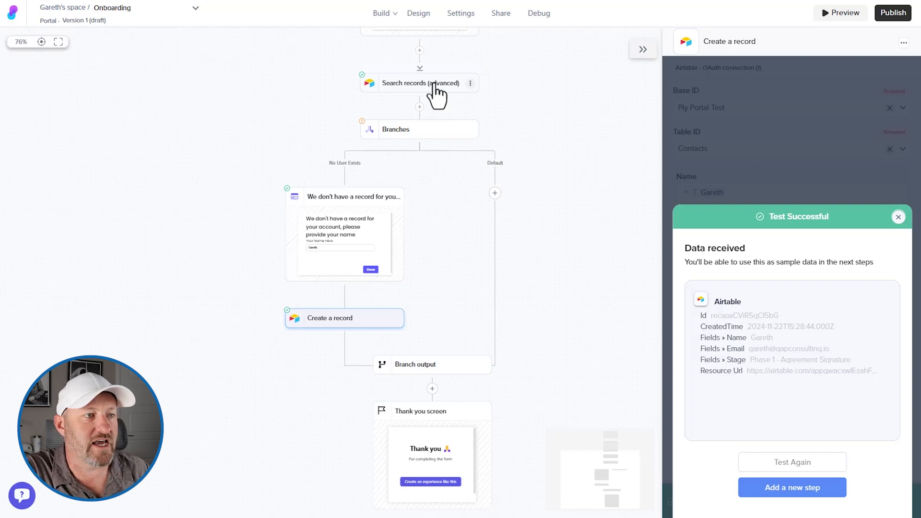
mouse_move(376, 100)
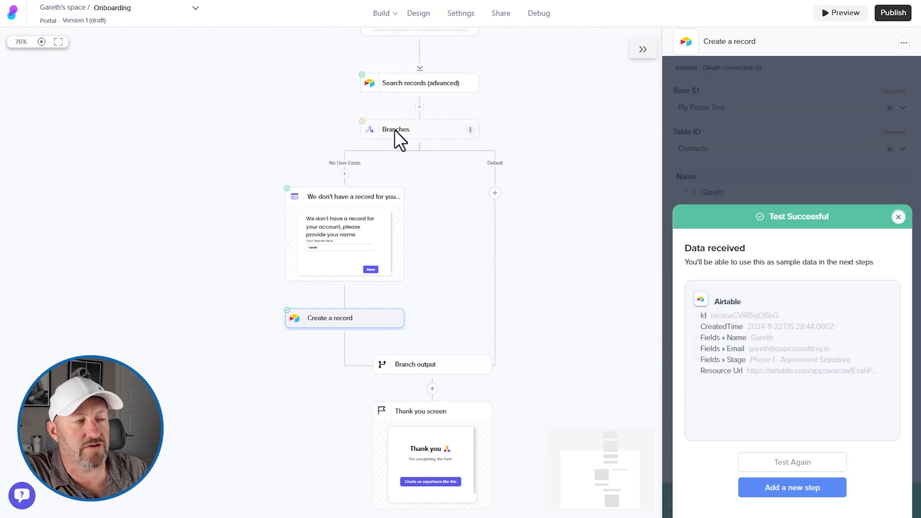
click(395, 129)
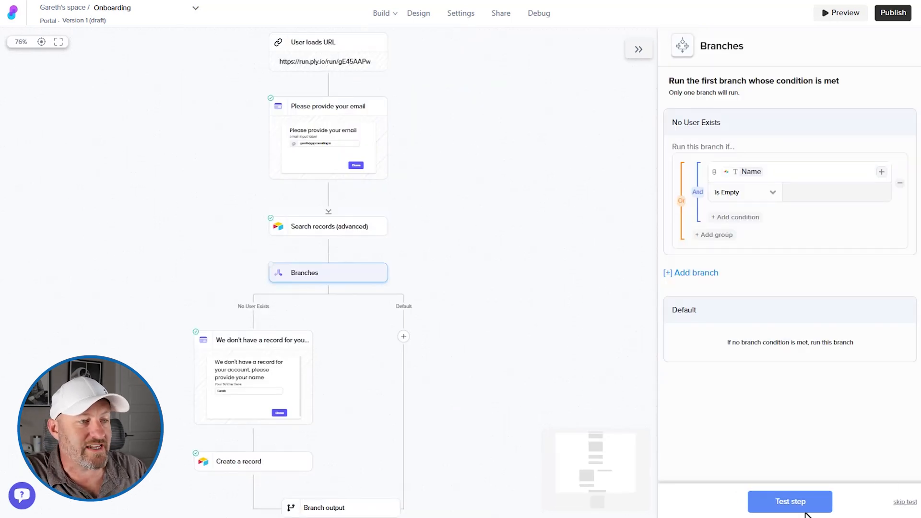
click(790, 501)
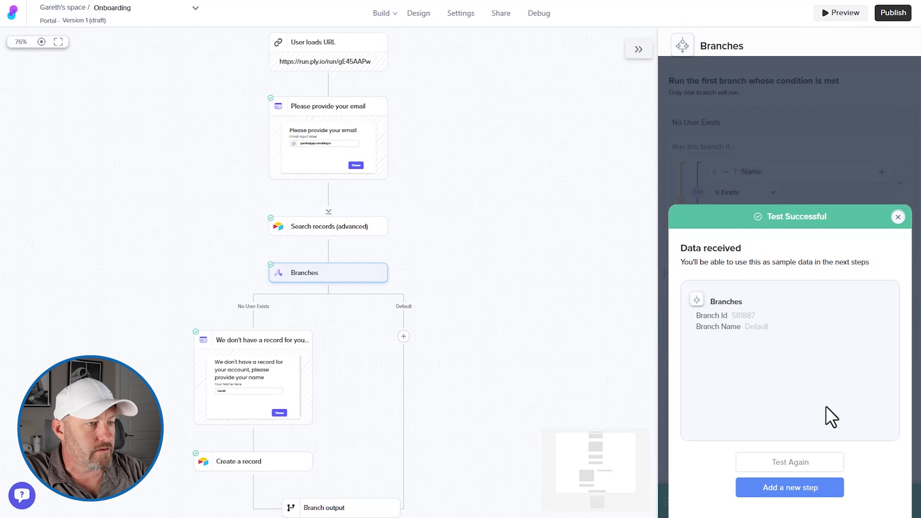
mouse_move(390, 169)
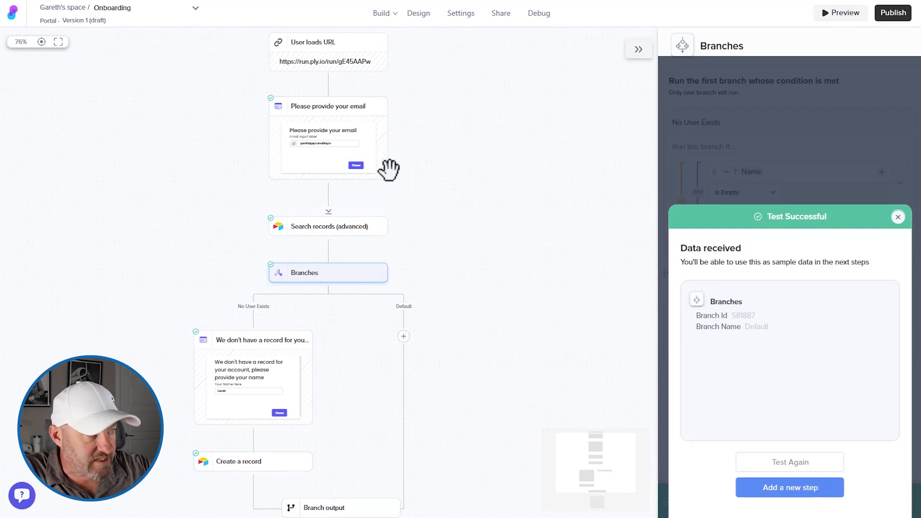
Step: Dismiss the Branches test result and scroll down toward the thank-you screen
click(898, 217)
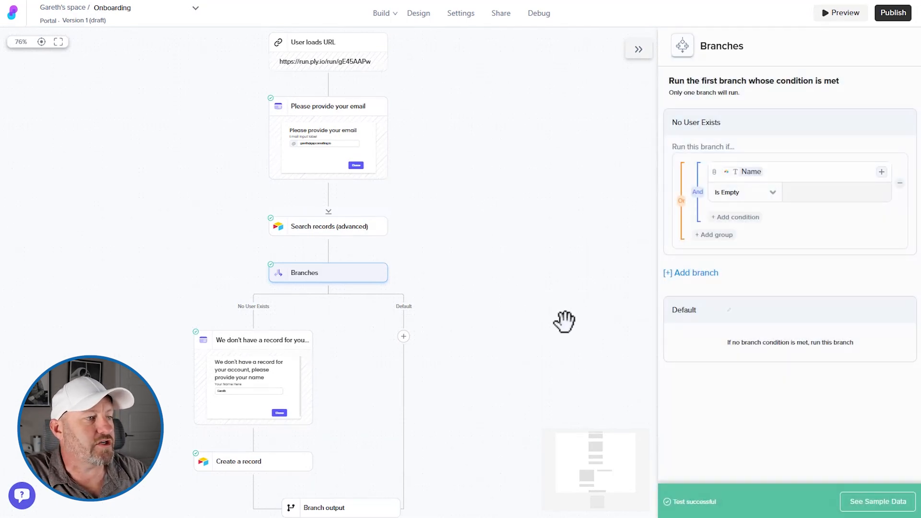
scroll(down, 3)
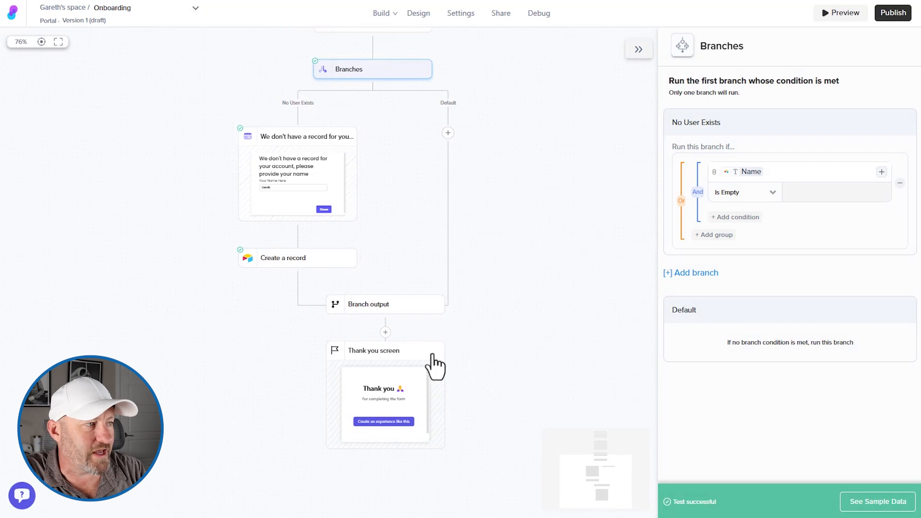
mouse_move(356, 430)
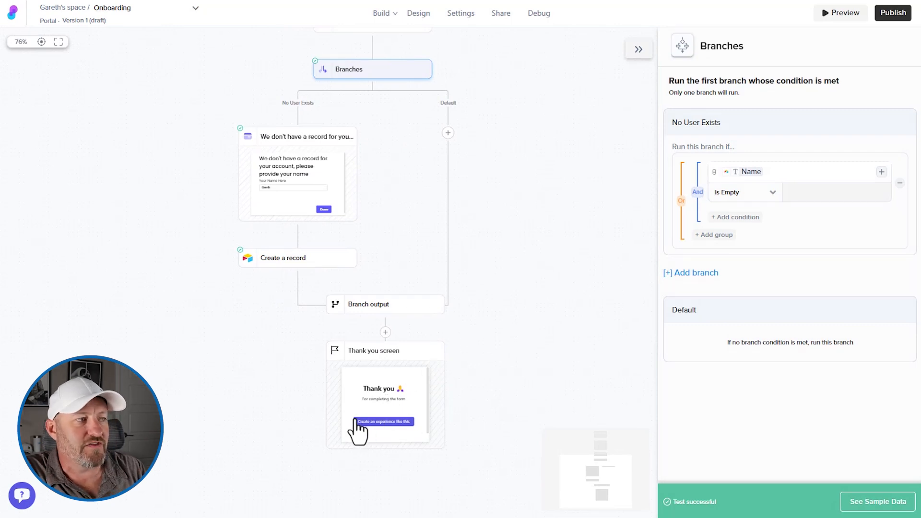
mouse_move(261, 112)
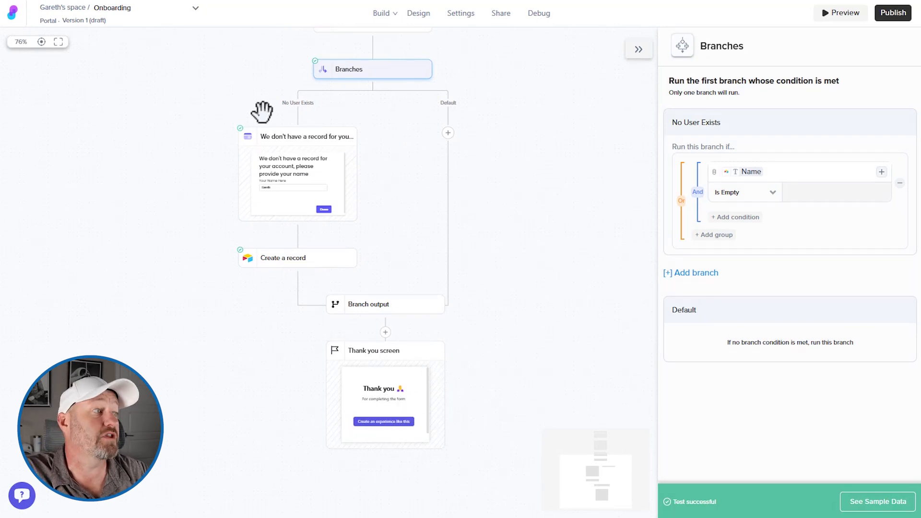
mouse_move(458, 500)
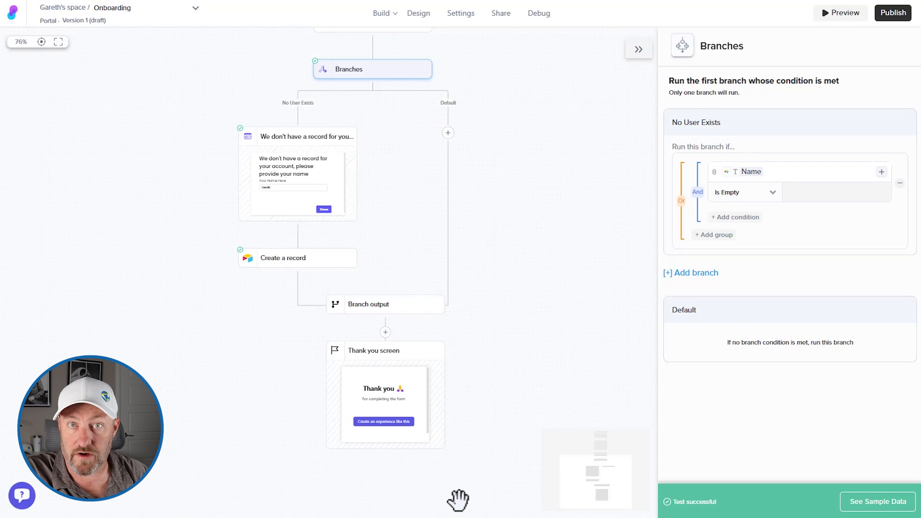
mouse_move(427, 28)
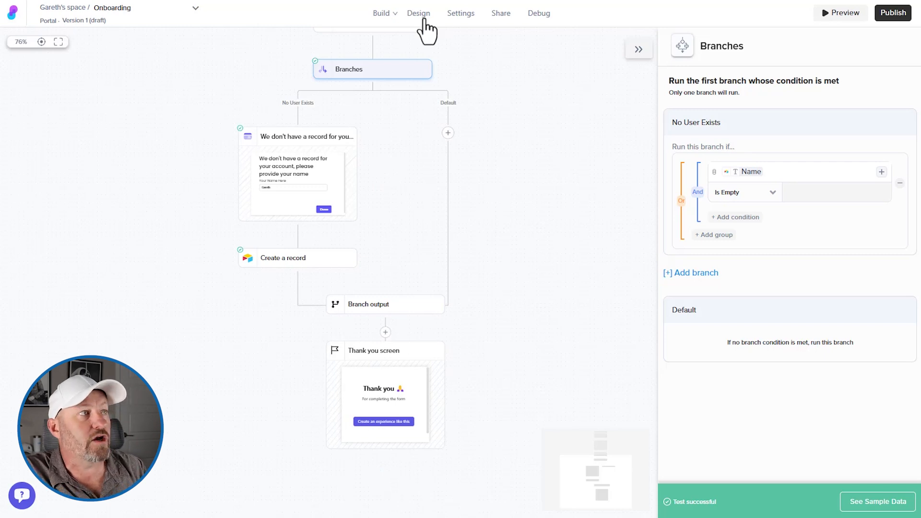
Step: Apply the Black Theme to the onboarding portal from the Design gallery
click(418, 13)
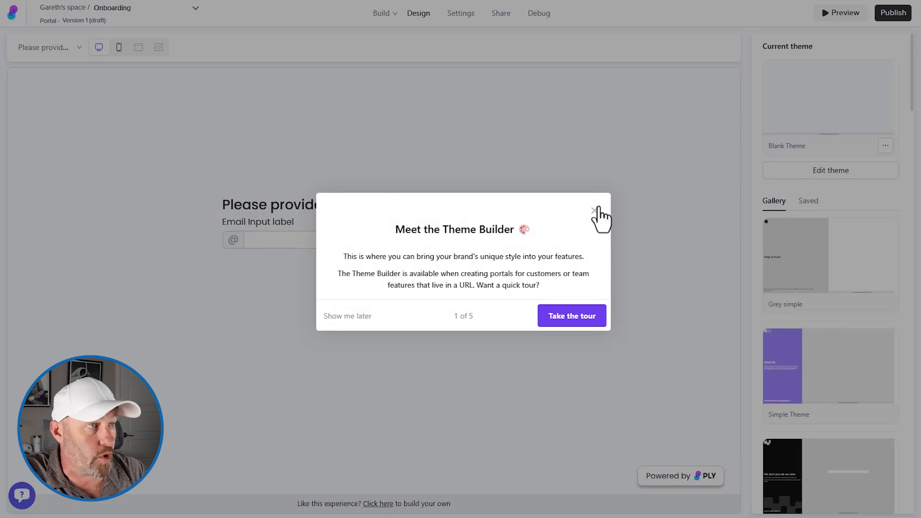
click(597, 210)
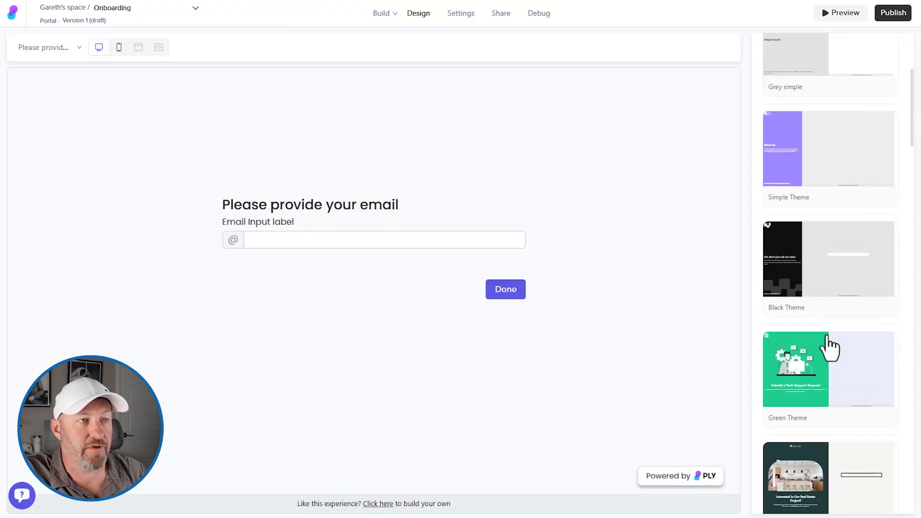
click(829, 258)
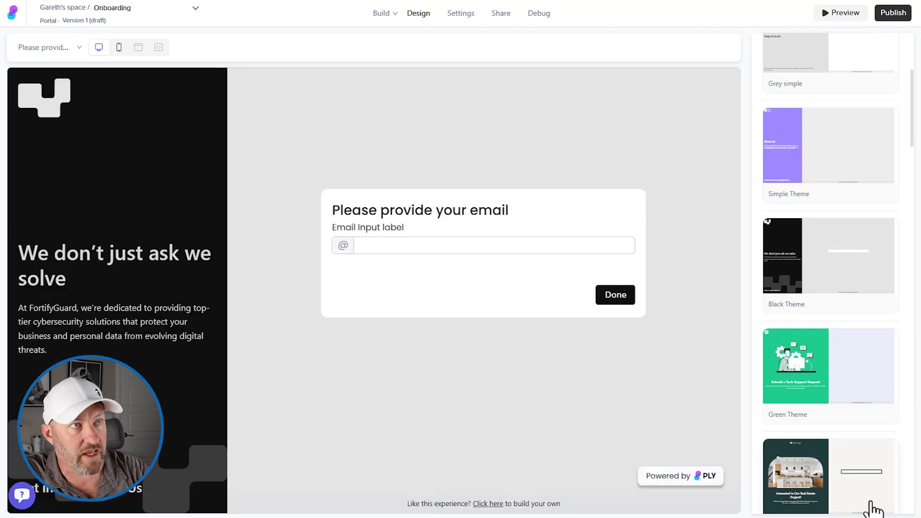
click(893, 13)
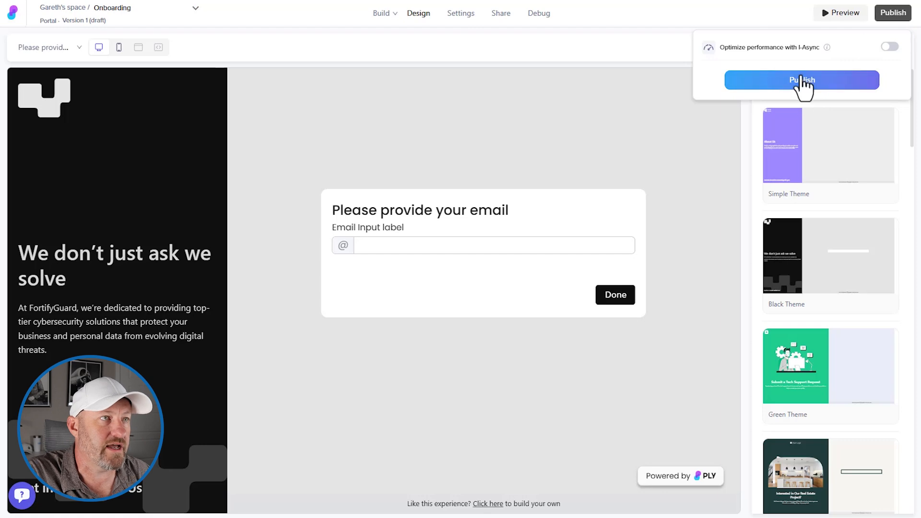
Step: Publish the onboarding portal and copy its shareable link
click(801, 80)
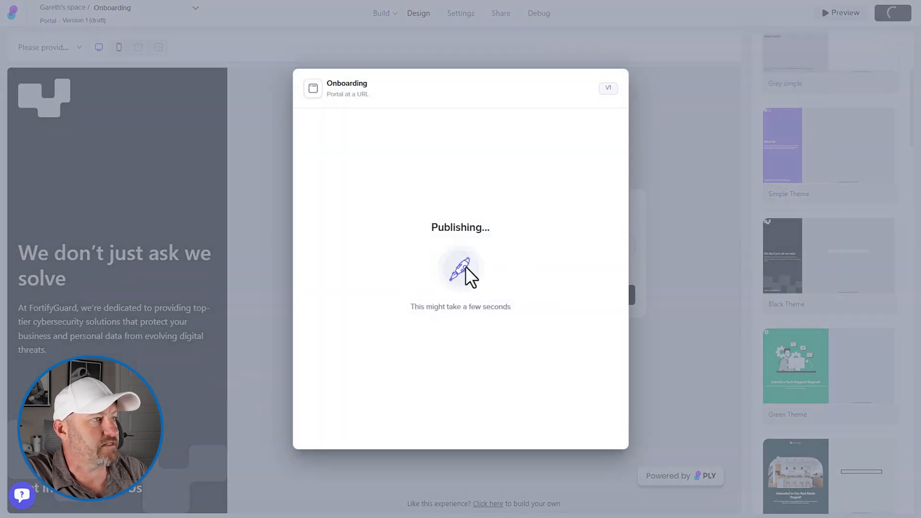
mouse_move(467, 279)
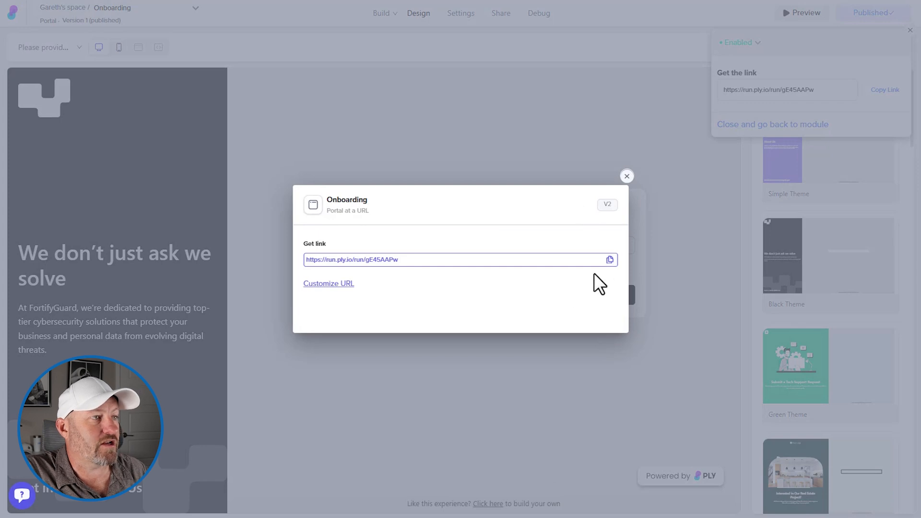
click(610, 260)
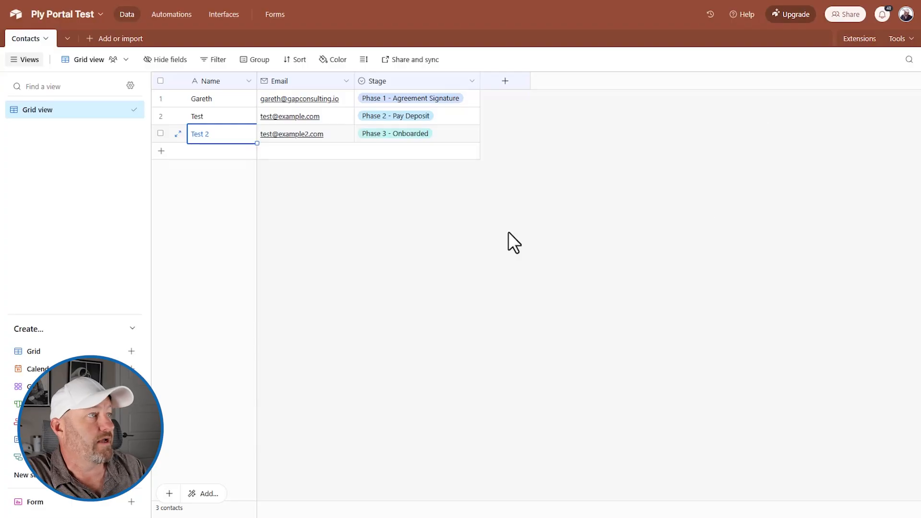
mouse_move(276, 105)
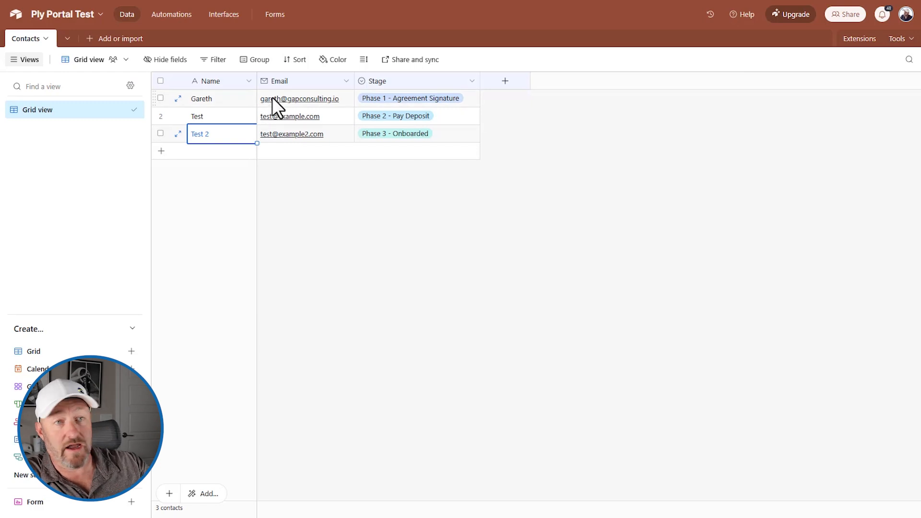
Step: Delete the first contact record from the Airtable Contacts grid
right_click(201, 98)
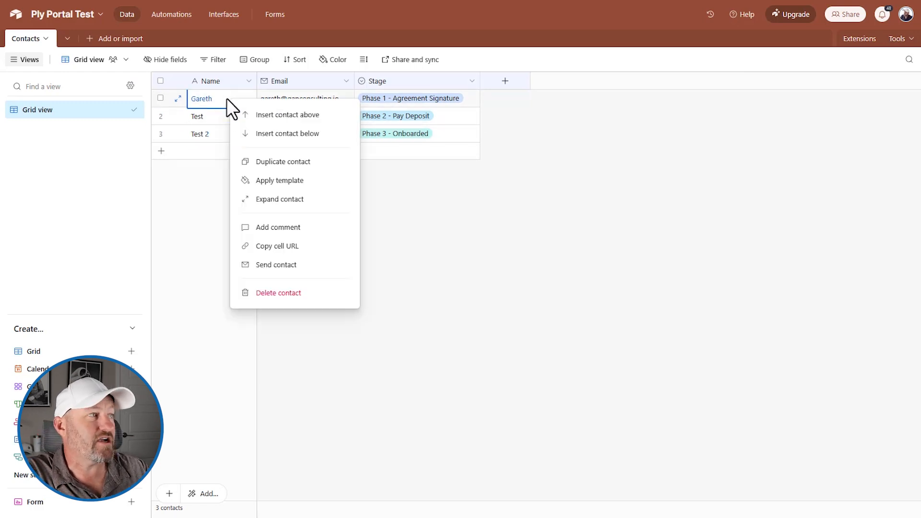
click(278, 293)
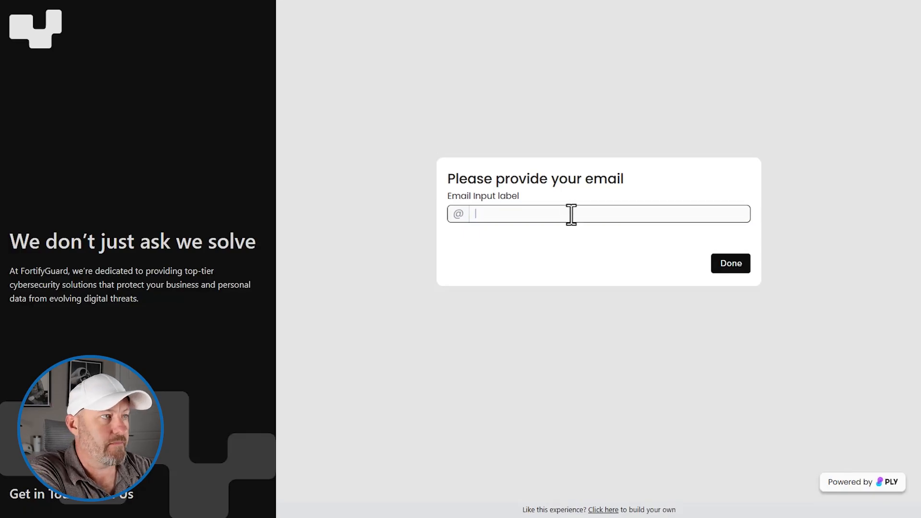
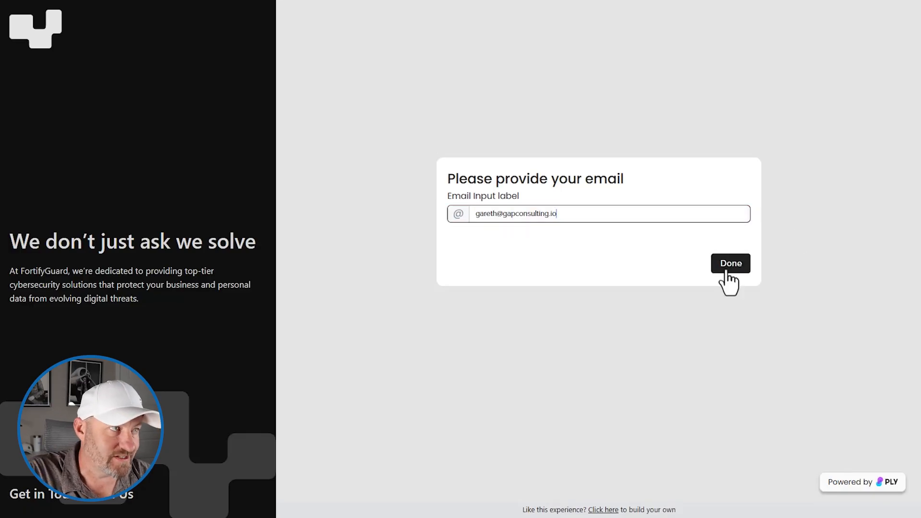
click(730, 263)
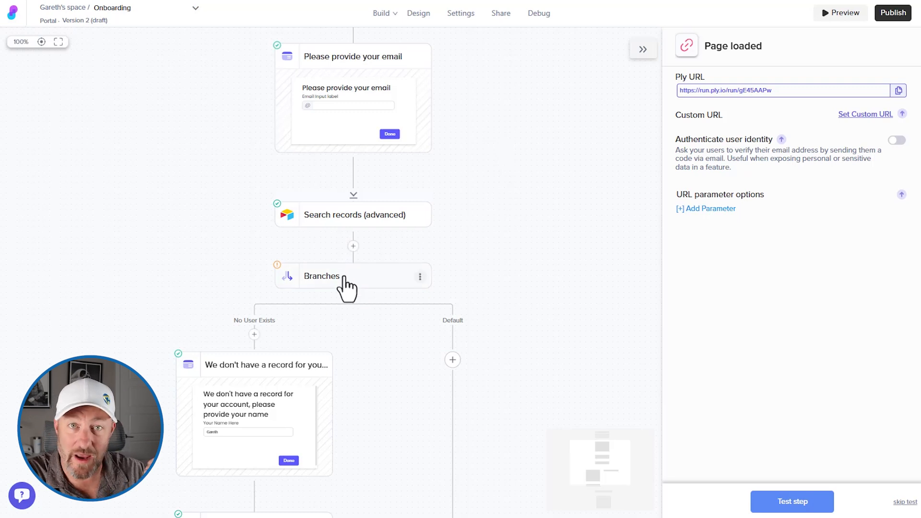
Step: Point the No User Exists condition at Search records (advanced) Records, keeping Is Empty
click(321, 276)
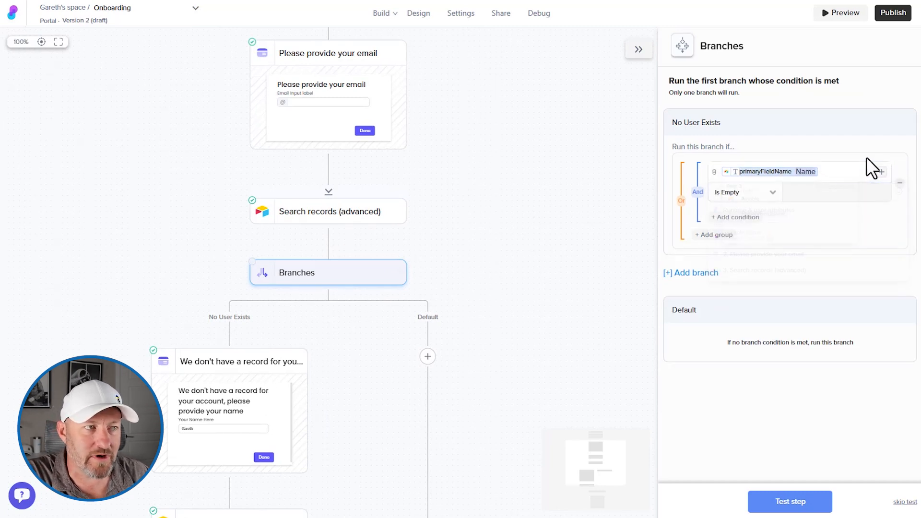
click(793, 171)
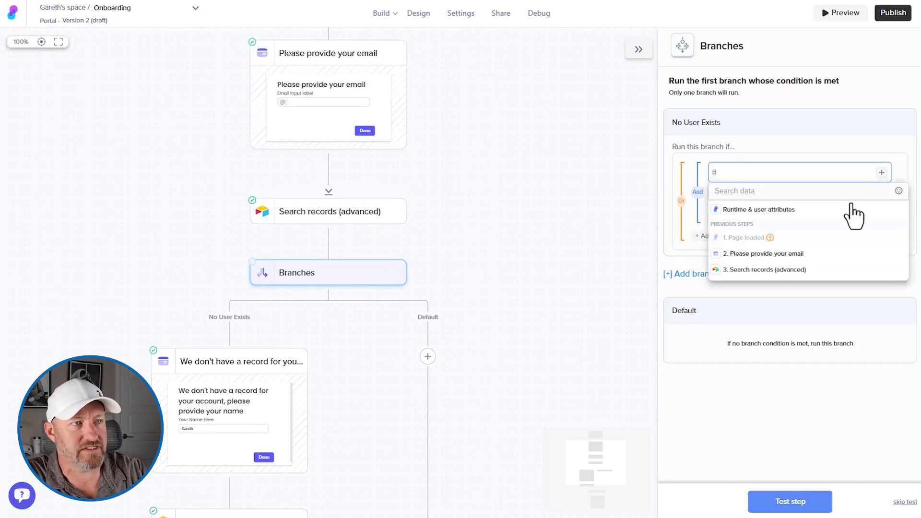
mouse_move(881, 173)
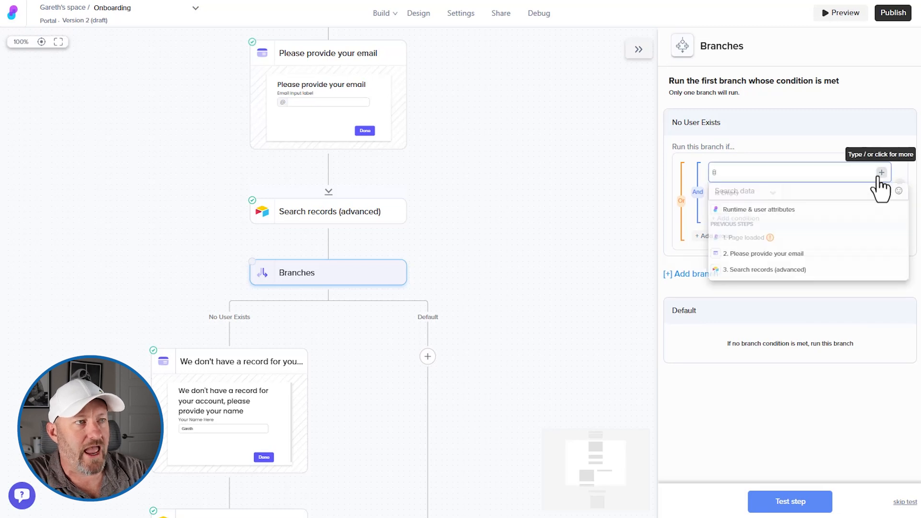
click(766, 269)
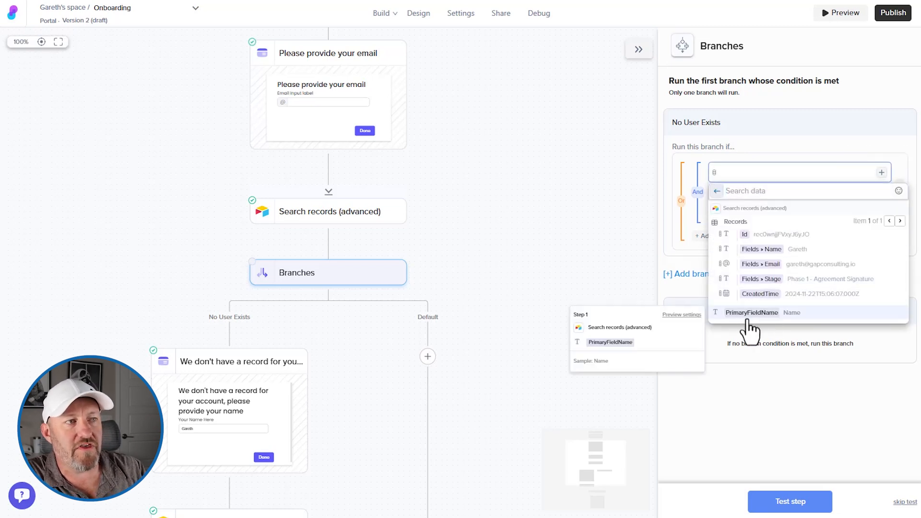
mouse_move(752, 323)
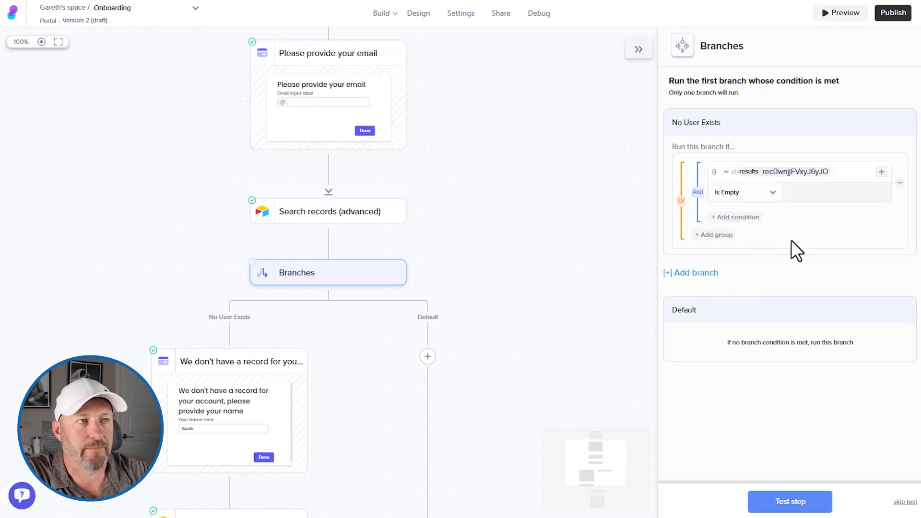
mouse_move(785, 185)
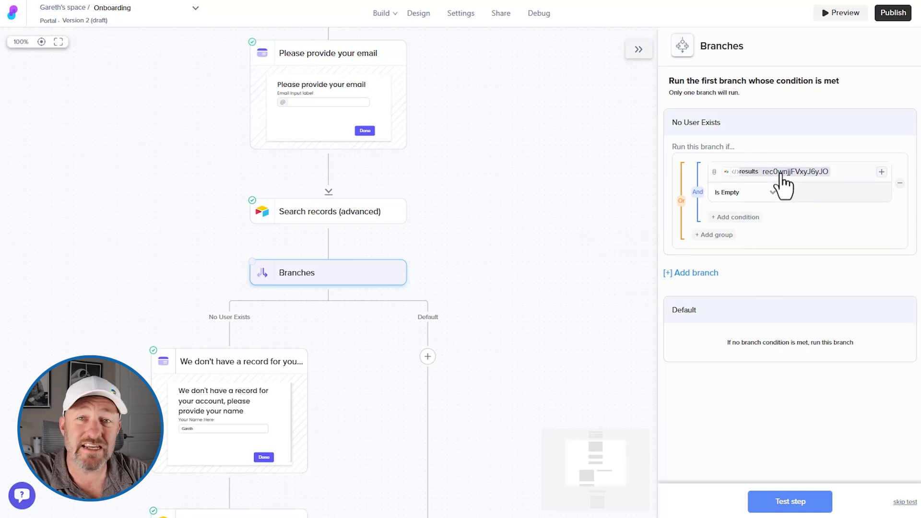
mouse_move(776, 194)
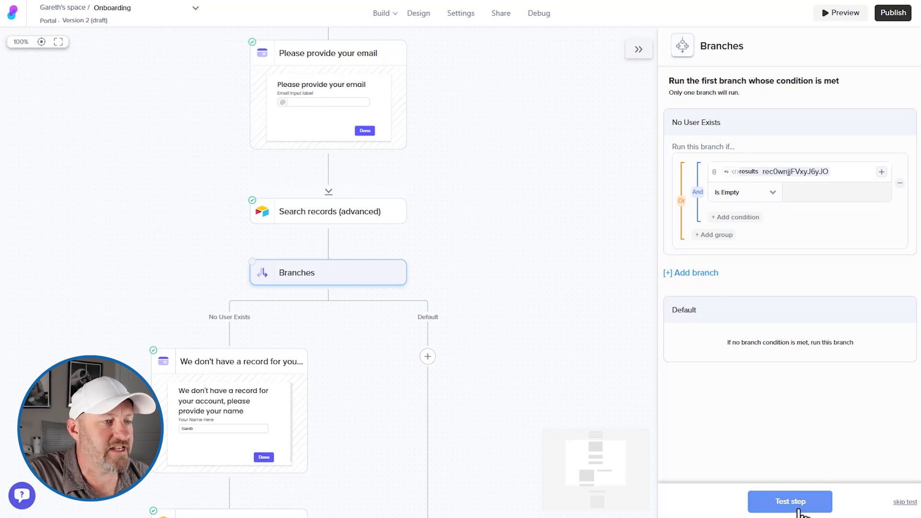
Step: Test the corrected Branches step, dismiss the result, and republish the portal
click(789, 501)
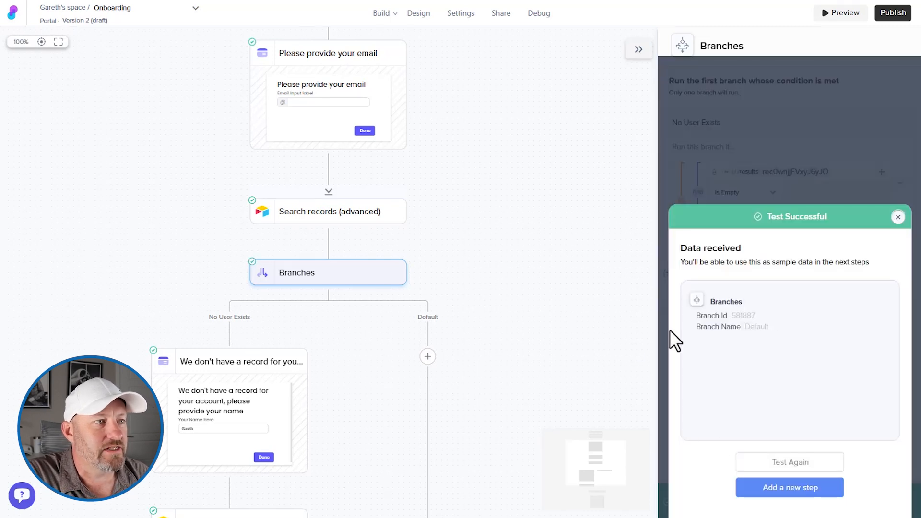
mouse_move(882, 251)
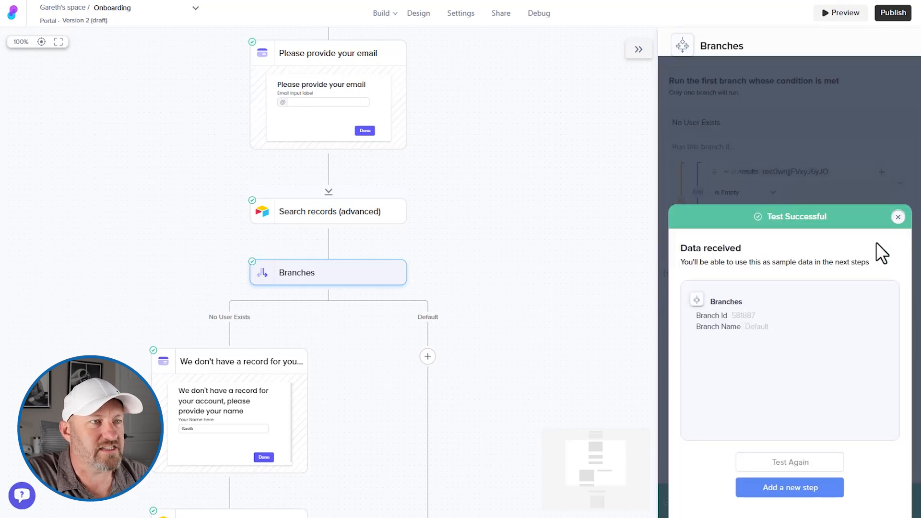
click(897, 217)
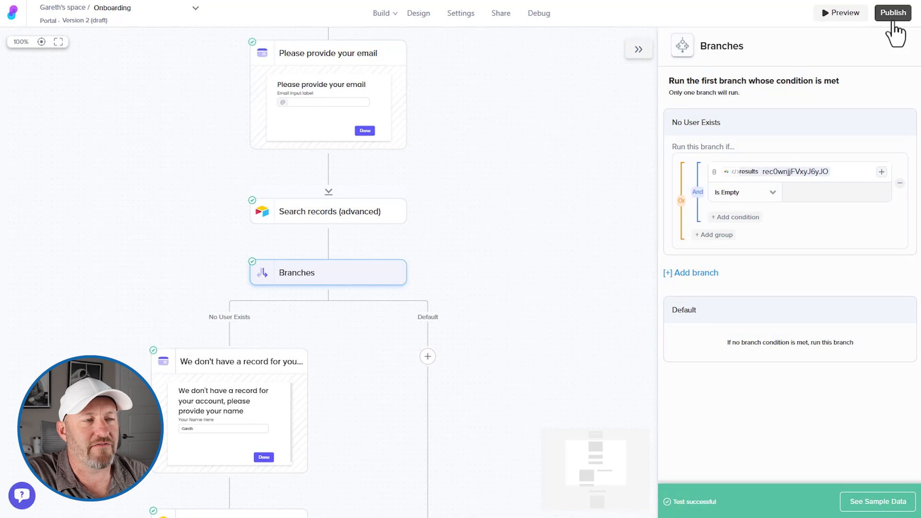
click(893, 12)
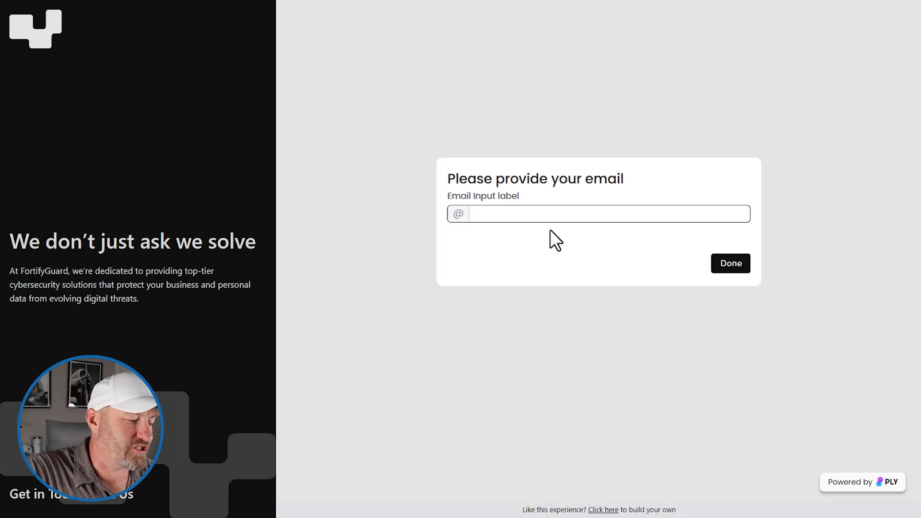
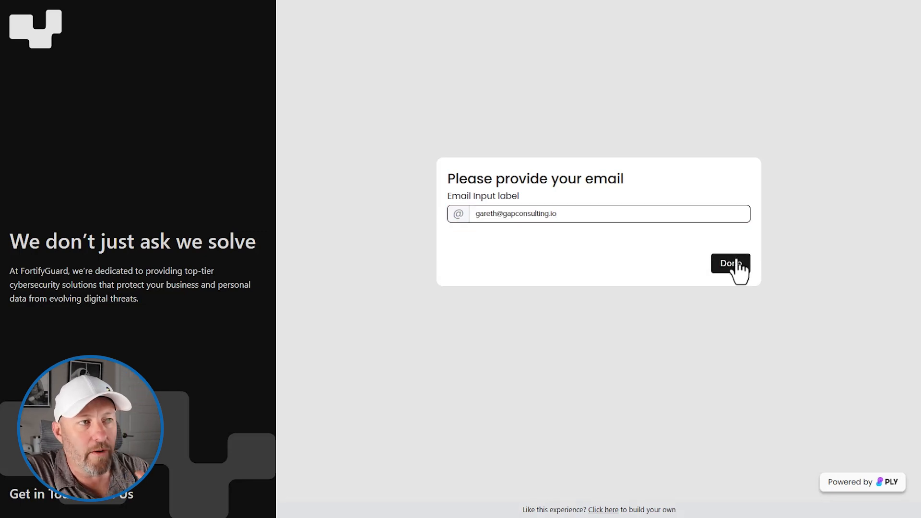
click(730, 262)
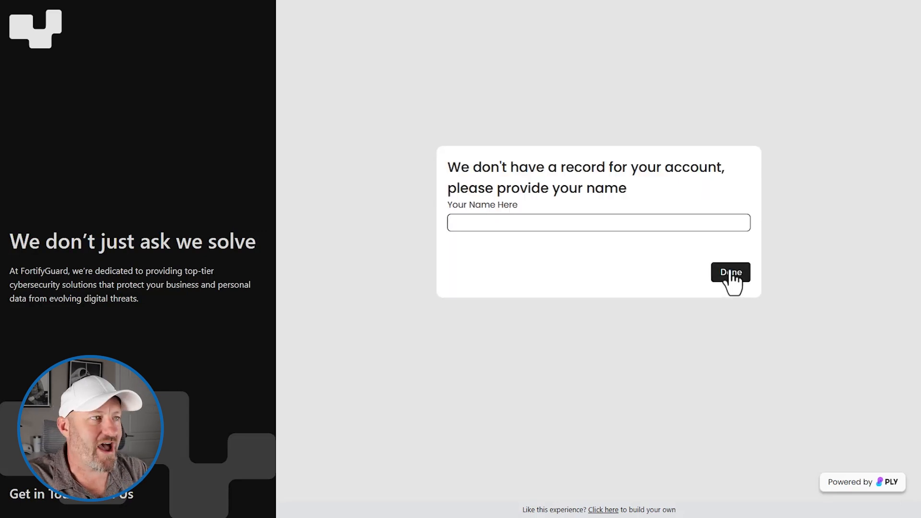
mouse_move(764, 36)
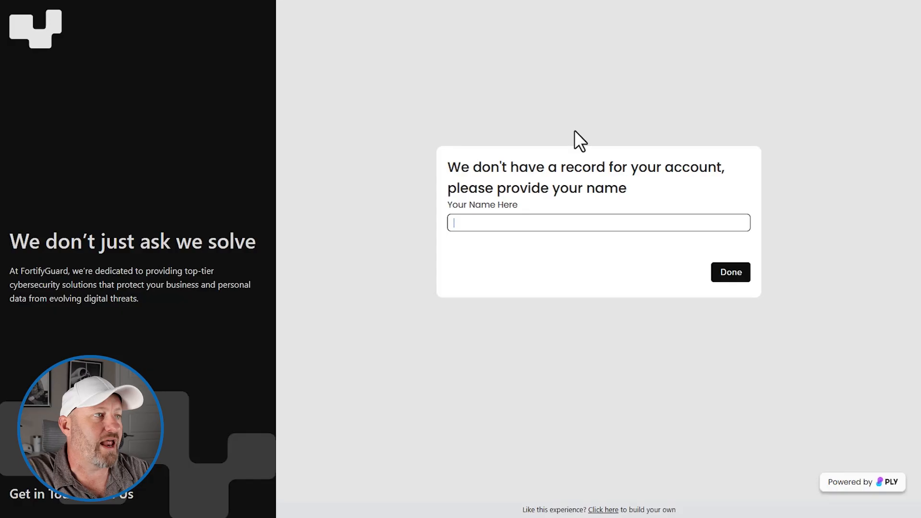
text(Gareth)
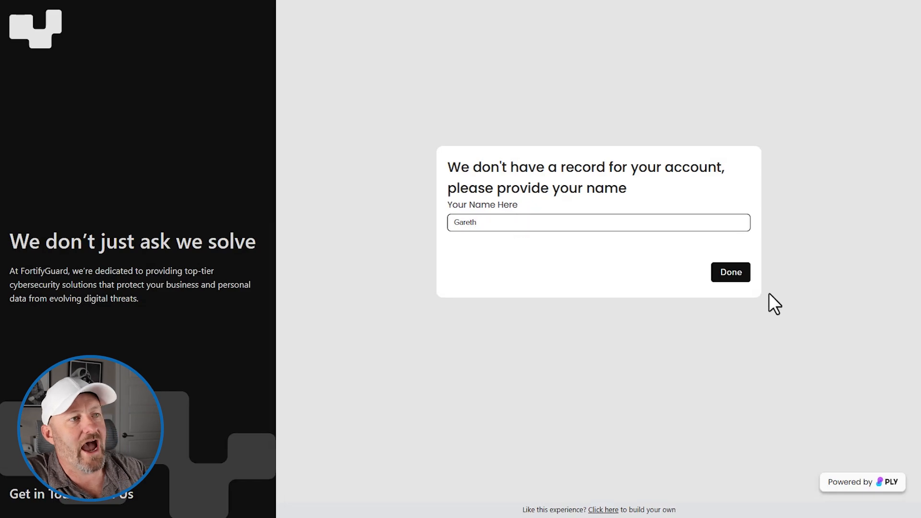
click(731, 272)
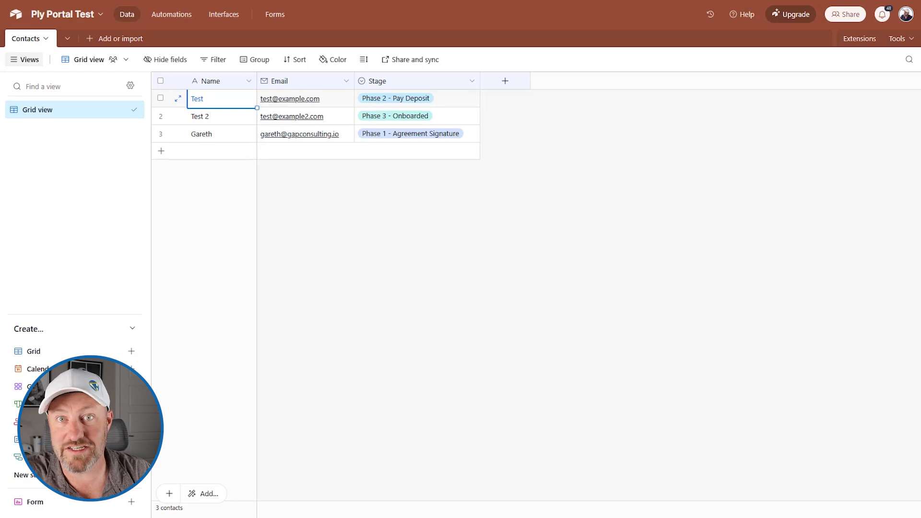
mouse_move(456, 171)
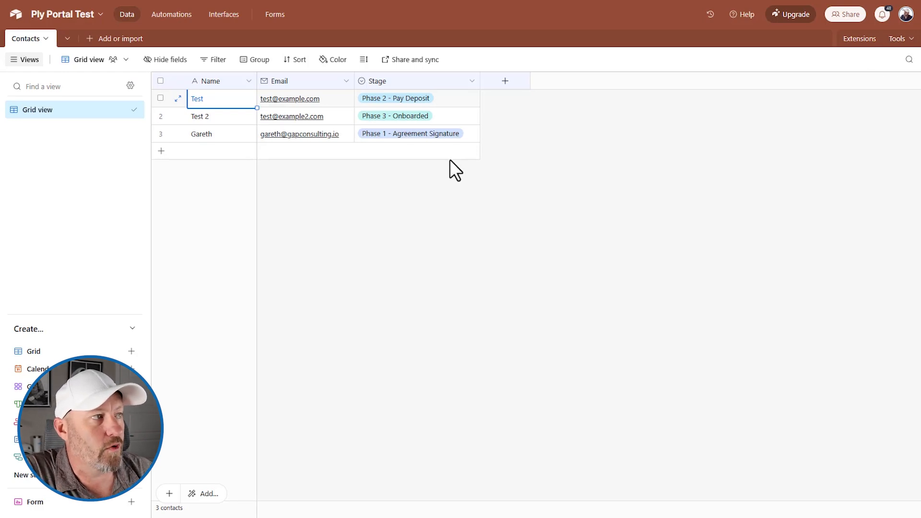
click(411, 134)
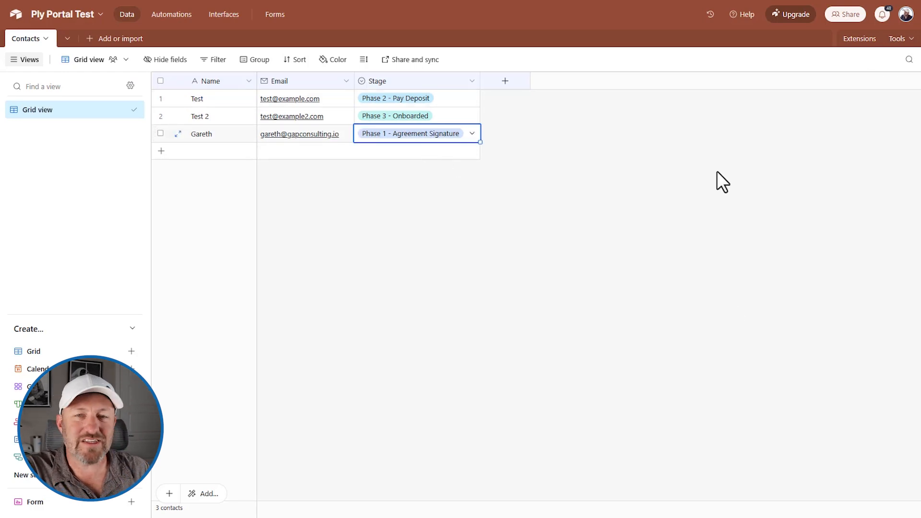
mouse_move(738, 336)
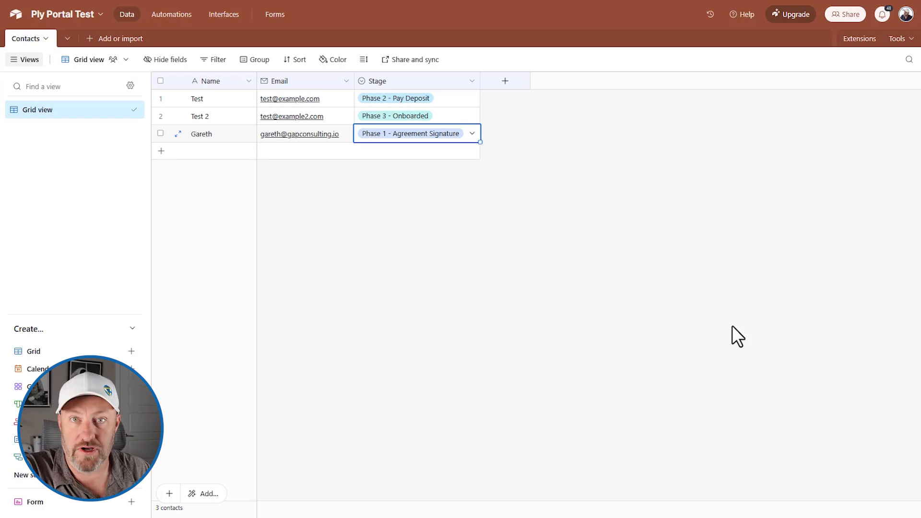
mouse_move(424, 273)
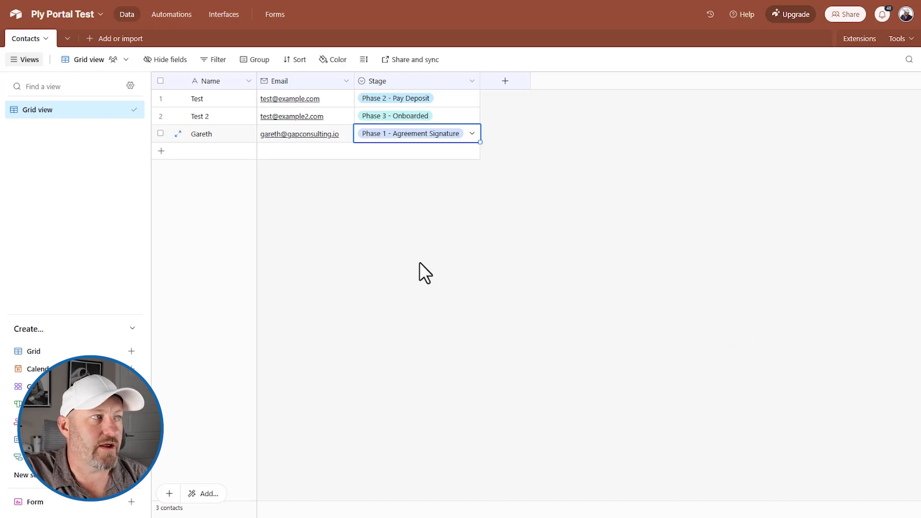